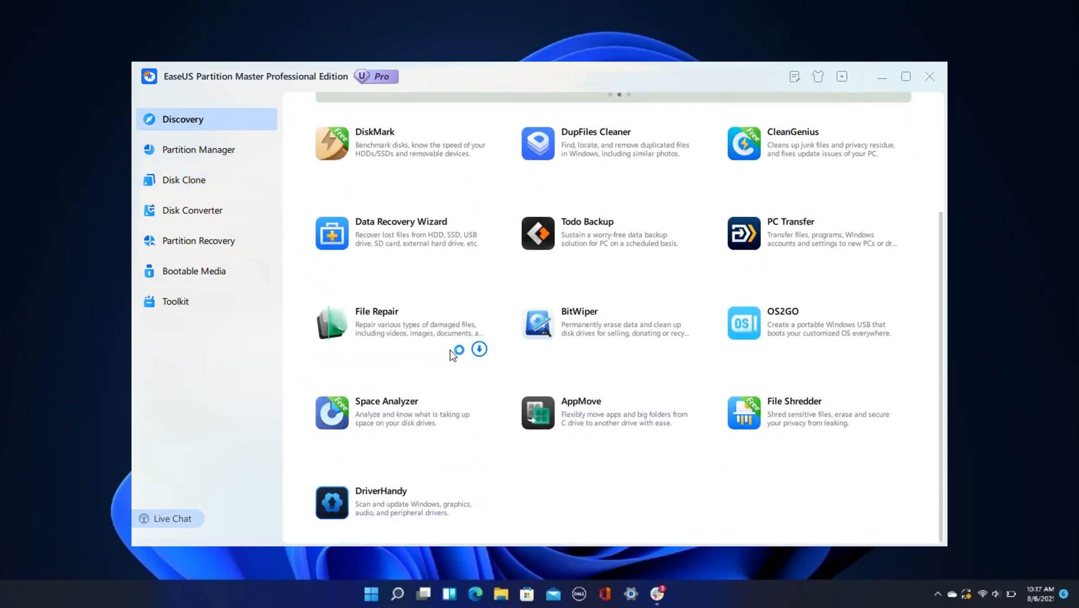
Visit Partition Manager, Disk Clone, Disk Converter, Partition Recovery, Bootable Media and Toolkit sections in turn
click(198, 150)
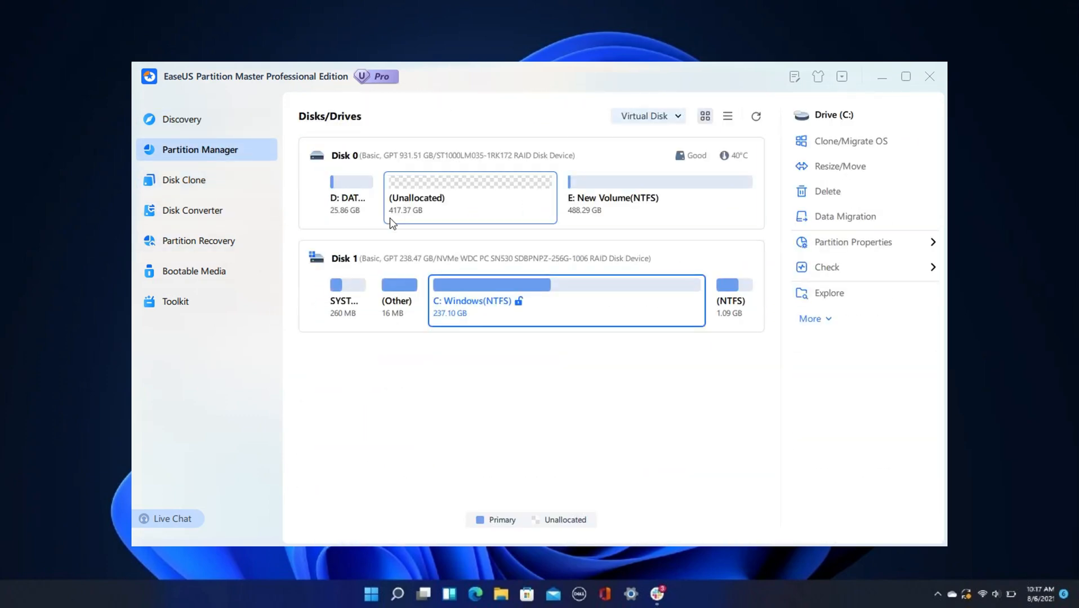
click(183, 179)
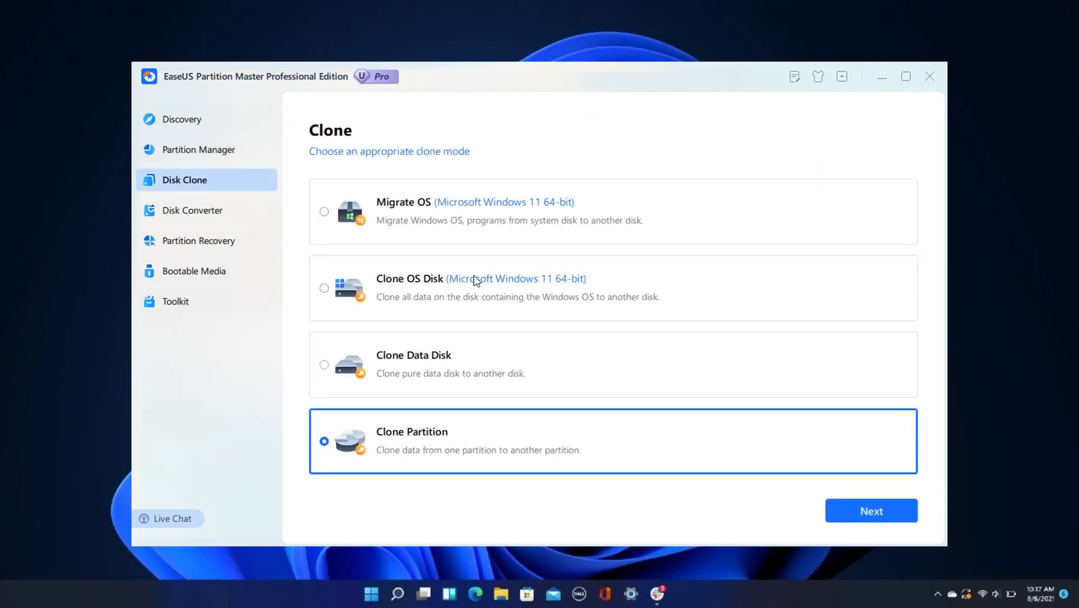
click(192, 210)
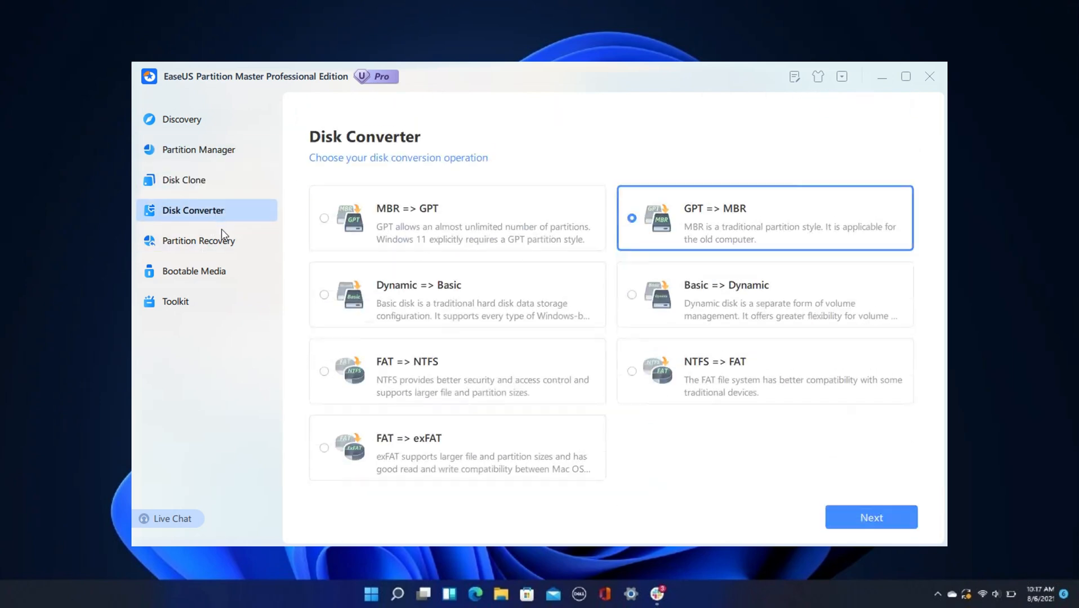
click(201, 240)
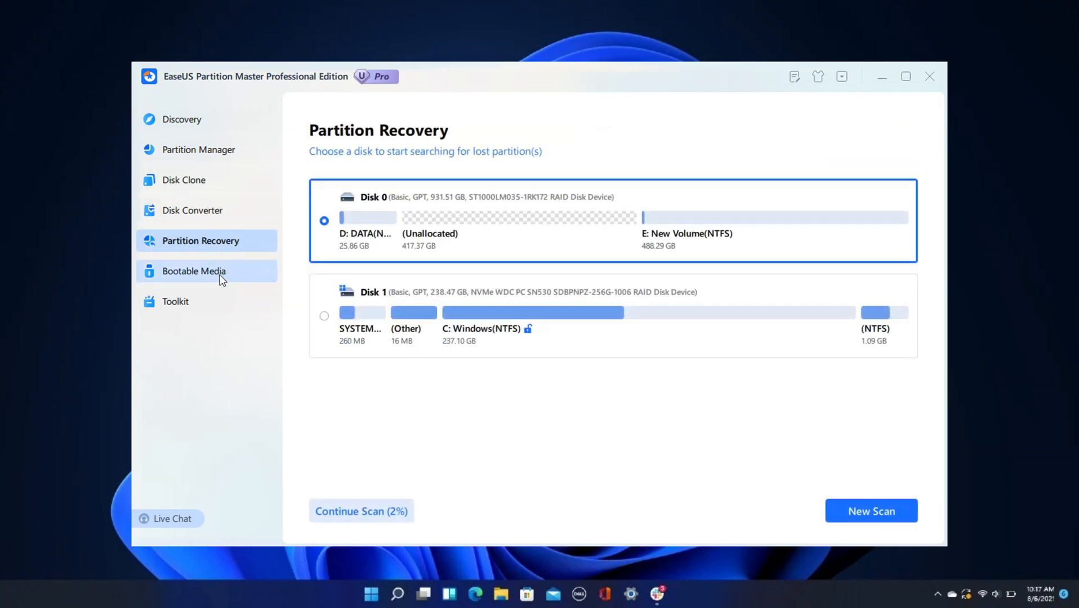
click(176, 301)
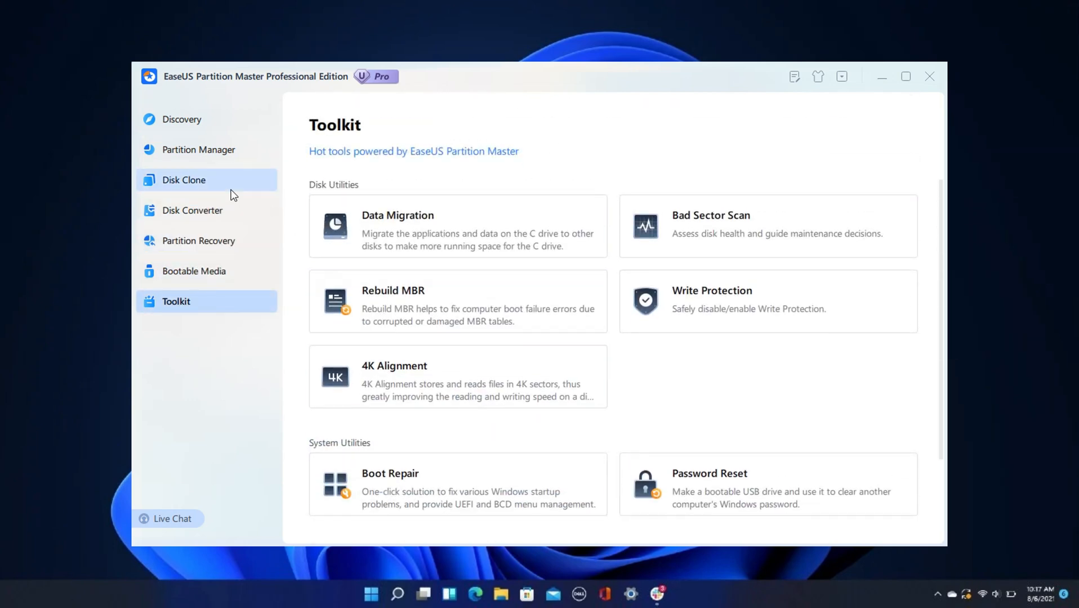
click(199, 149)
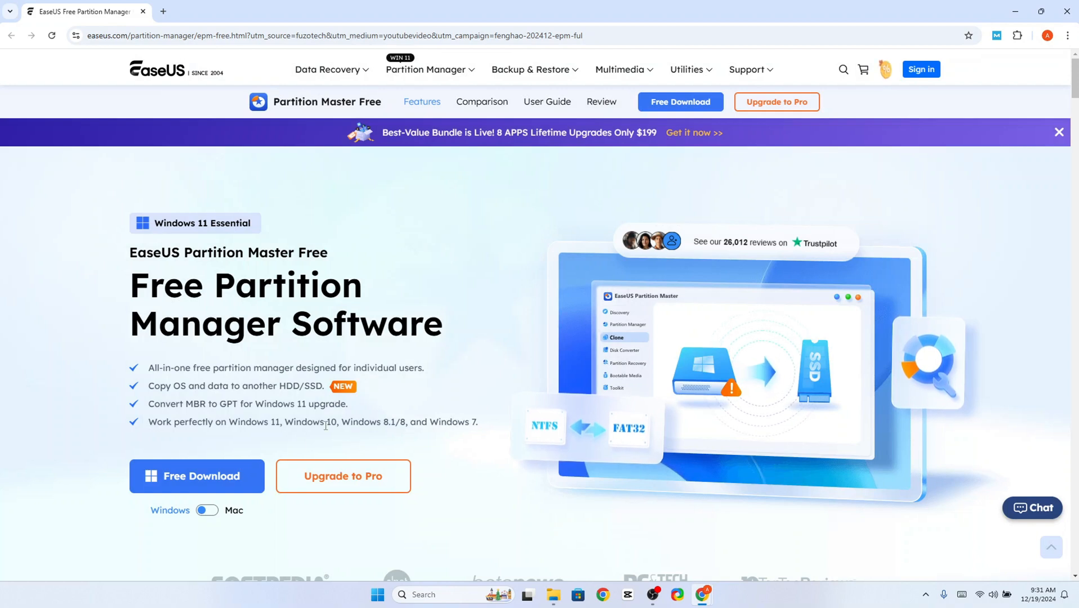
Go to Upgrade to Pro, skip the free signup offer and pick the one-month Professional plan
click(343, 476)
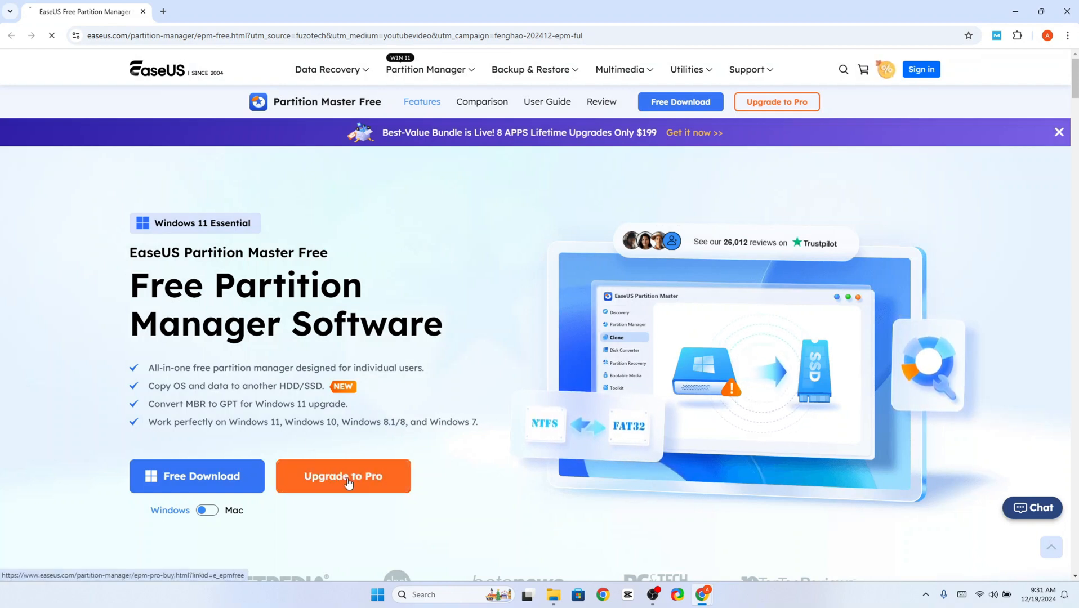
mouse_move(574, 320)
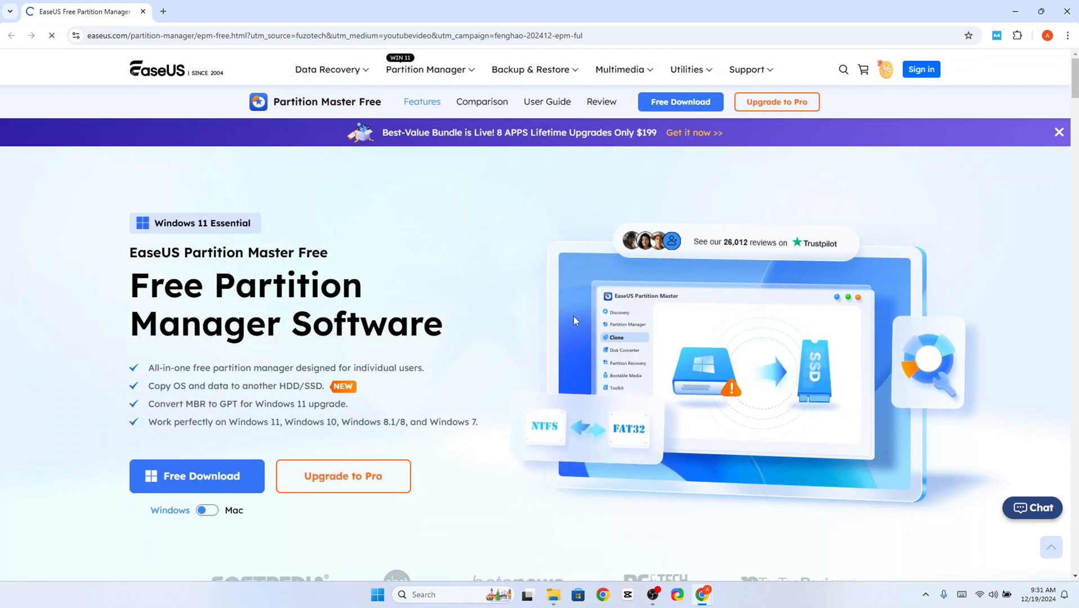
click(196, 475)
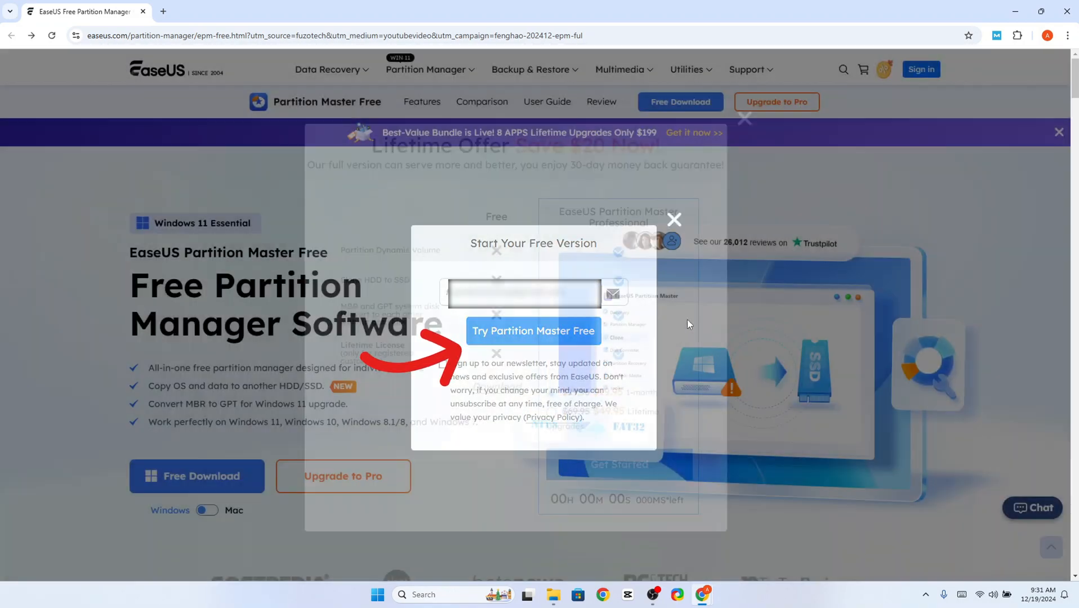
click(673, 219)
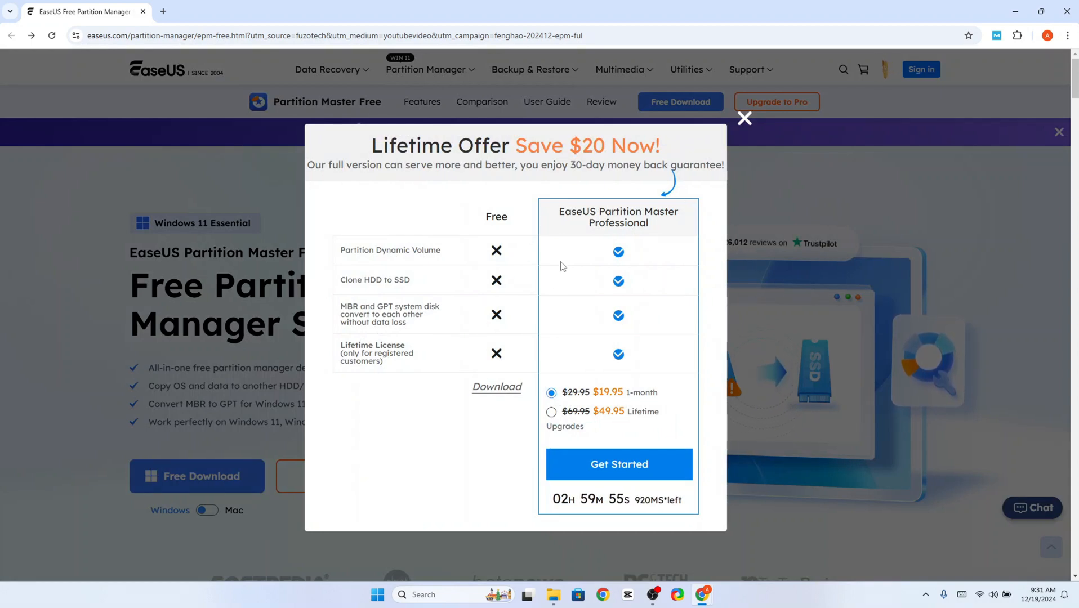
mouse_move(604, 221)
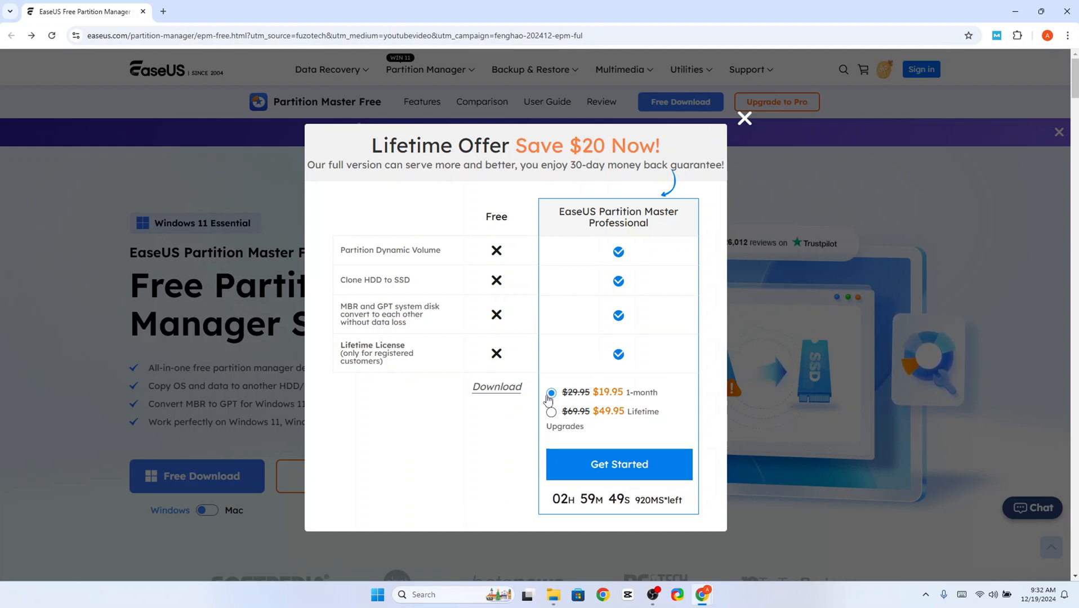
click(618, 464)
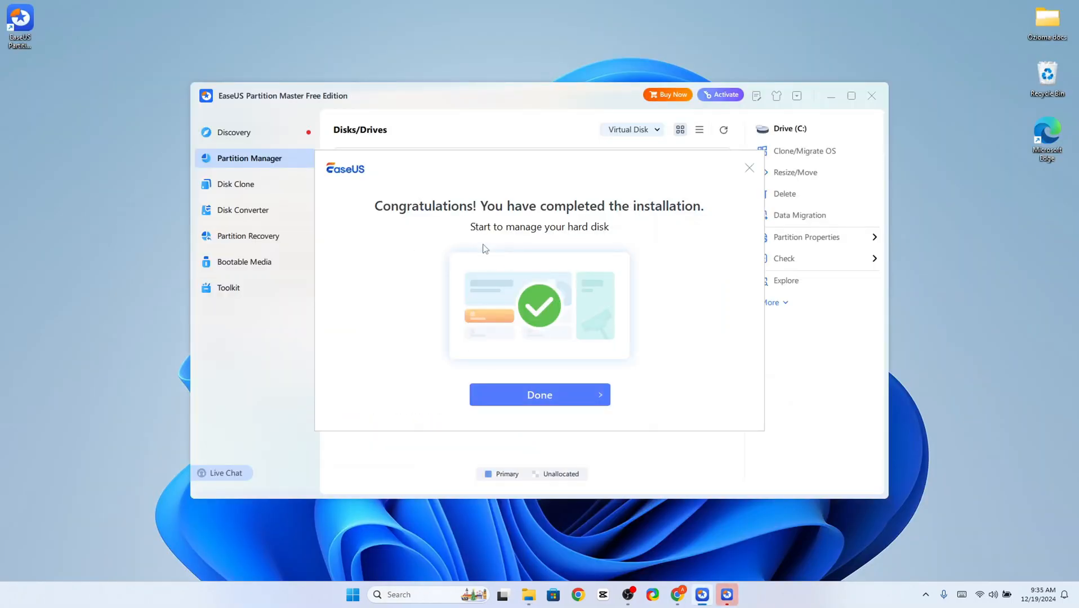
mouse_move(592, 402)
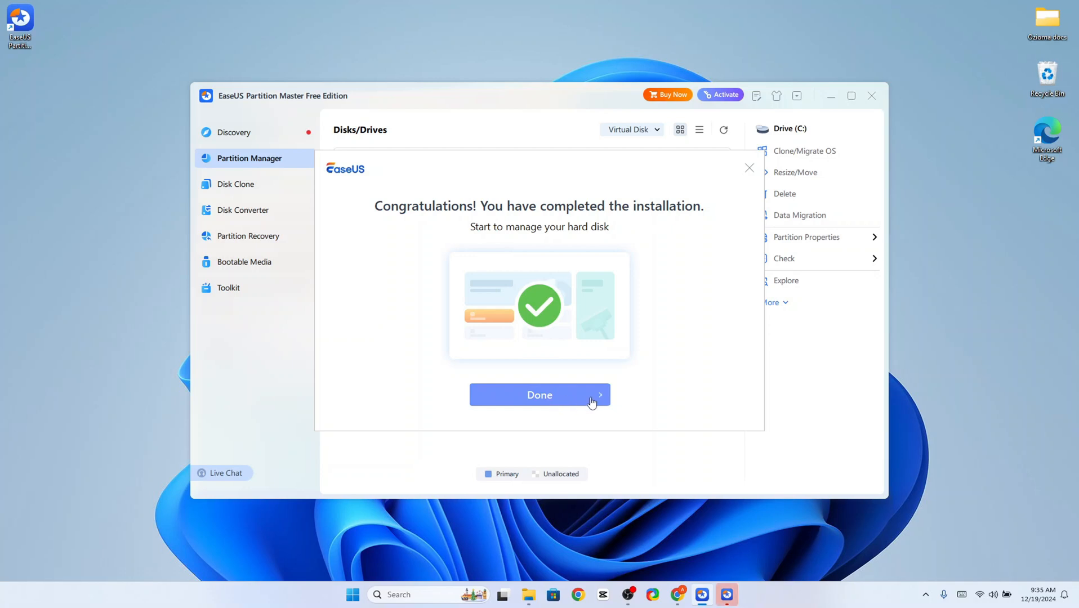
Dismiss the installation-complete dialog and the Windows Security blocked-changes notification
click(539, 394)
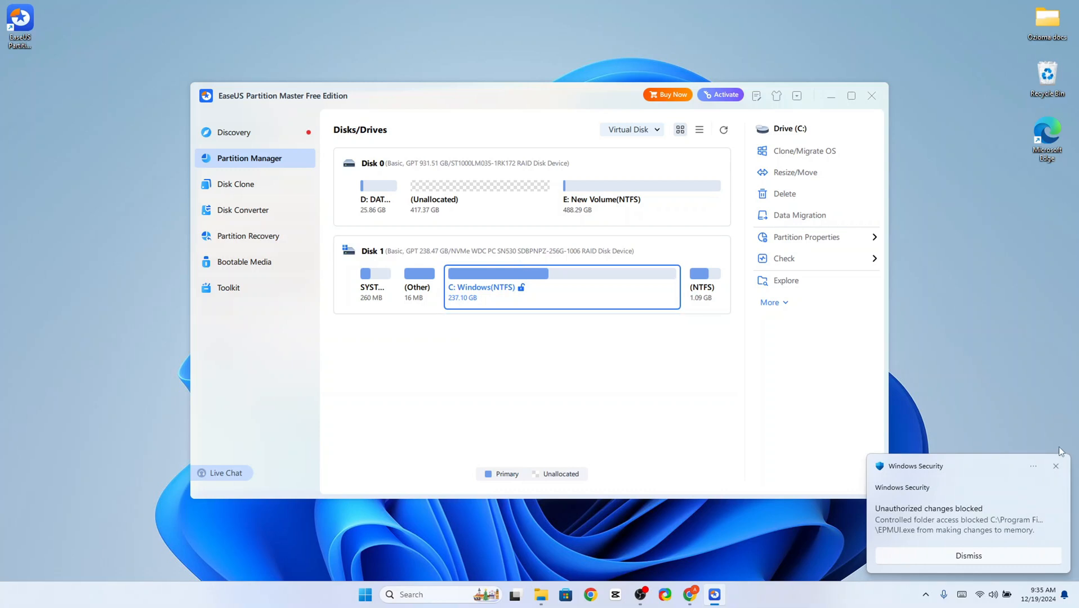
click(1055, 469)
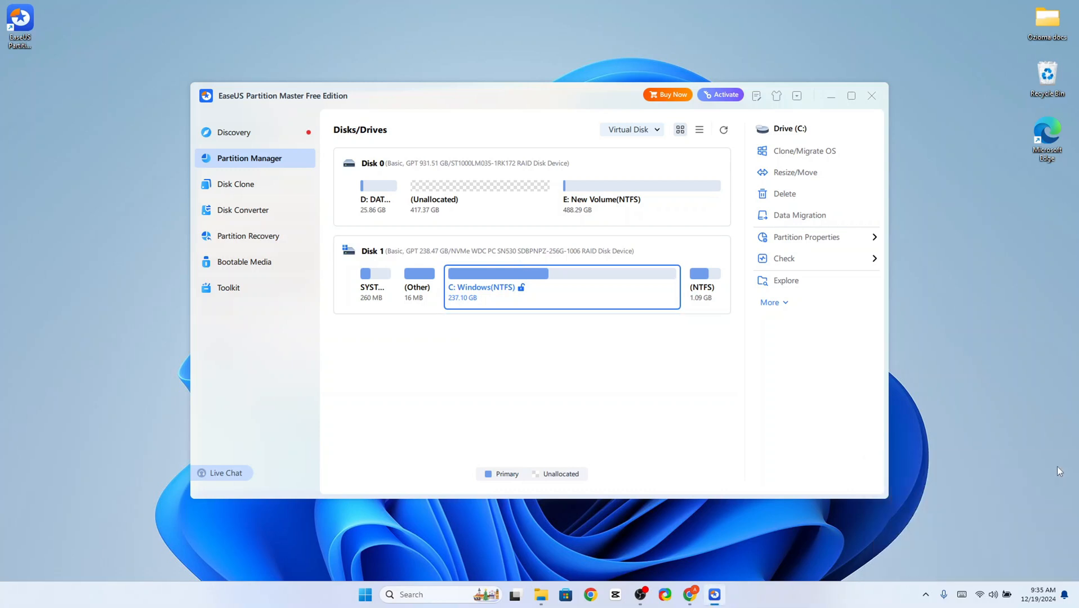
mouse_move(806, 521)
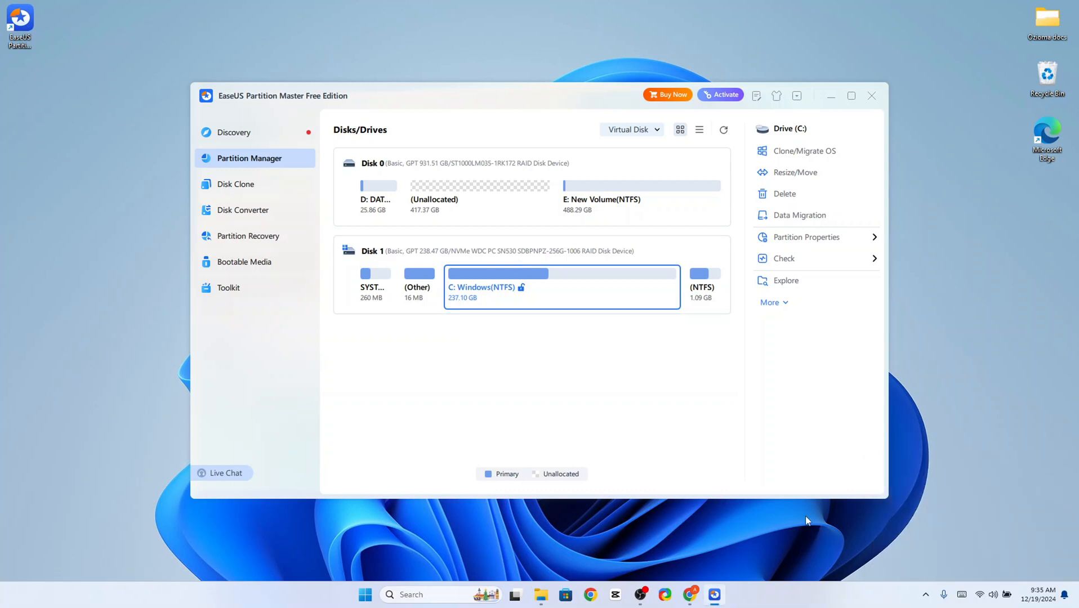
mouse_move(757, 400)
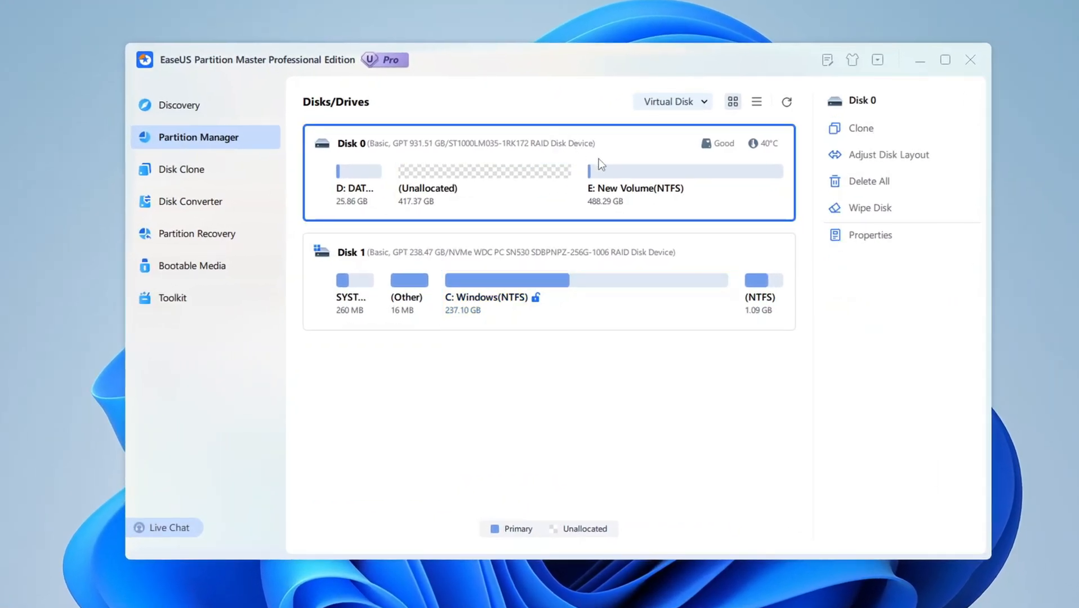
mouse_move(865, 140)
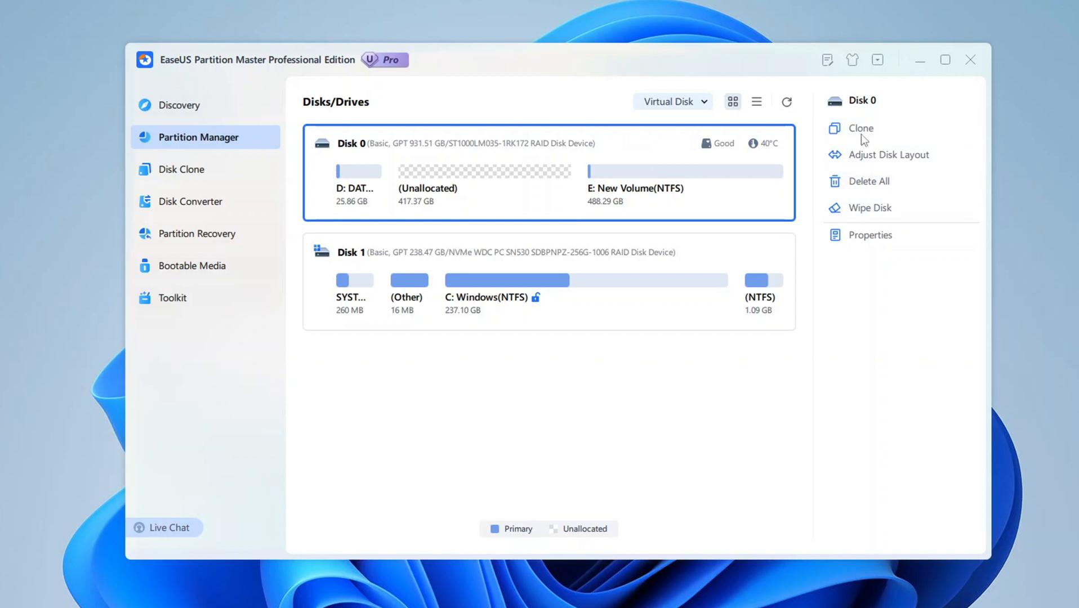
mouse_move(866, 207)
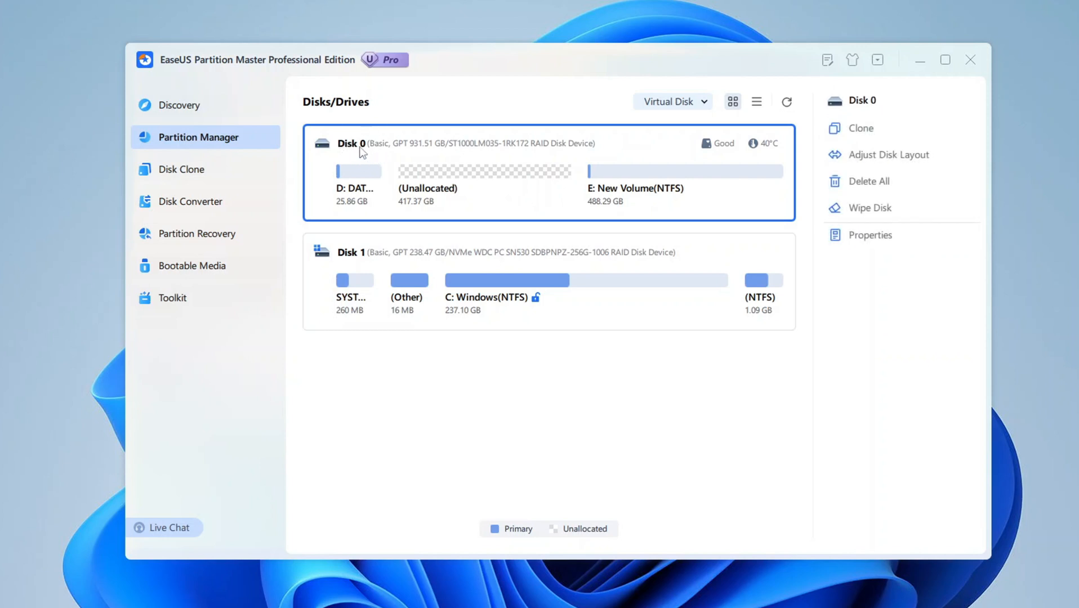
Select Disk 0 to list its disk-level actions
click(684, 171)
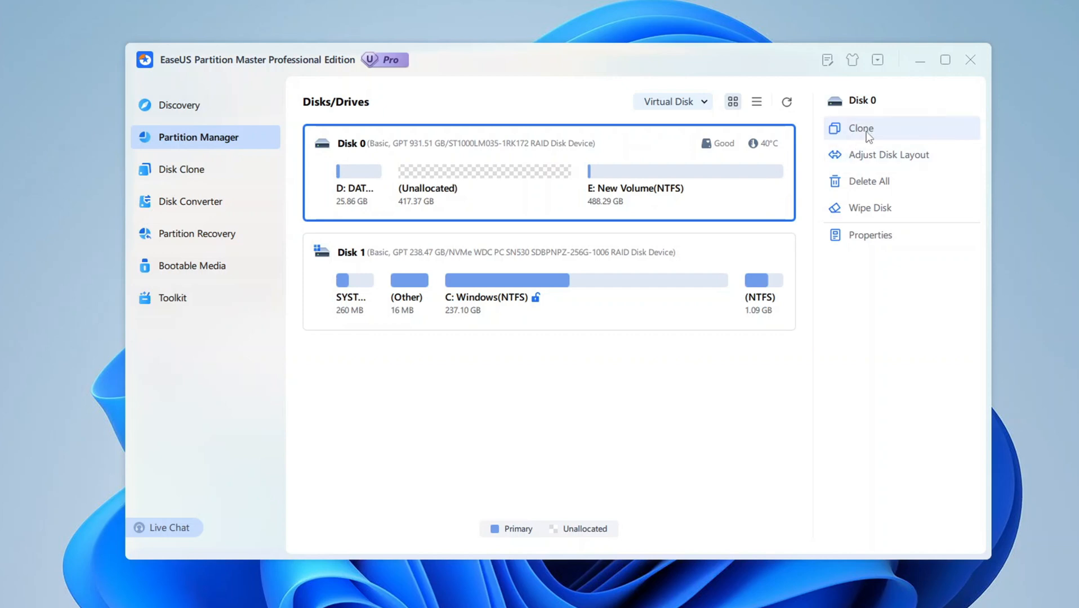
mouse_move(875, 187)
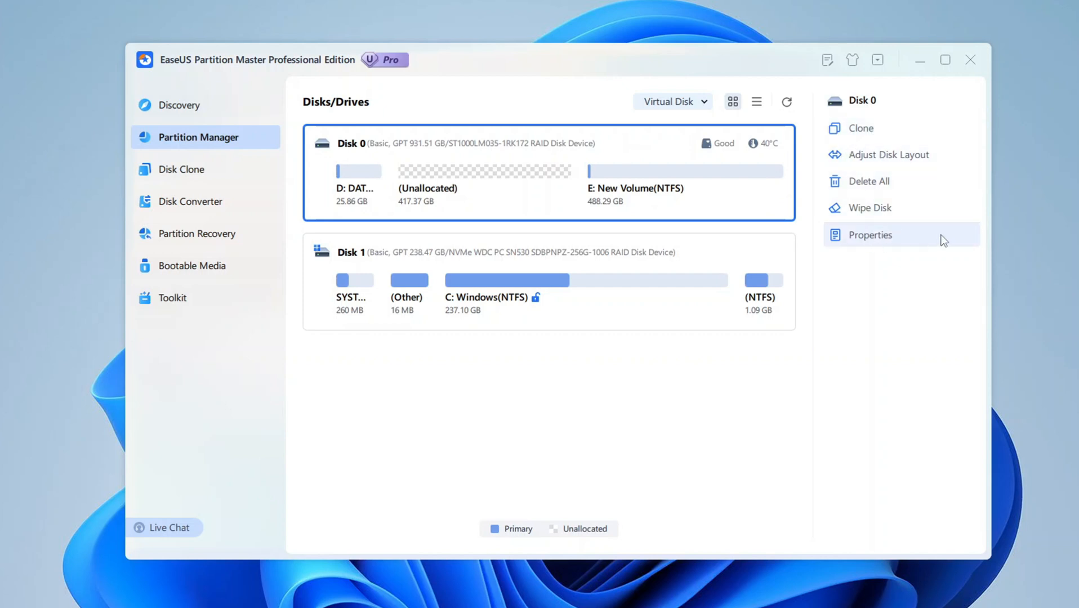
mouse_move(543, 245)
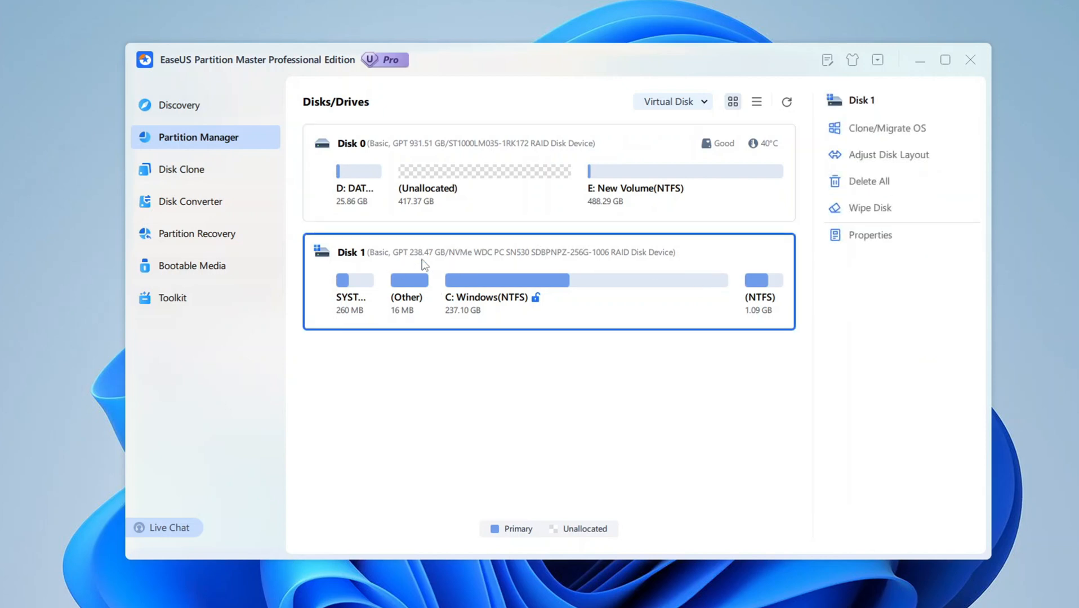
mouse_move(889, 154)
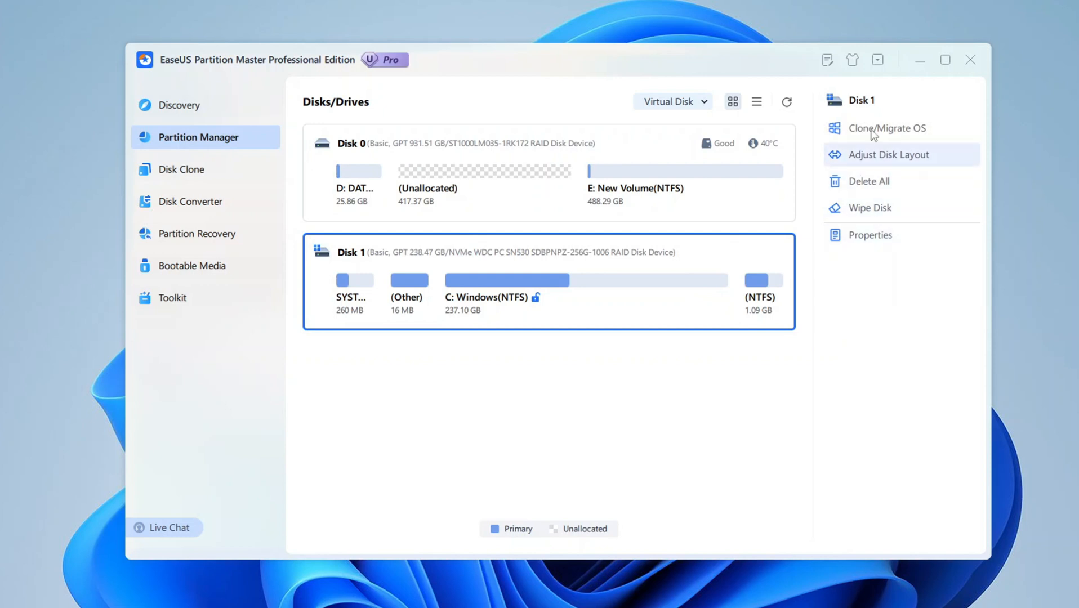
mouse_move(900, 149)
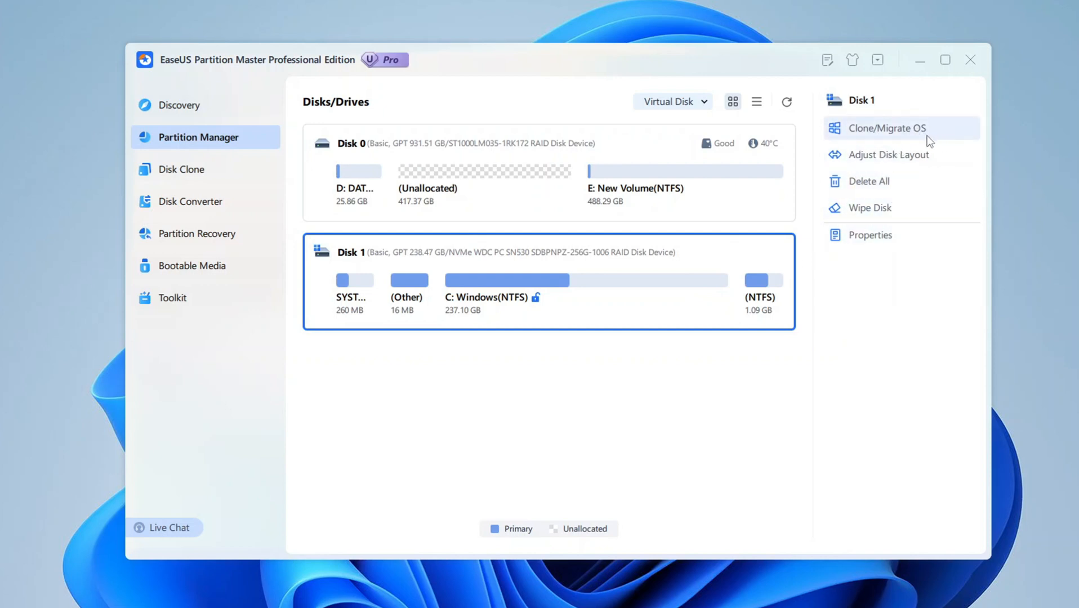
mouse_move(663, 295)
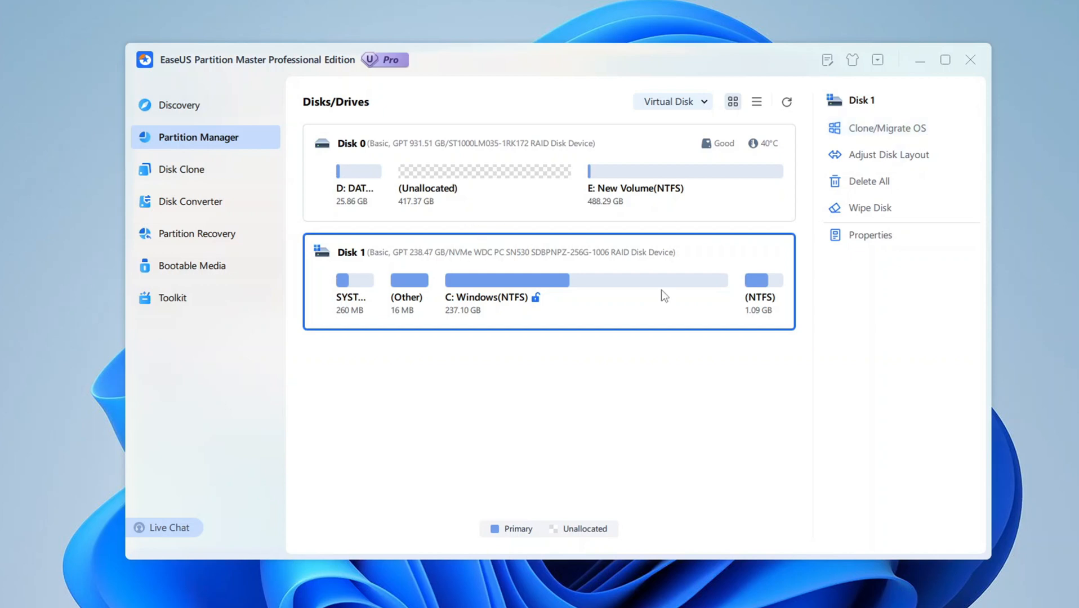
mouse_move(583, 365)
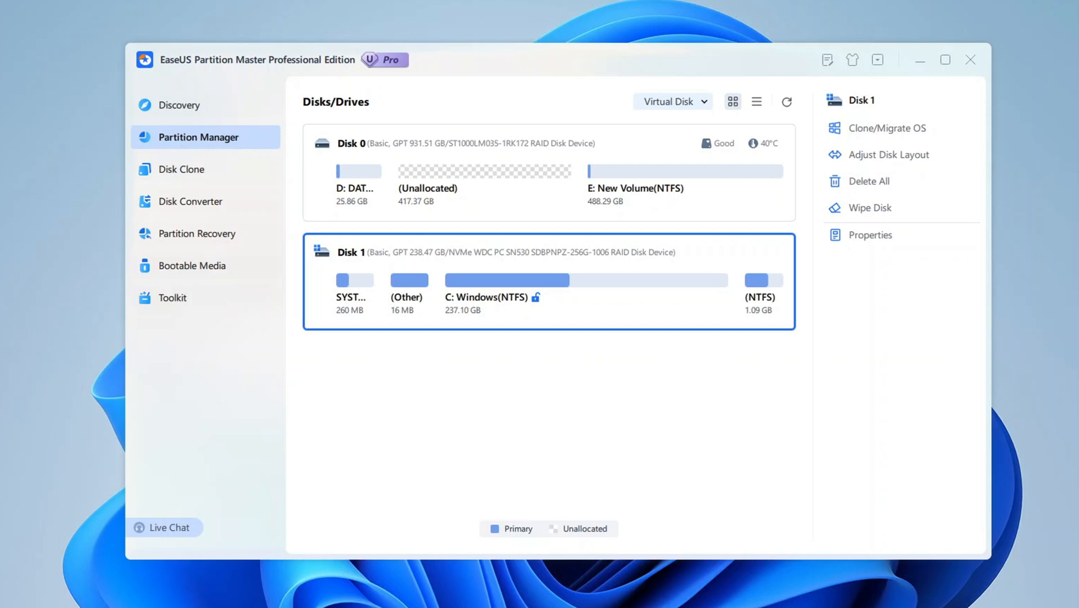
mouse_move(380, 420)
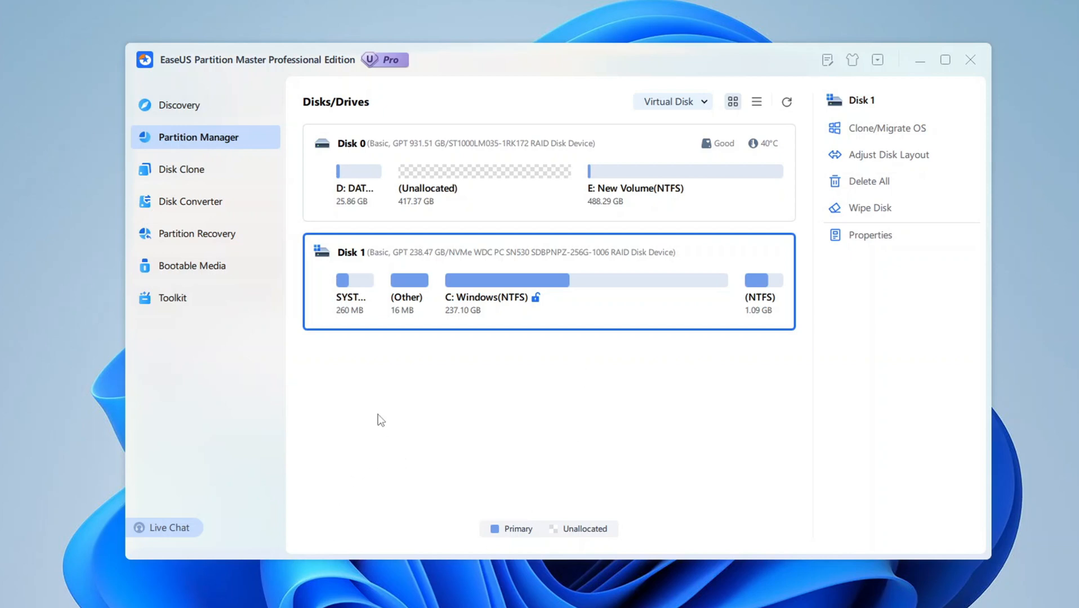
mouse_move(487, 255)
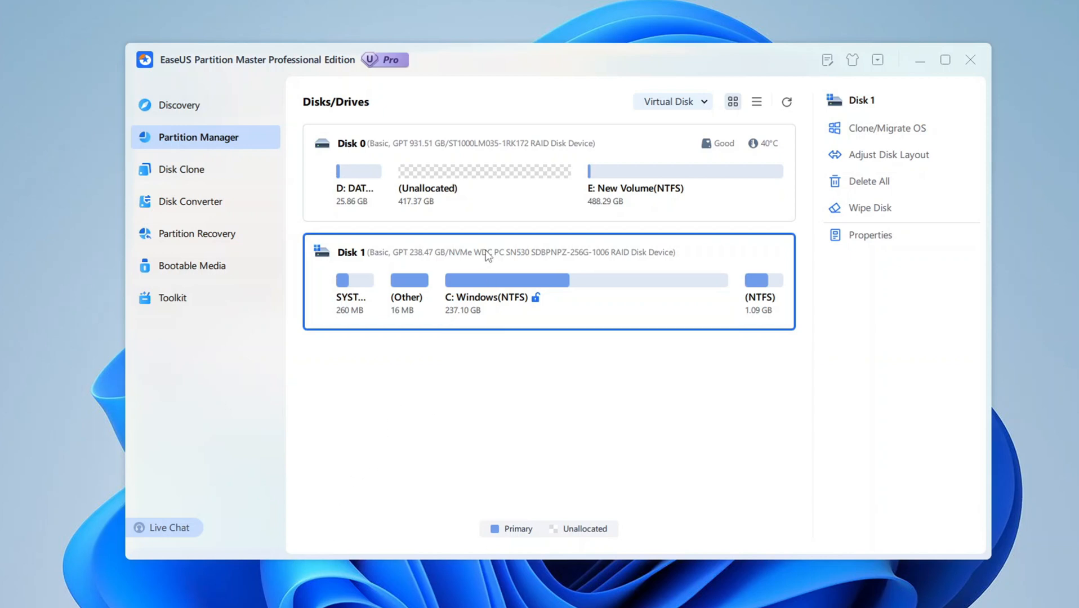
mouse_move(409, 362)
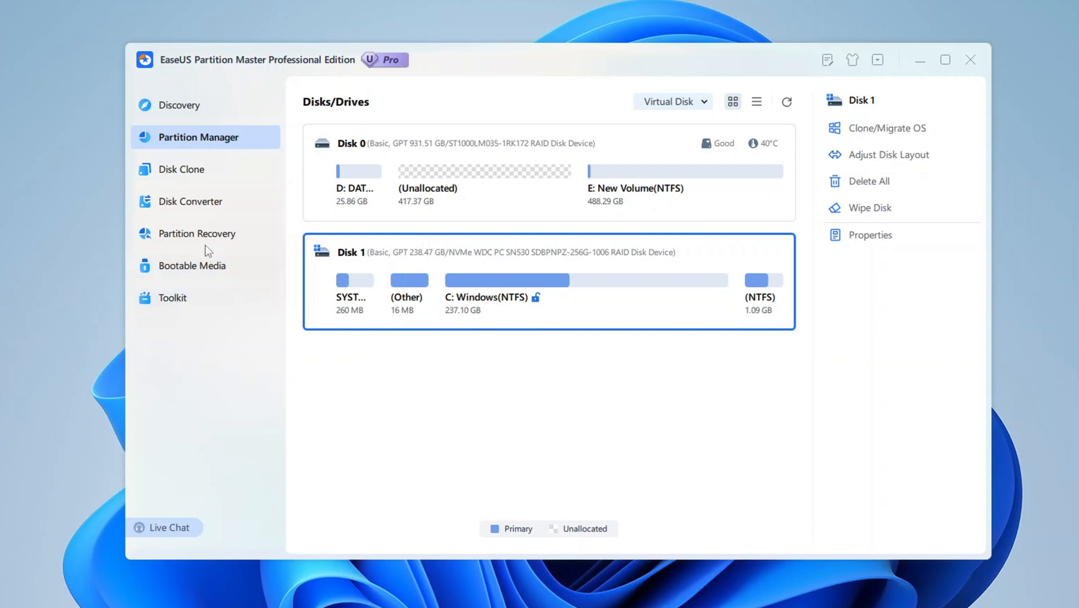
Run Check File System on E: New Volume, review the no-problems log and finish
right_click(654, 172)
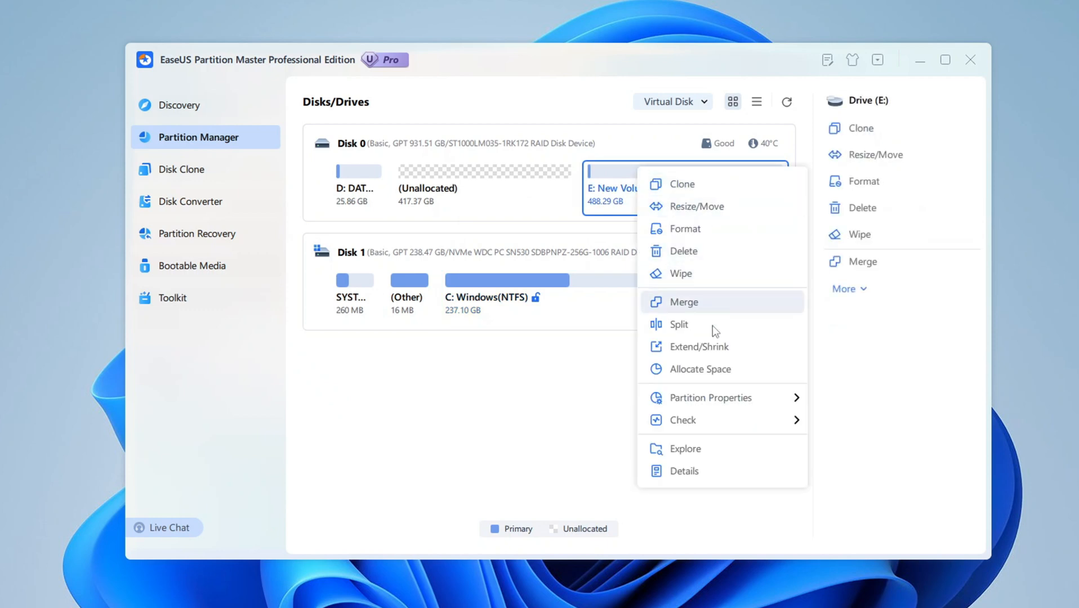
click(682, 420)
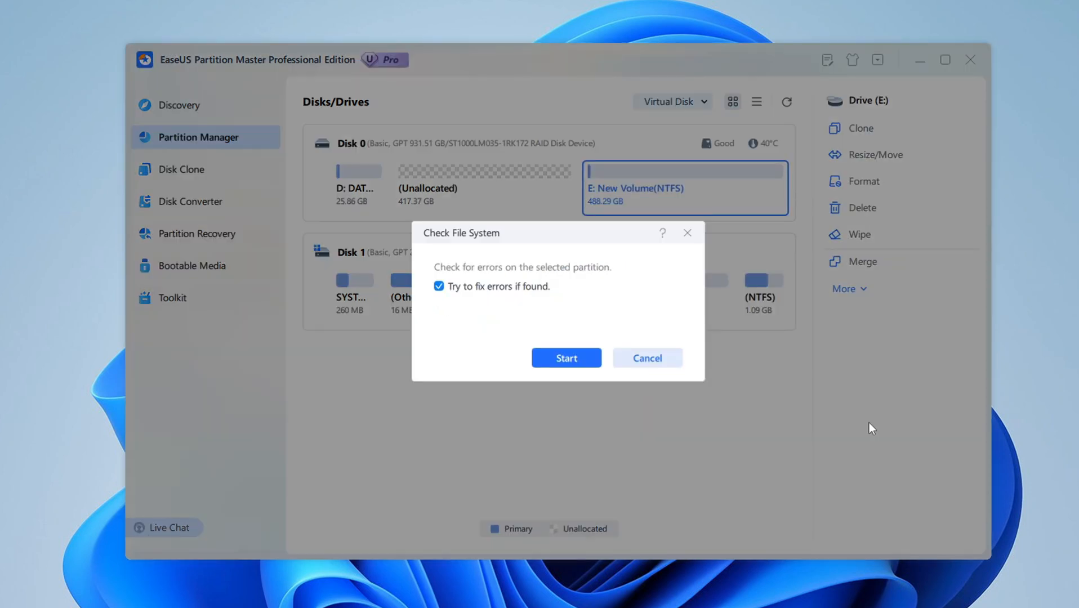
click(565, 358)
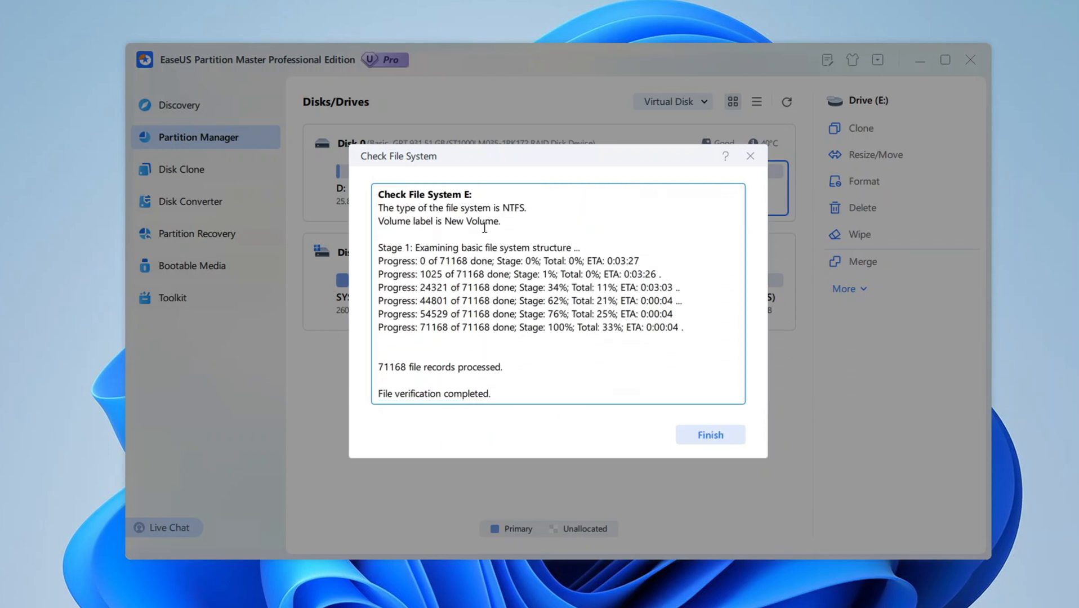
scroll(down, 3)
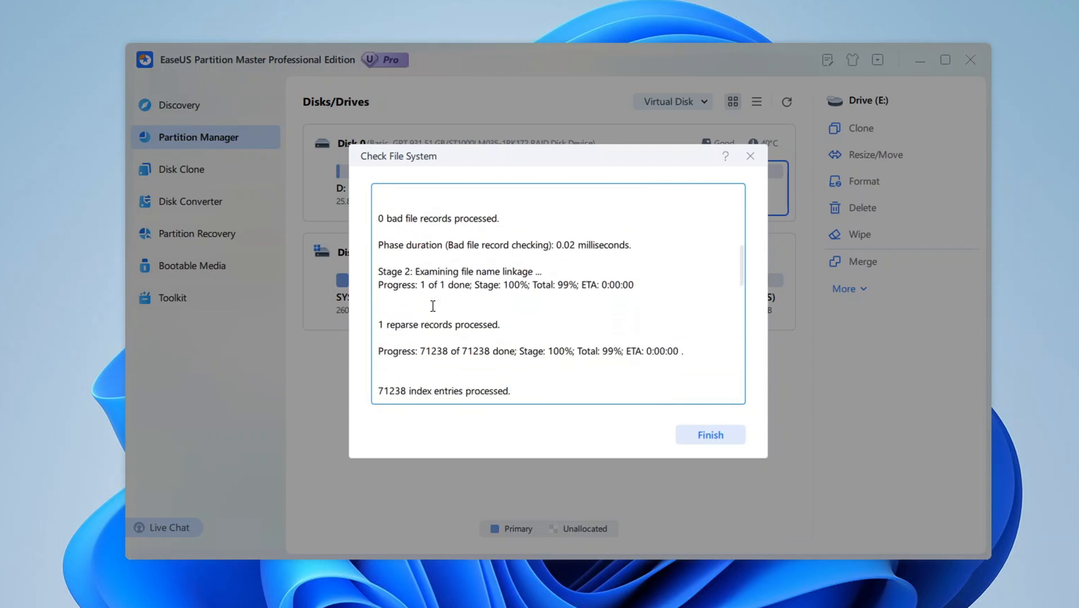
scroll(down, 3)
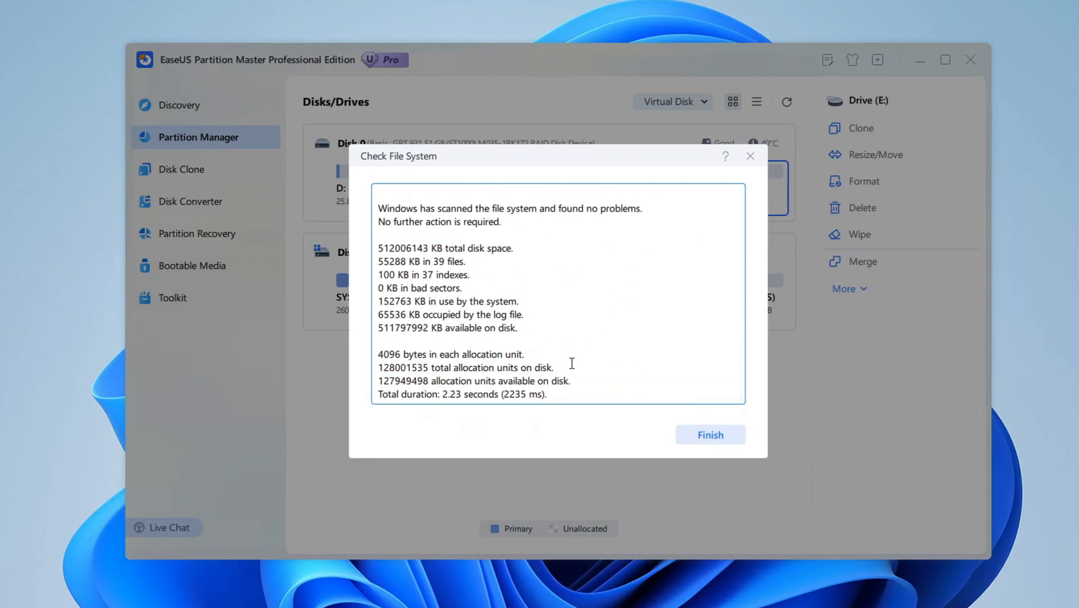
mouse_move(731, 328)
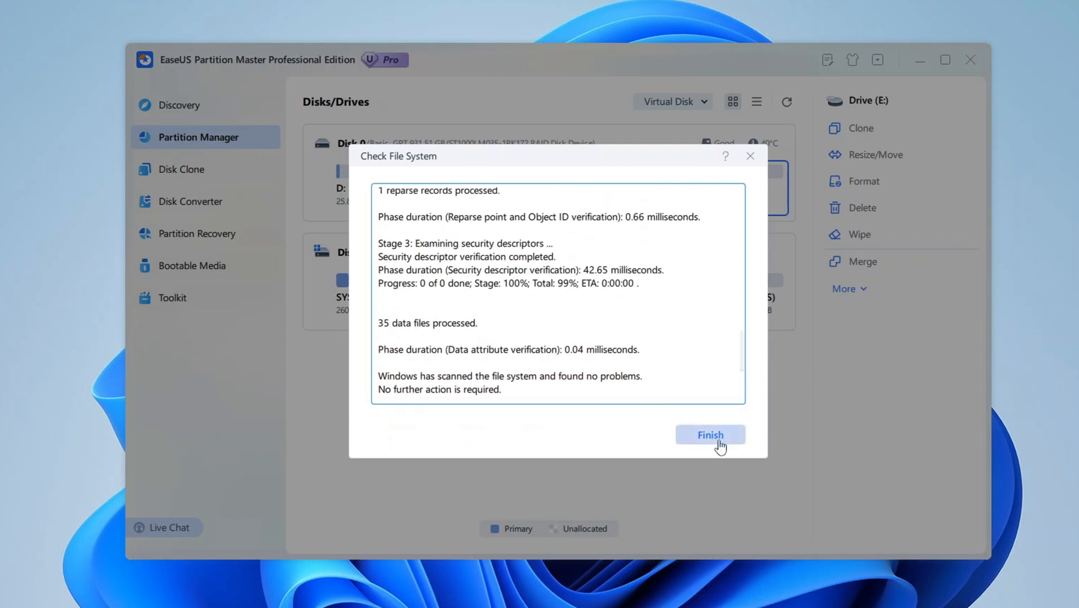
click(709, 435)
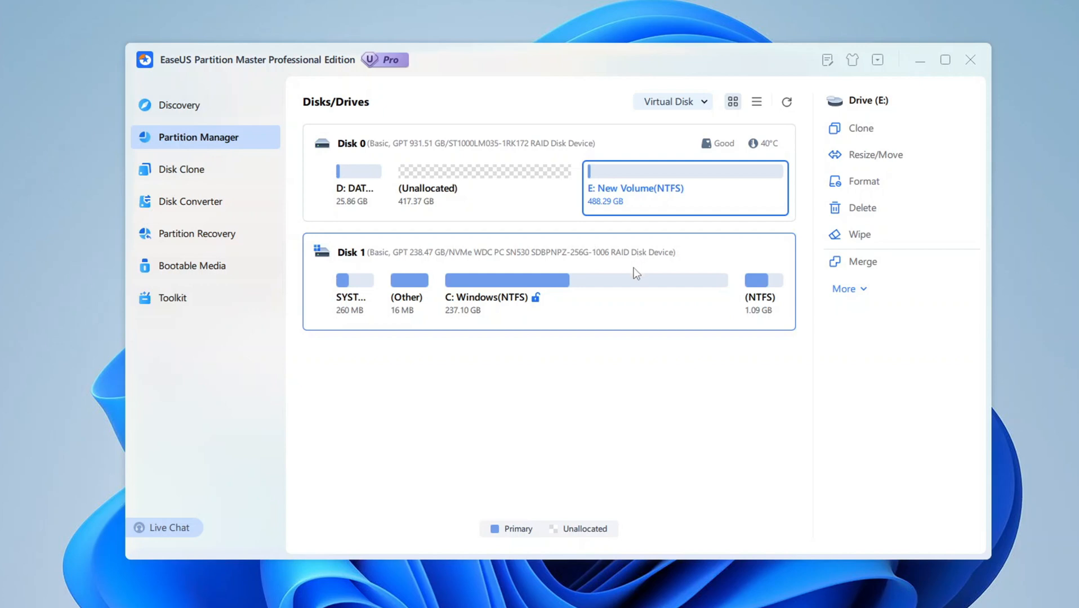
click(484, 186)
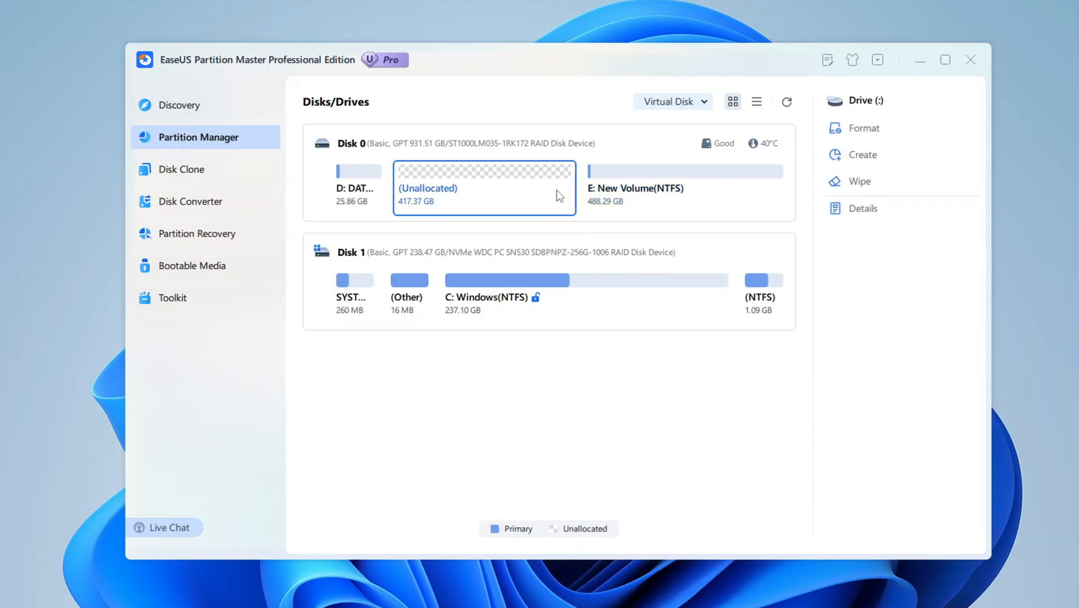
click(506, 280)
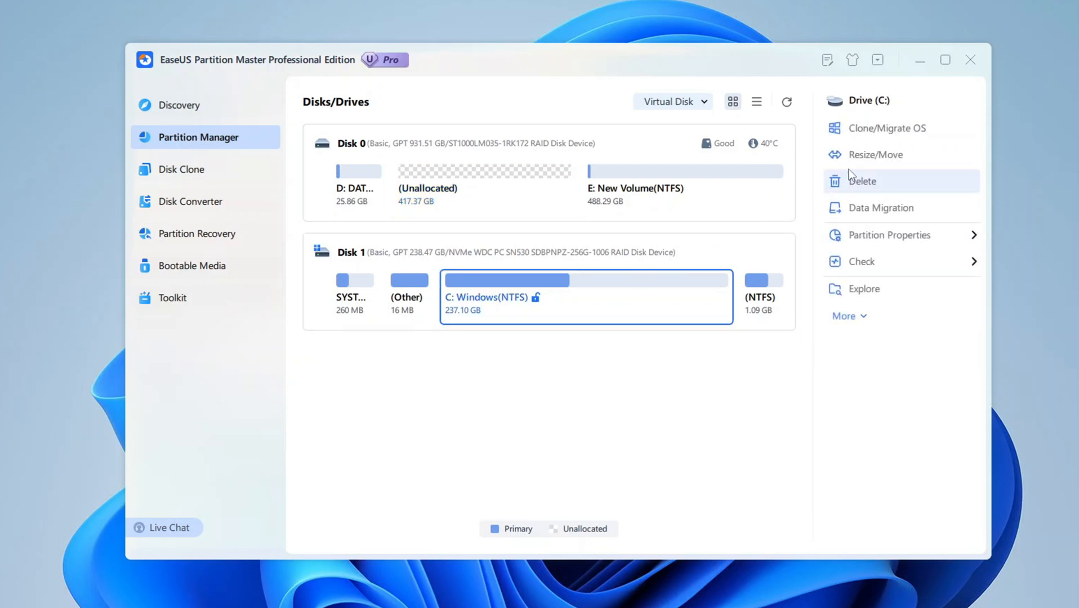
click(875, 155)
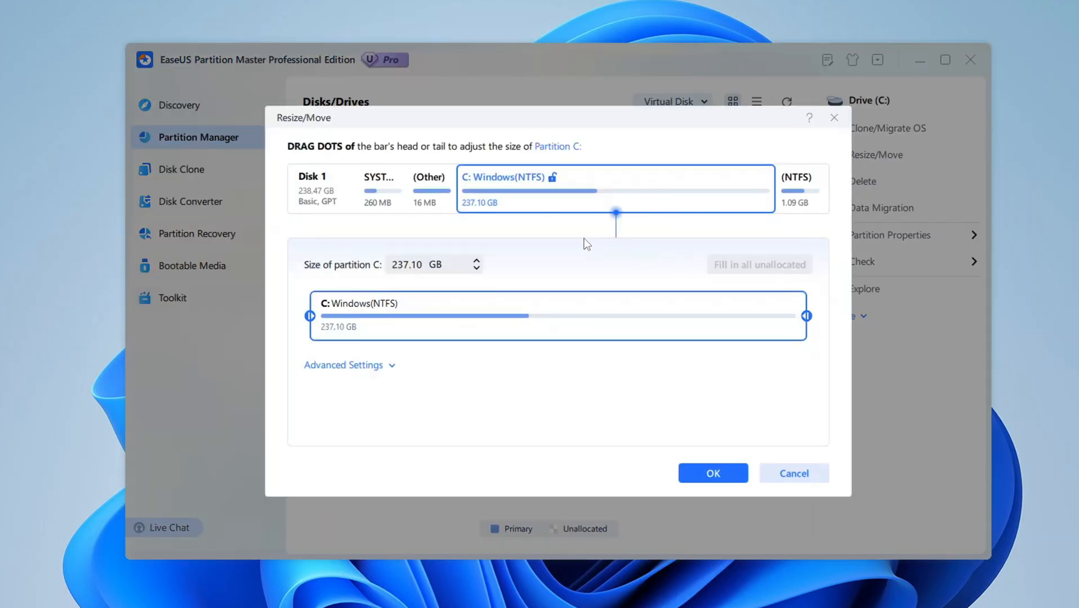
mouse_move(764, 229)
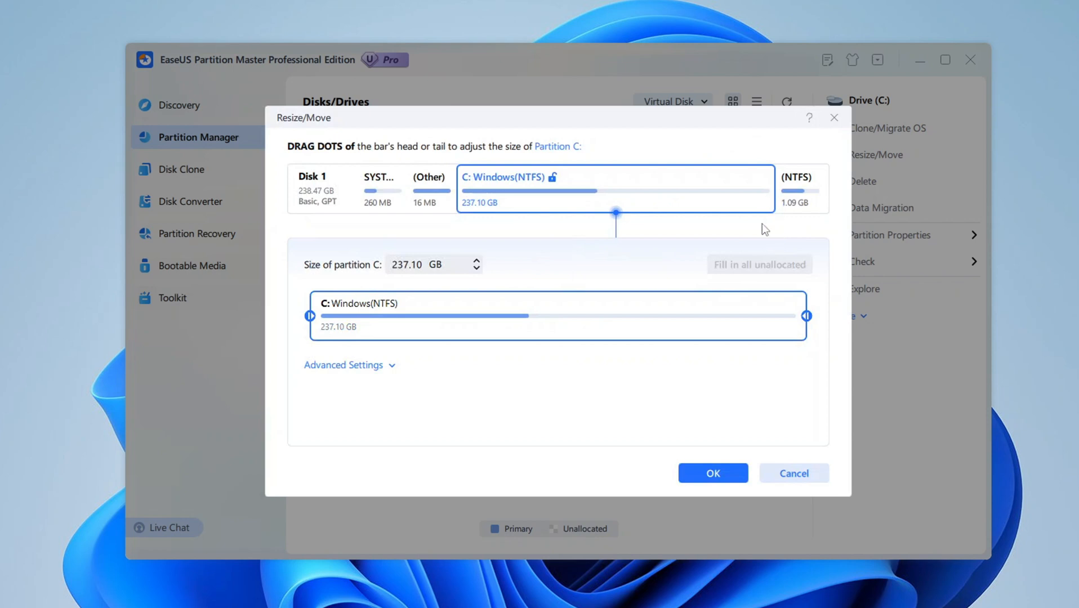
drag(806, 316, 654, 316)
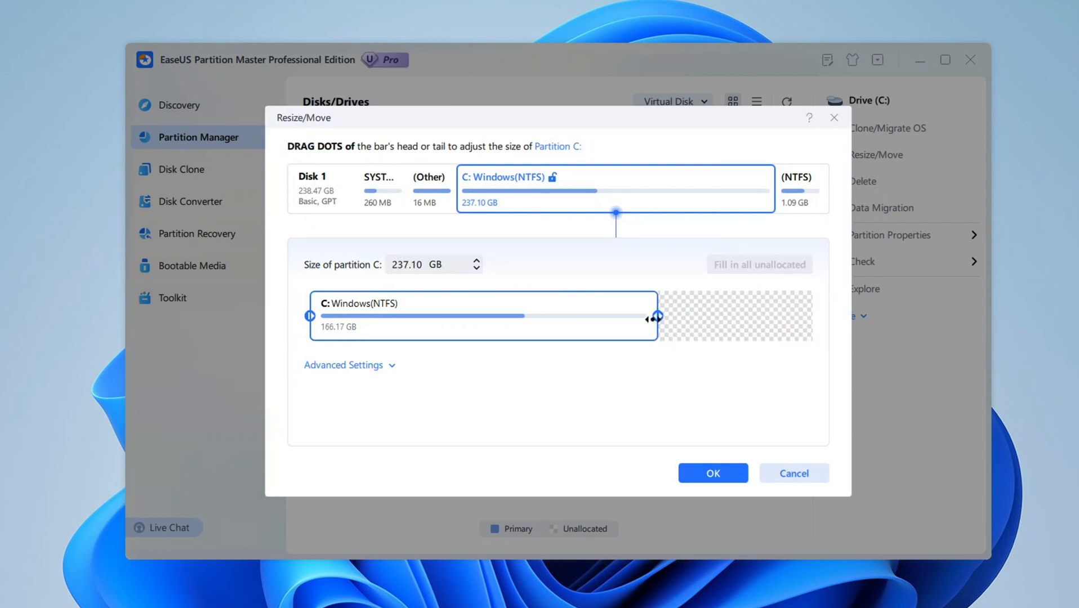
drag(651, 317, 760, 317)
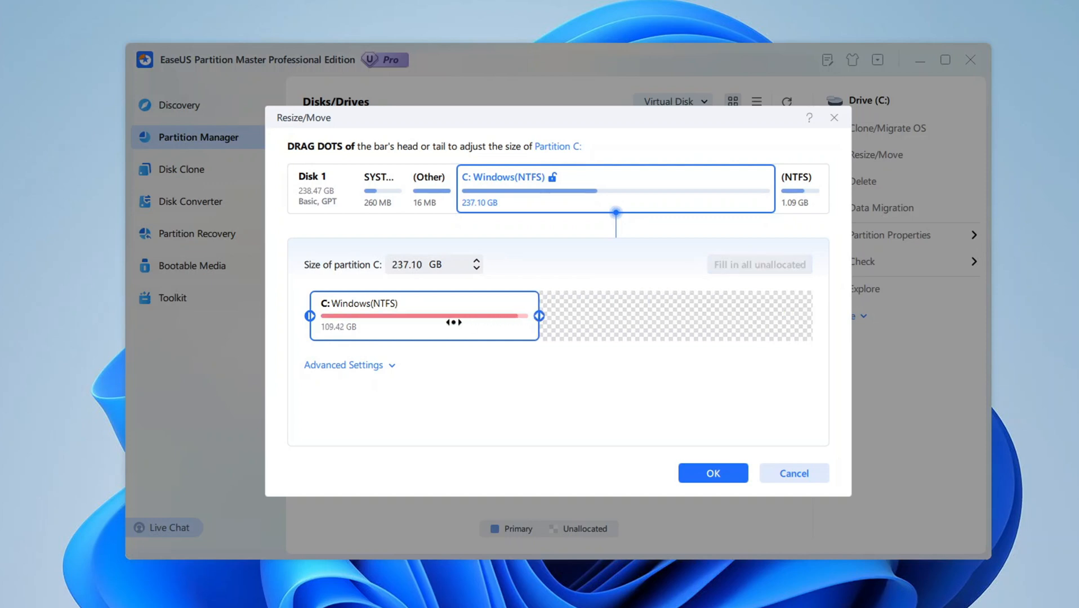
drag(540, 316, 806, 316)
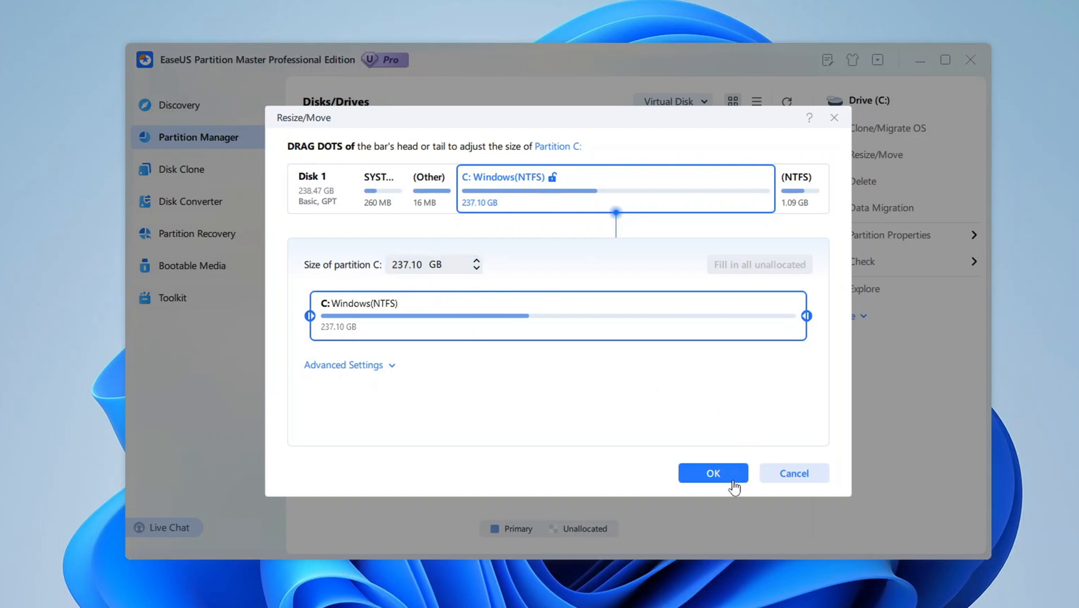
click(713, 474)
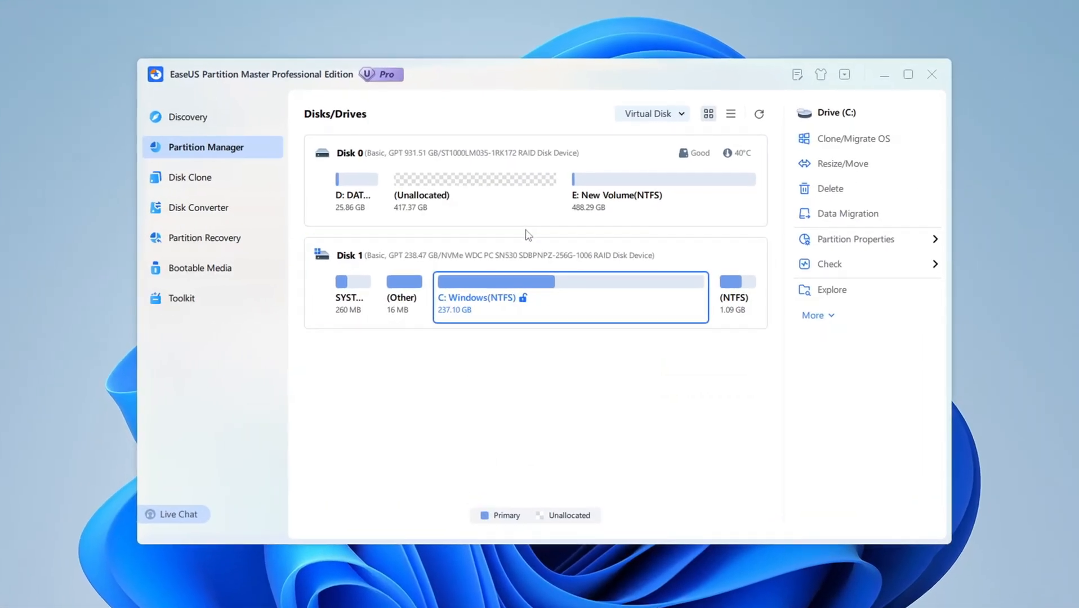
Select Disk 0's 417.37 GB unallocated space and choose Create
click(474, 193)
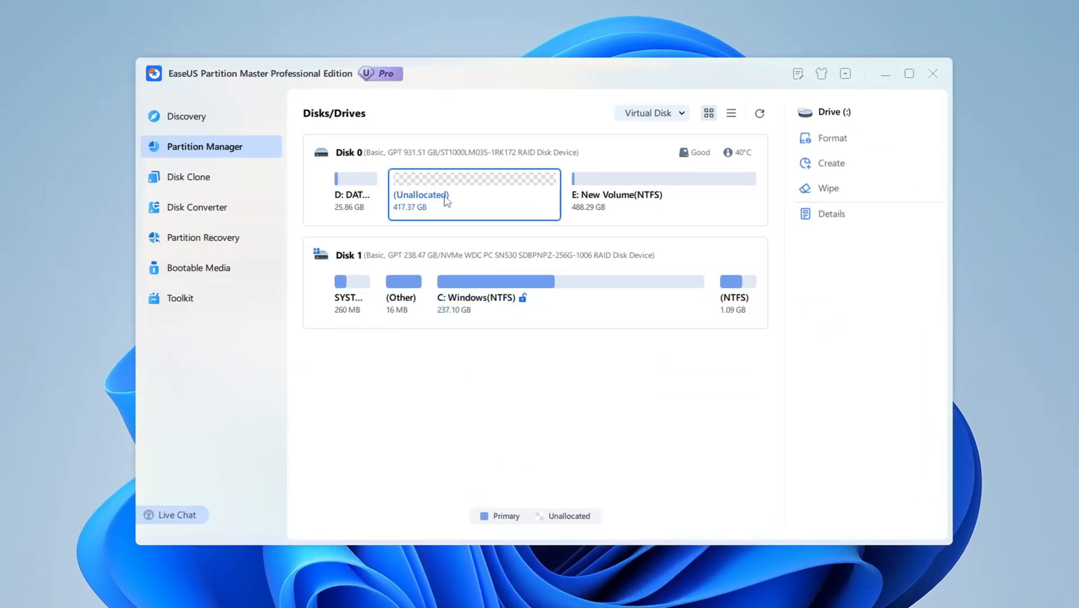
mouse_move(508, 200)
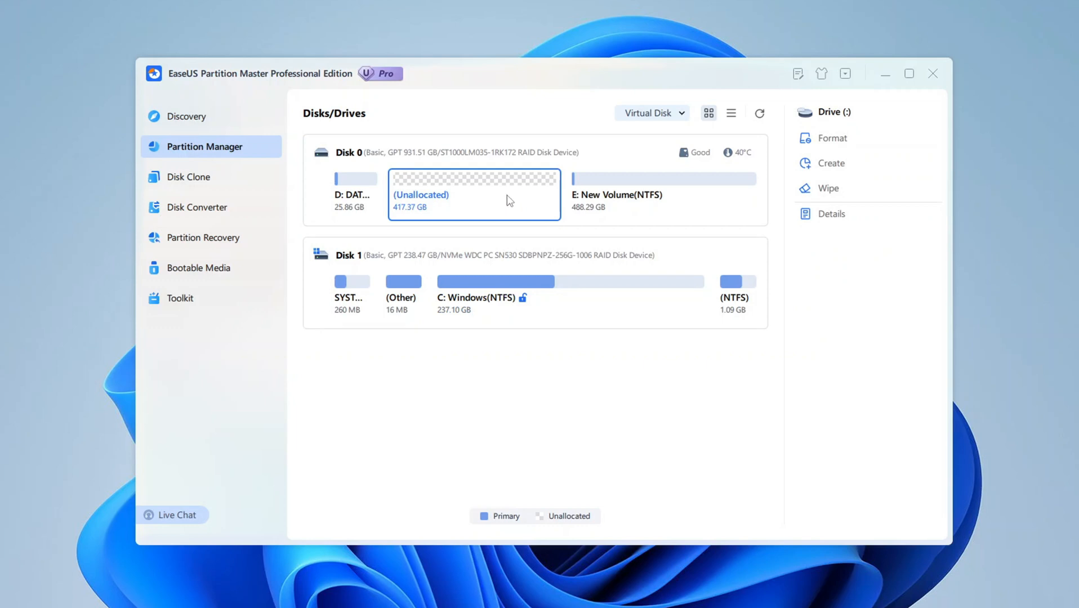
mouse_move(552, 193)
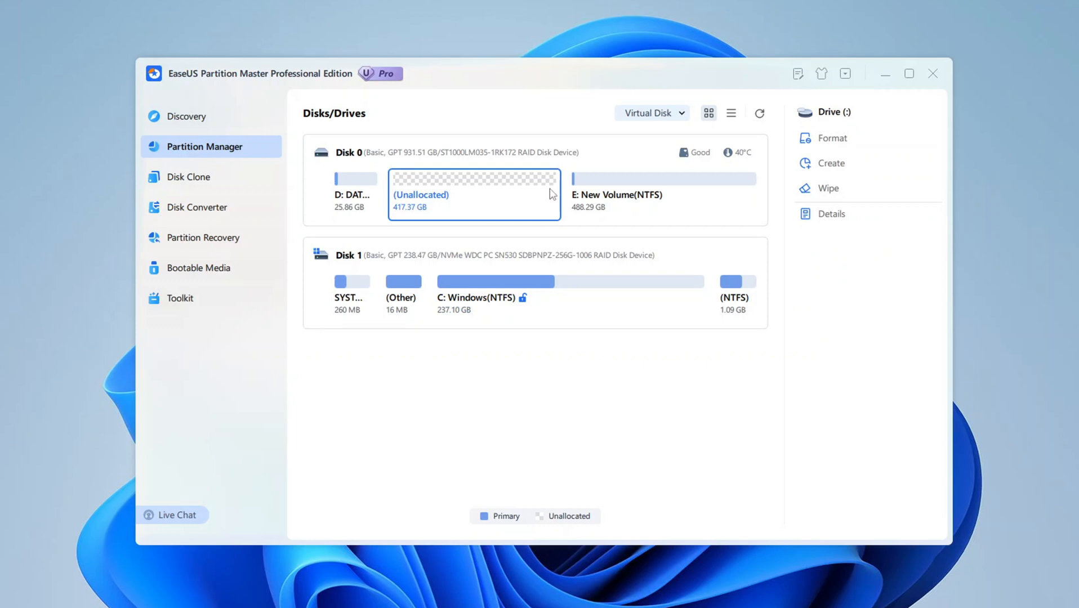
mouse_move(860, 188)
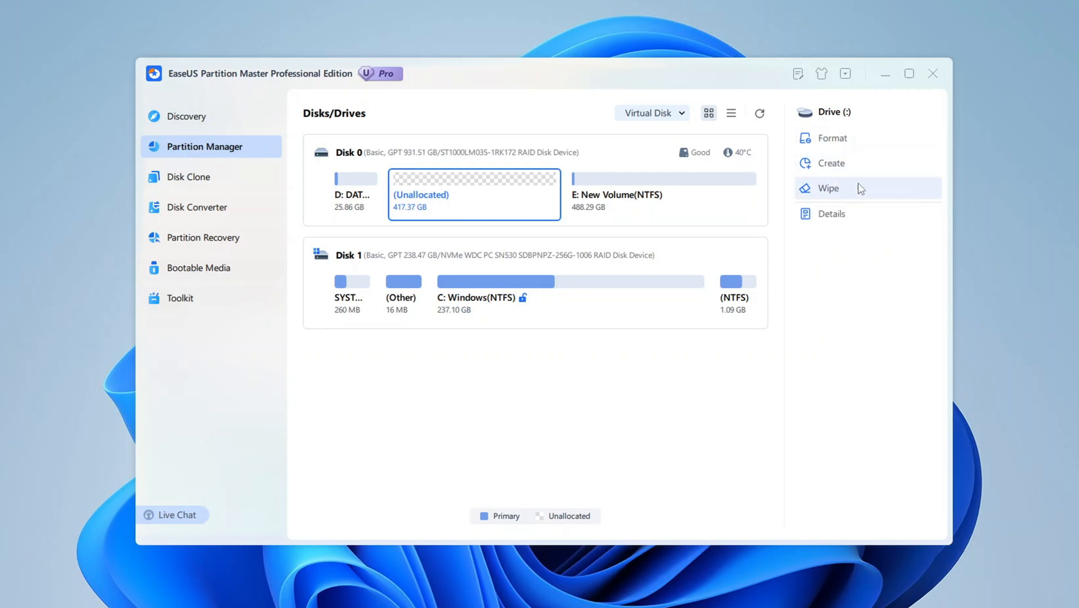
mouse_move(830, 164)
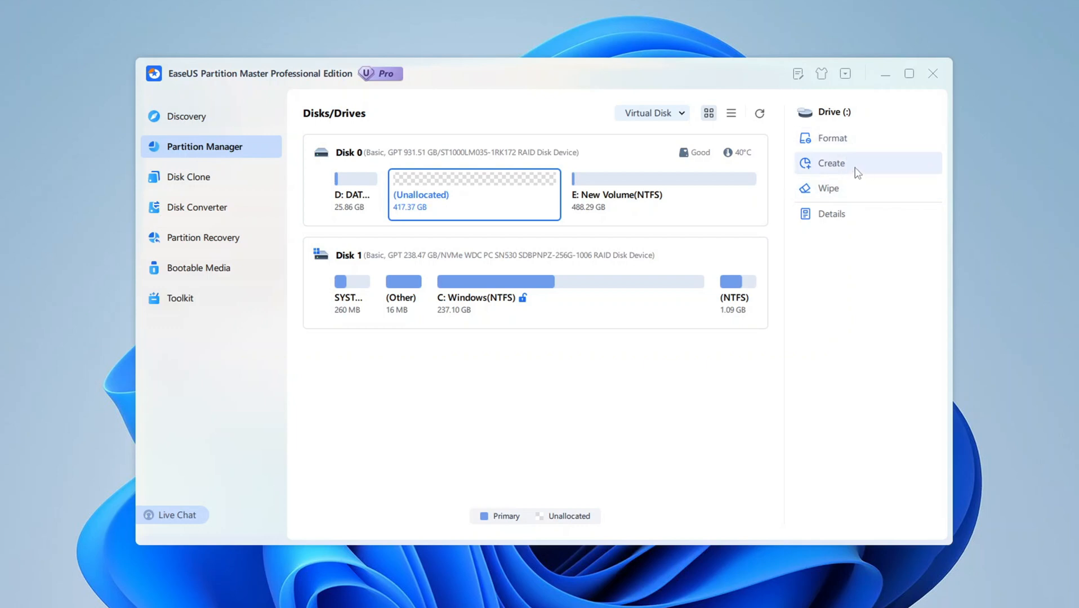
click(831, 163)
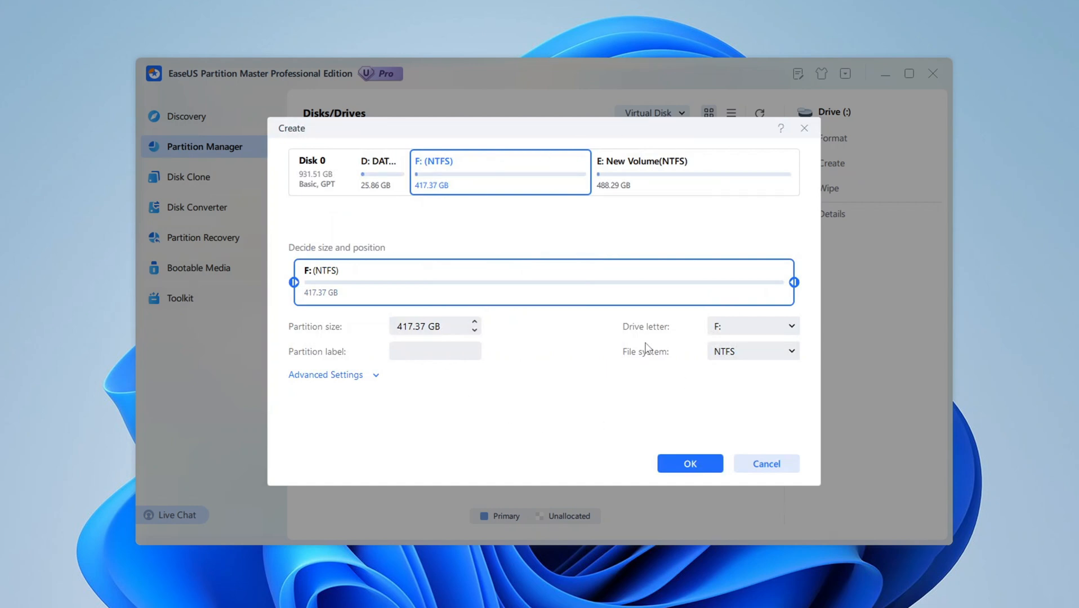
mouse_move(614, 239)
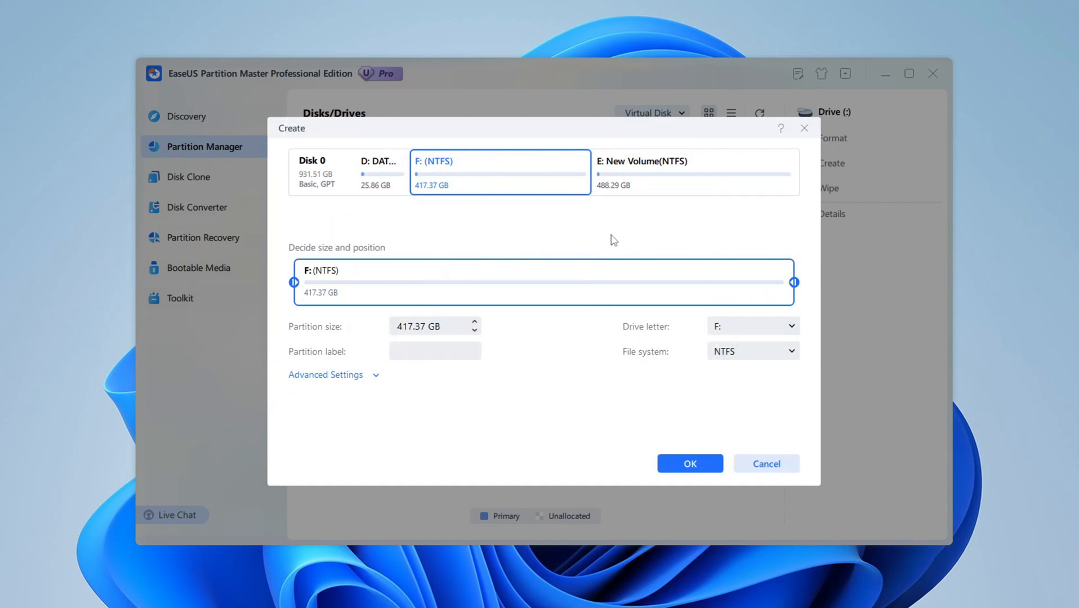
mouse_move(466, 237)
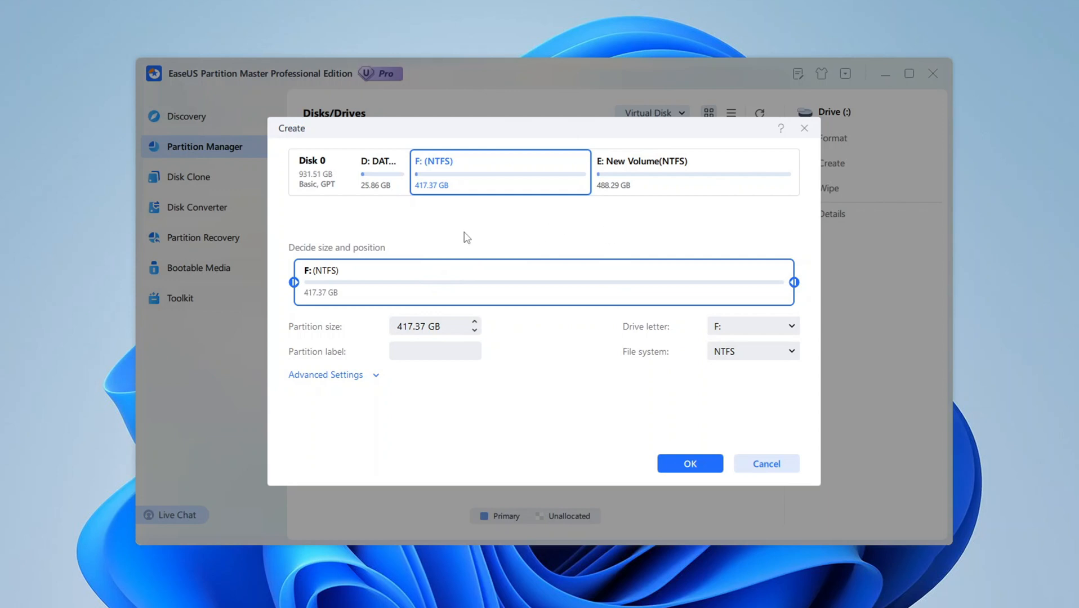
mouse_move(627, 229)
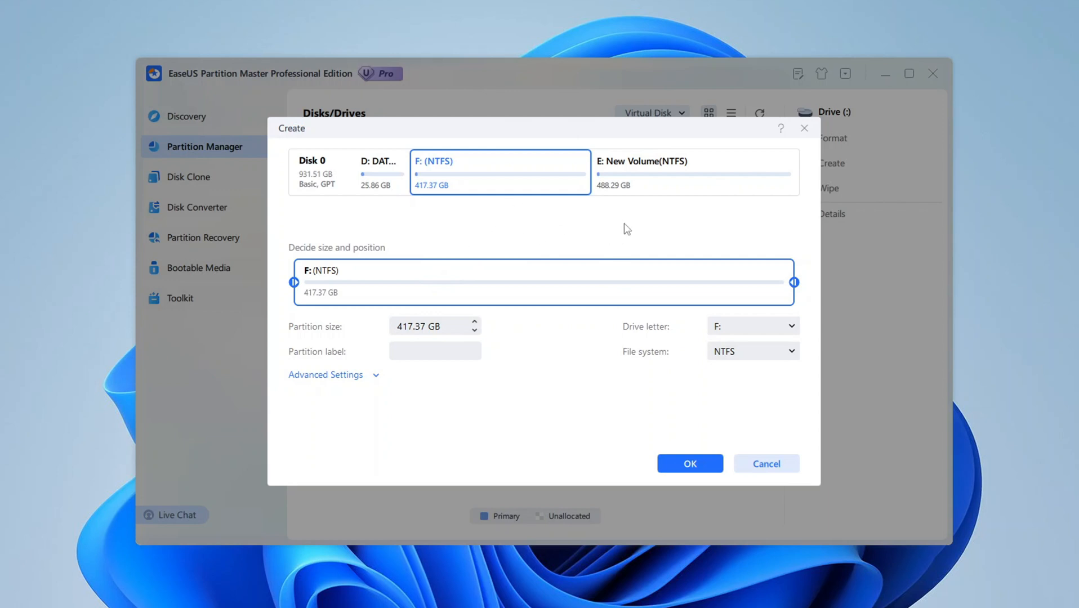
mouse_move(387, 276)
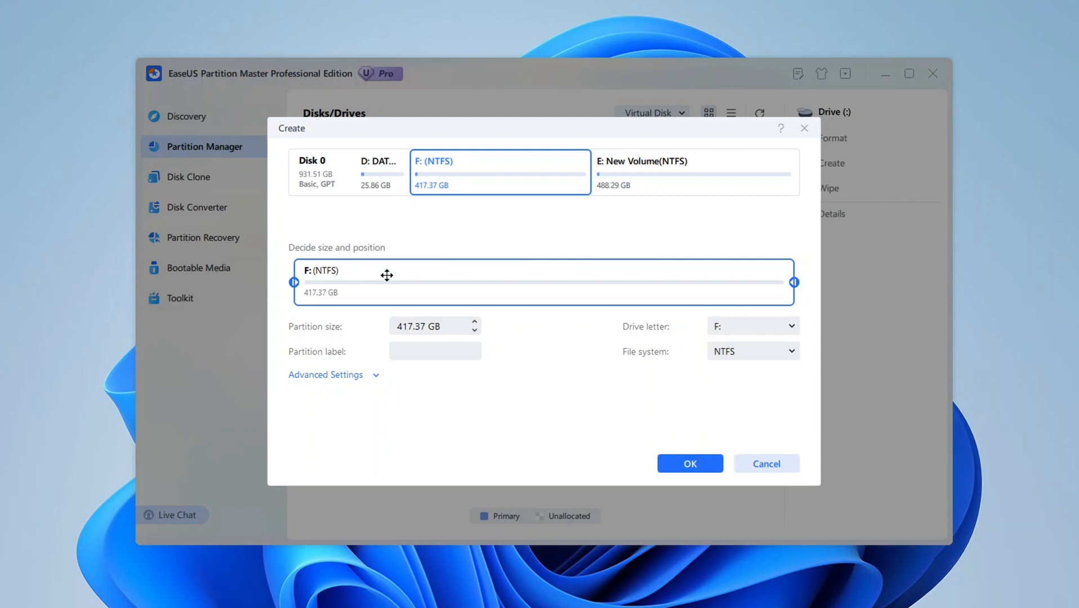
Label the new F: NTFS partition 'Backup'
click(434, 351)
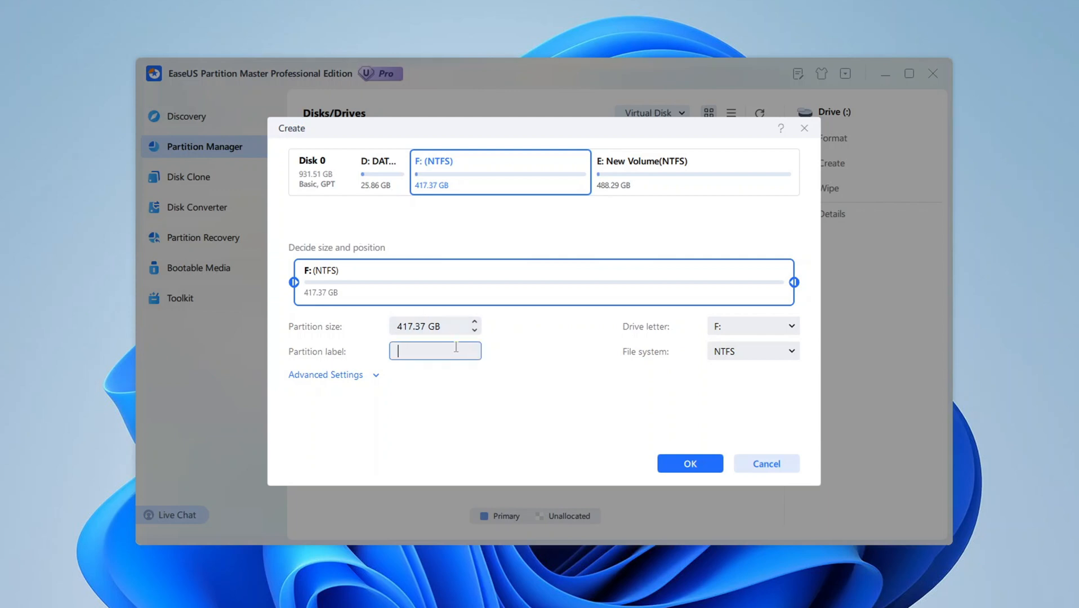
text(Back)
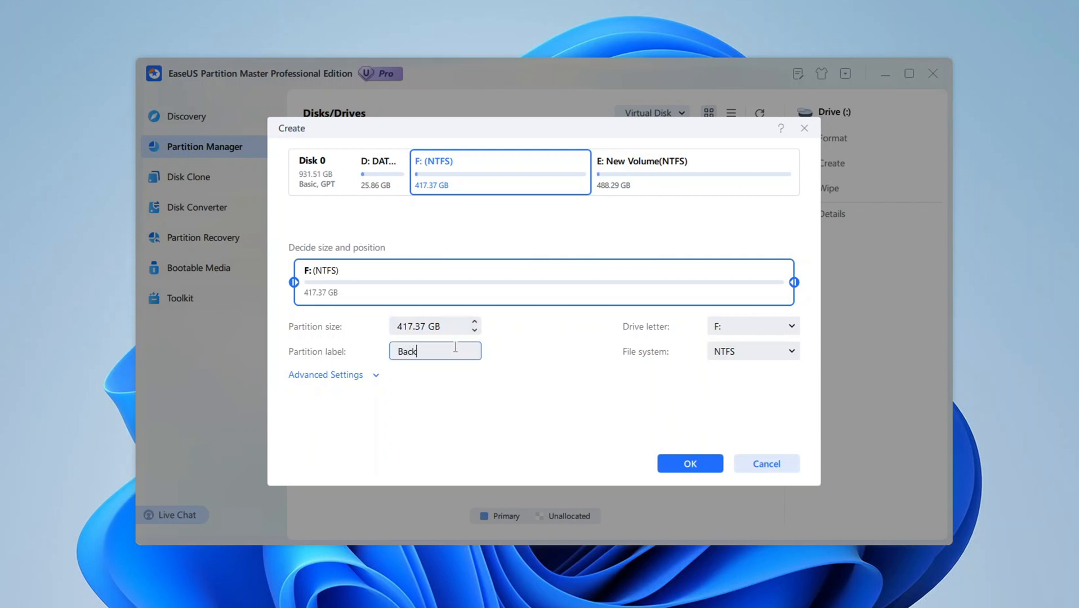
text(up)
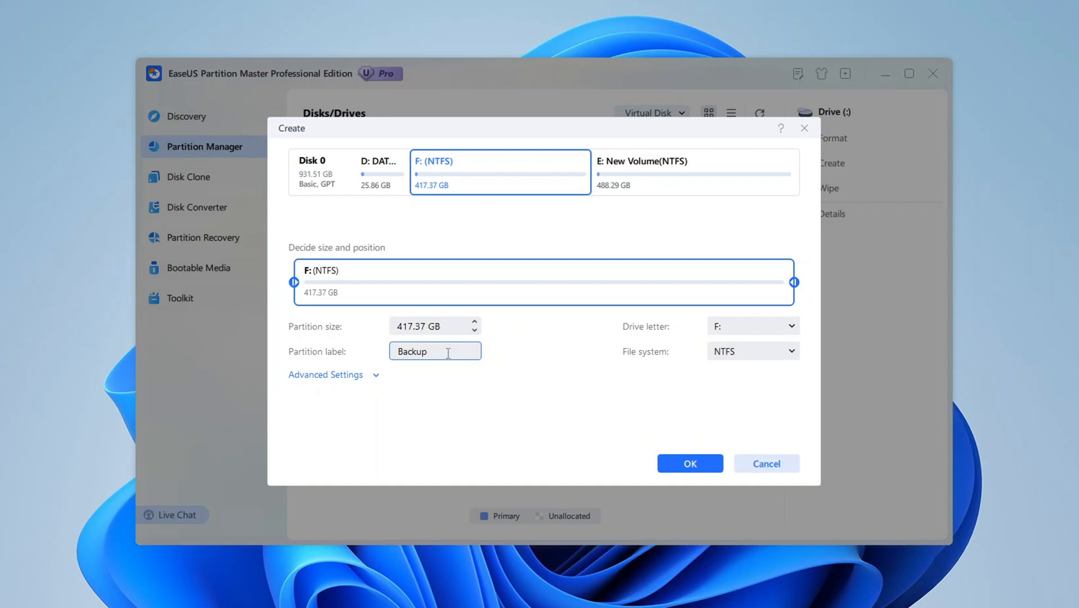
mouse_move(255, 278)
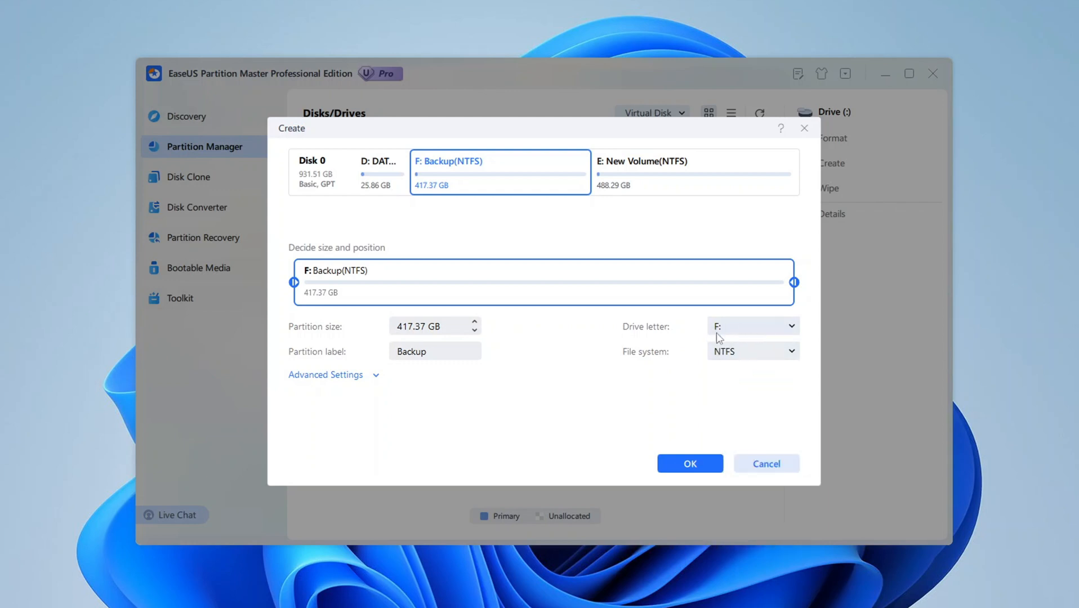
mouse_move(725, 335)
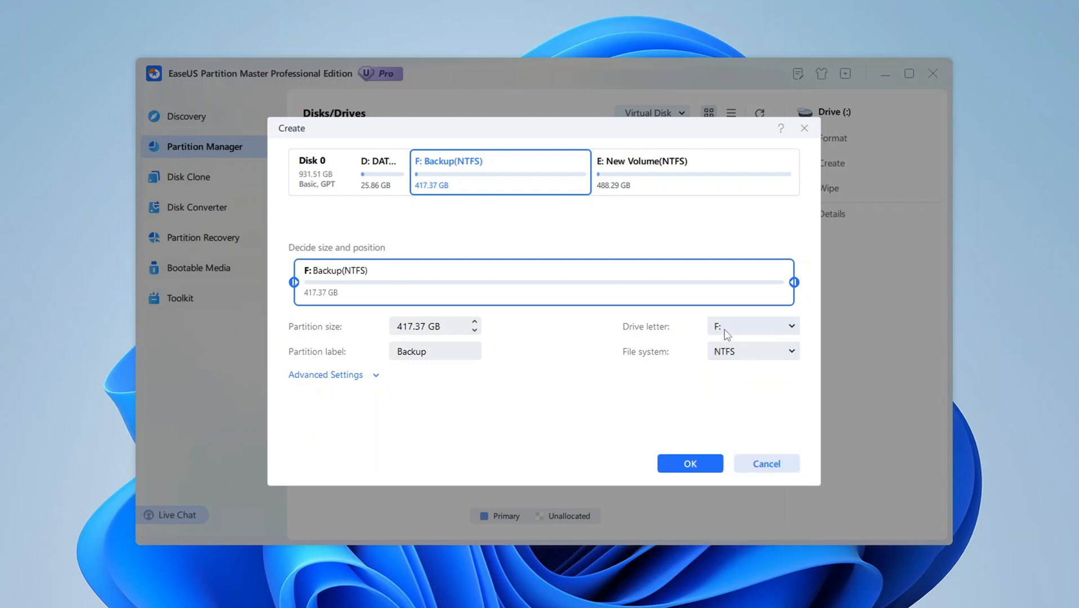
mouse_move(666, 344)
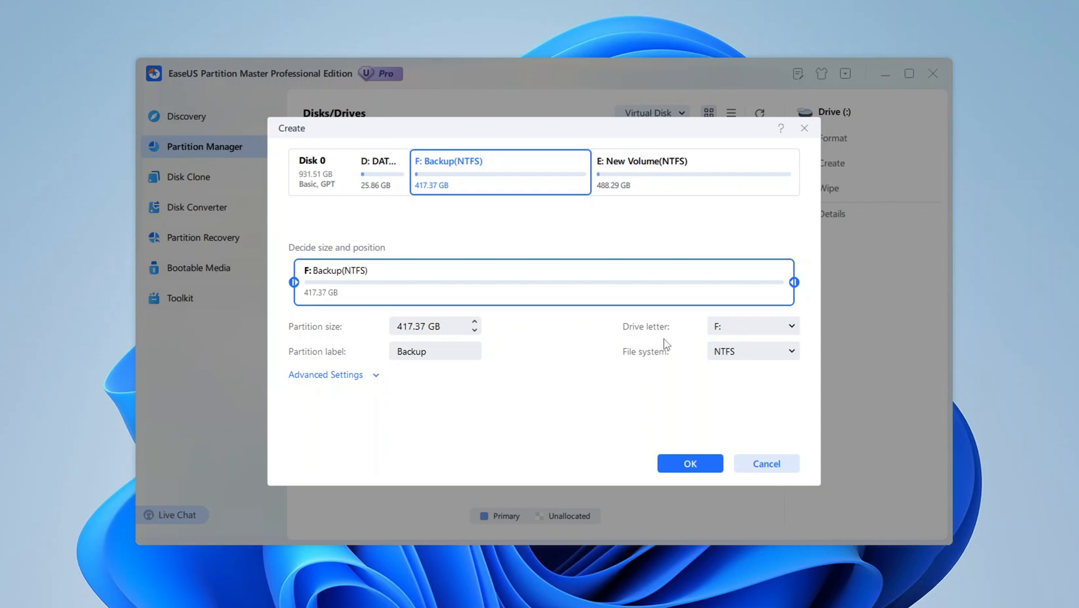
click(751, 351)
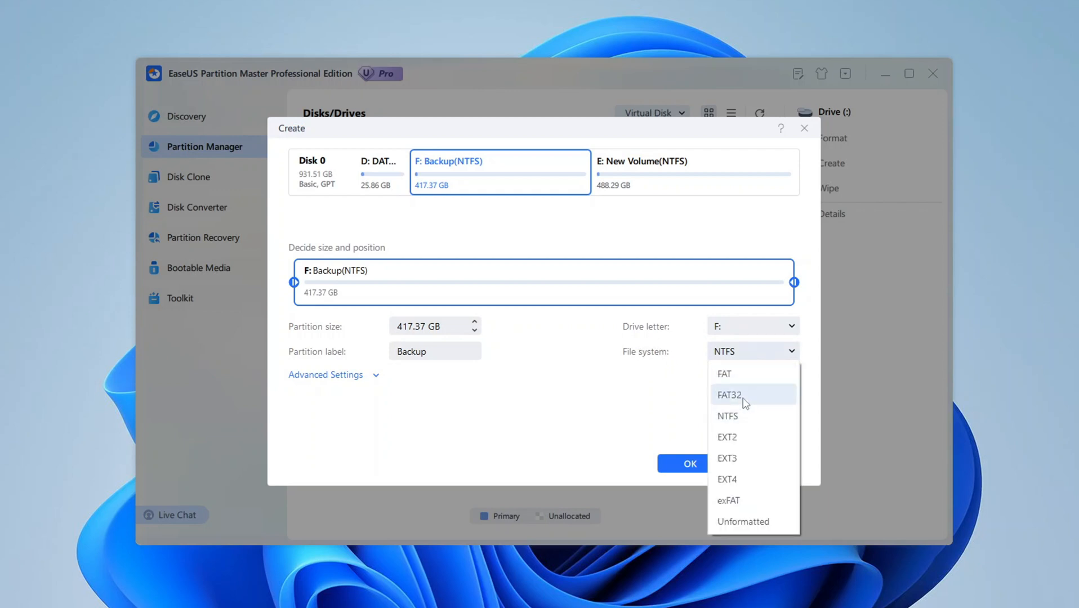
mouse_move(753, 415)
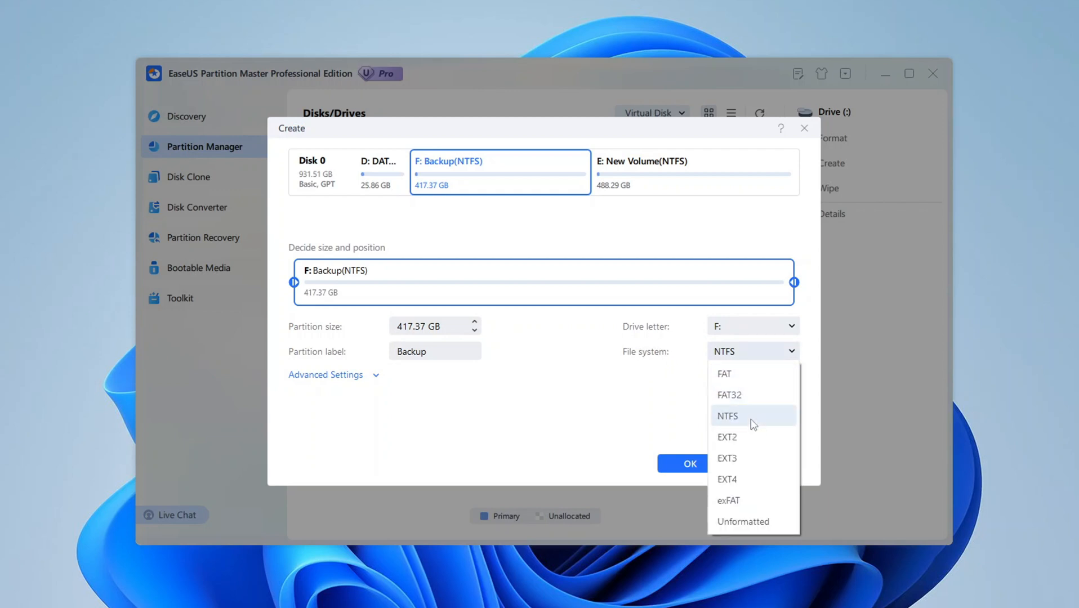
mouse_move(760, 480)
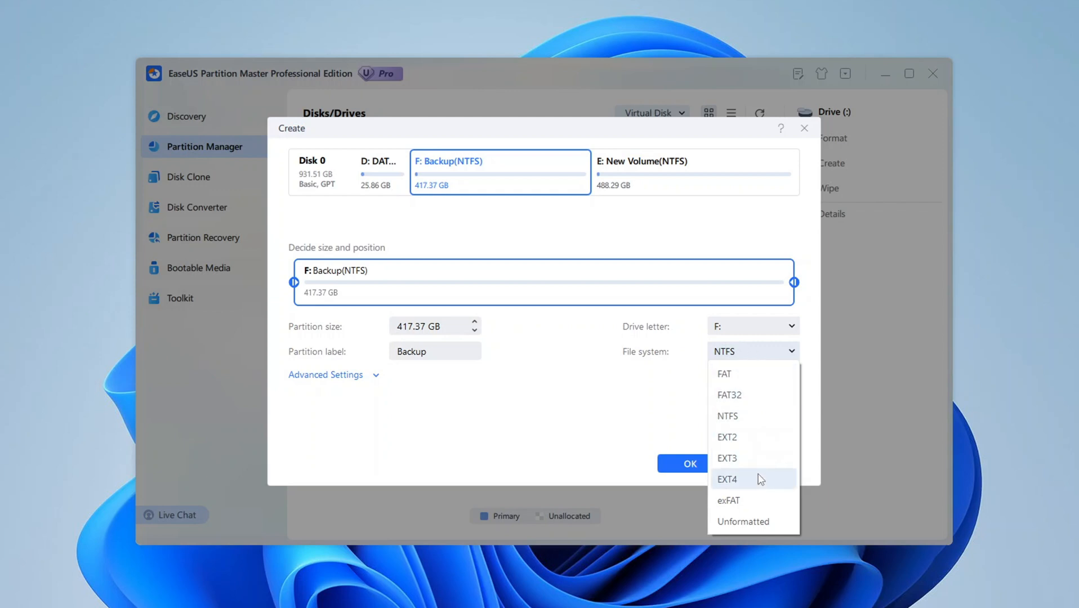
mouse_move(729, 395)
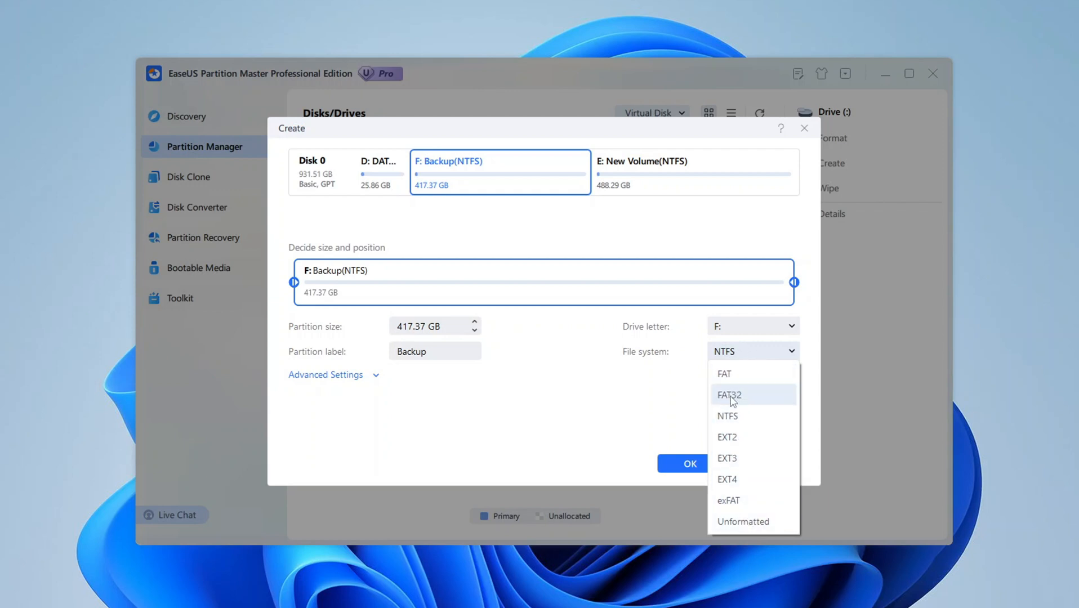
mouse_move(767, 396)
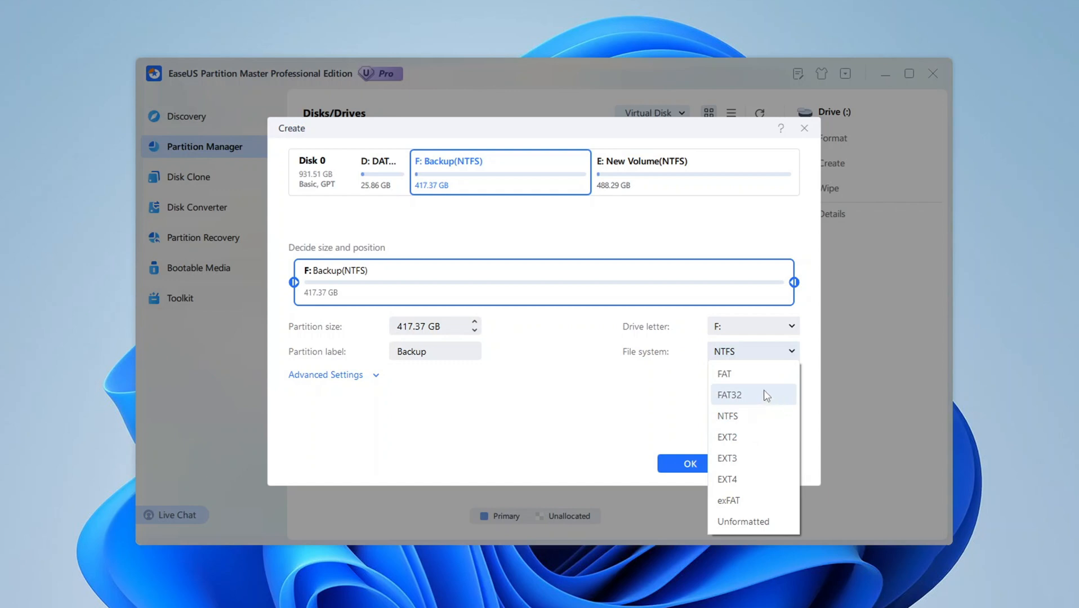
mouse_move(747, 374)
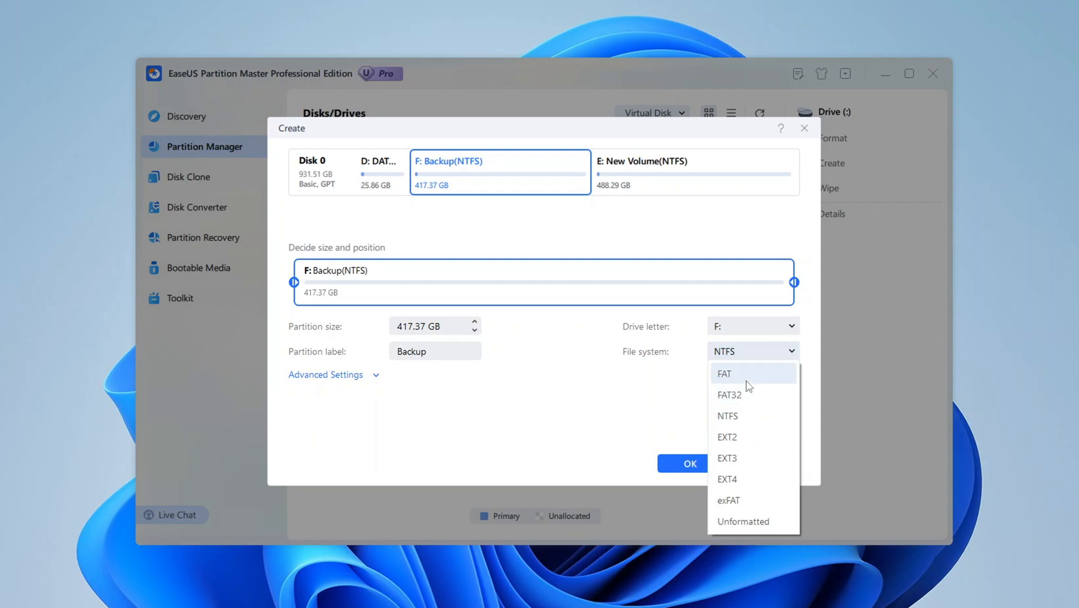
mouse_move(760, 393)
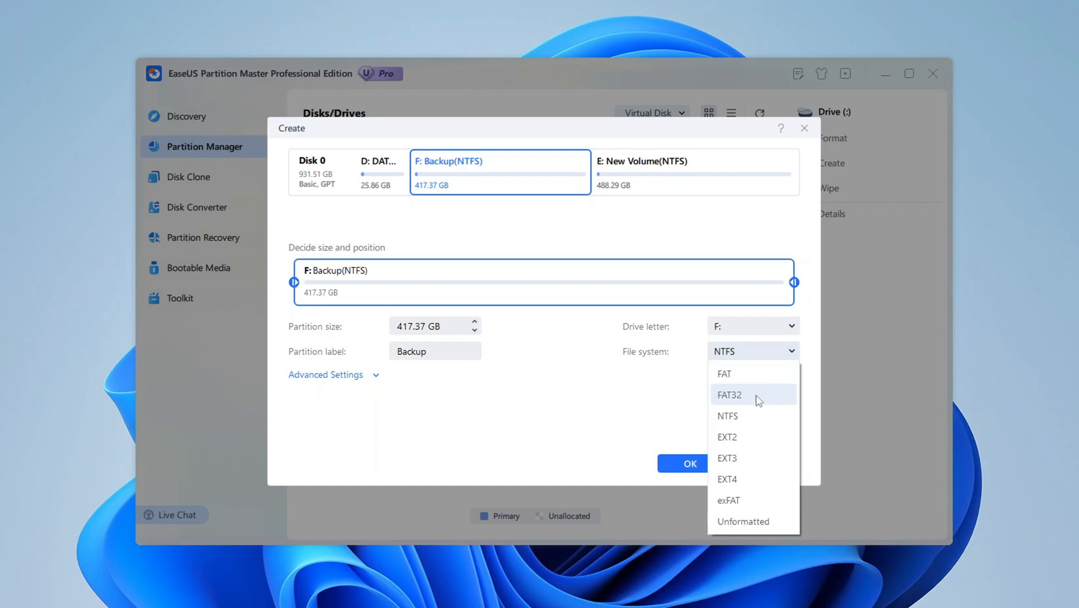
mouse_move(753, 500)
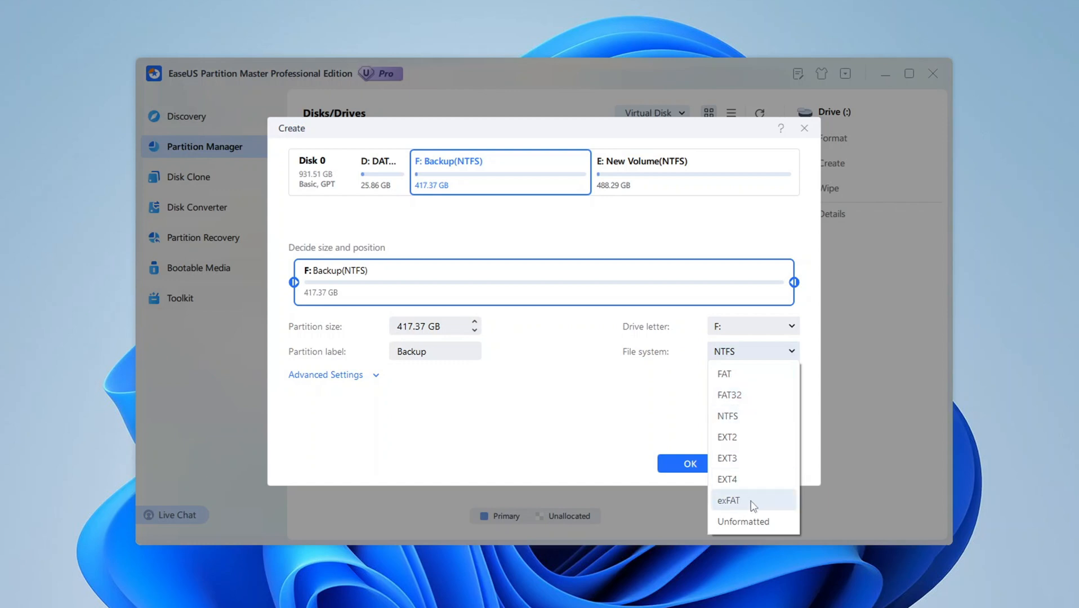
mouse_move(773, 431)
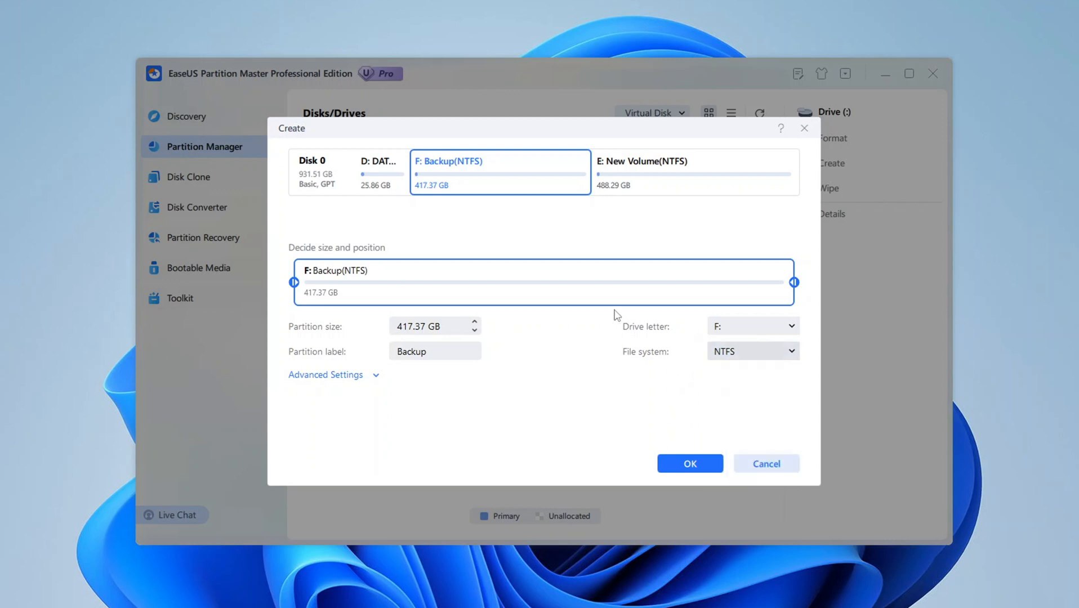
mouse_move(341, 255)
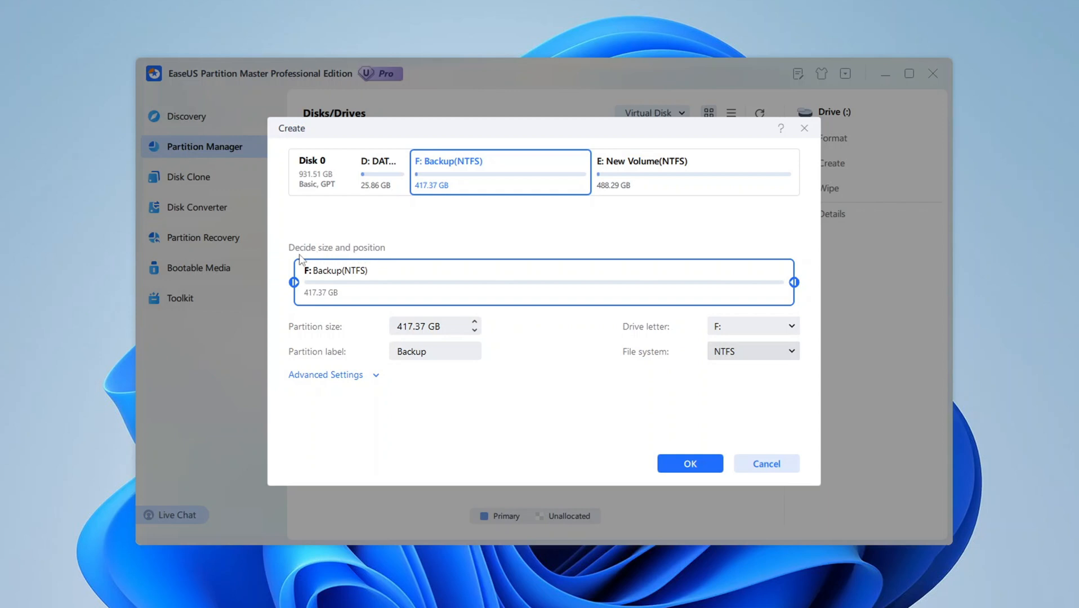
mouse_move(322, 263)
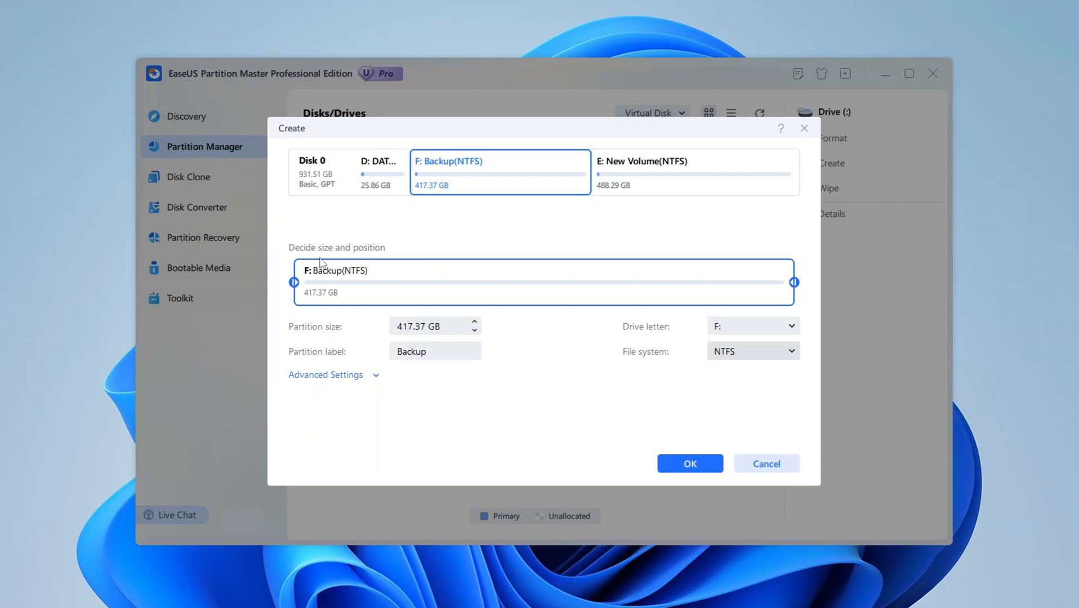
mouse_move(338, 263)
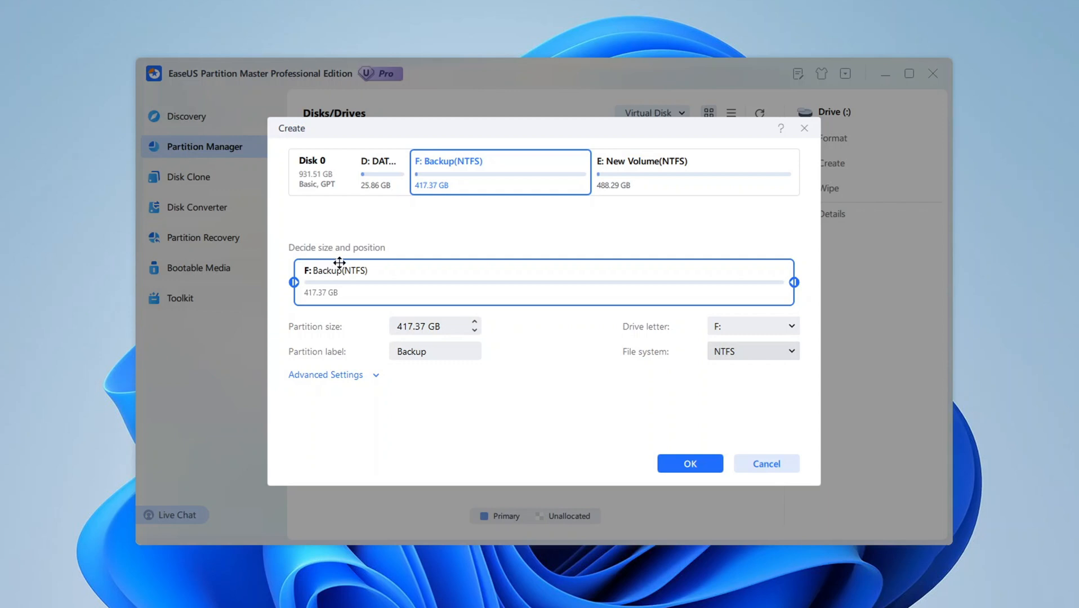
mouse_move(344, 333)
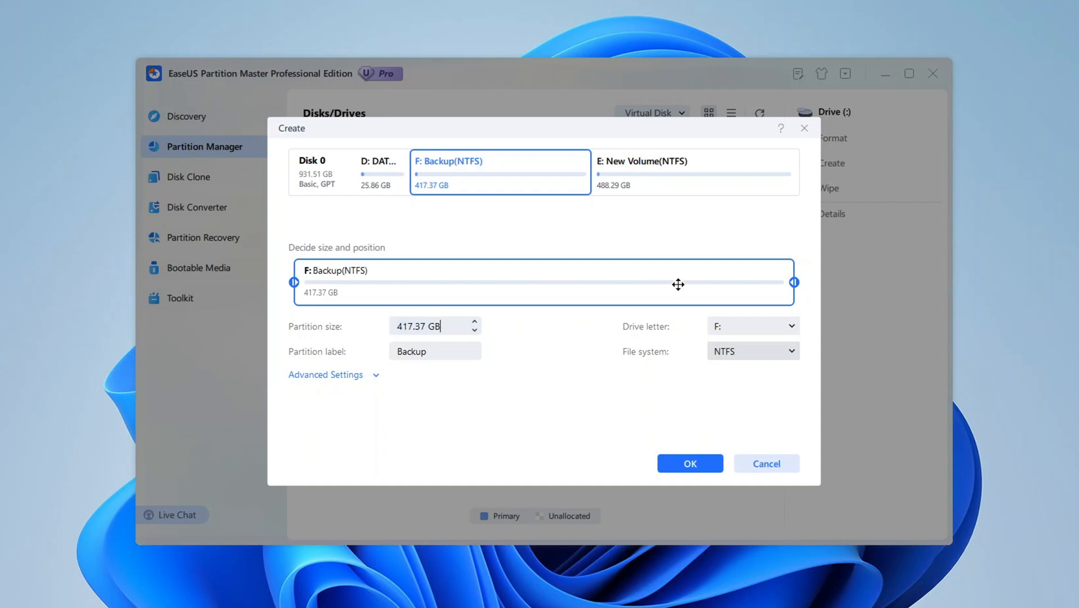
Shrink the partition to about 169 GB, restore it to 417.37 GB and confirm with OK
drag(791, 282, 494, 282)
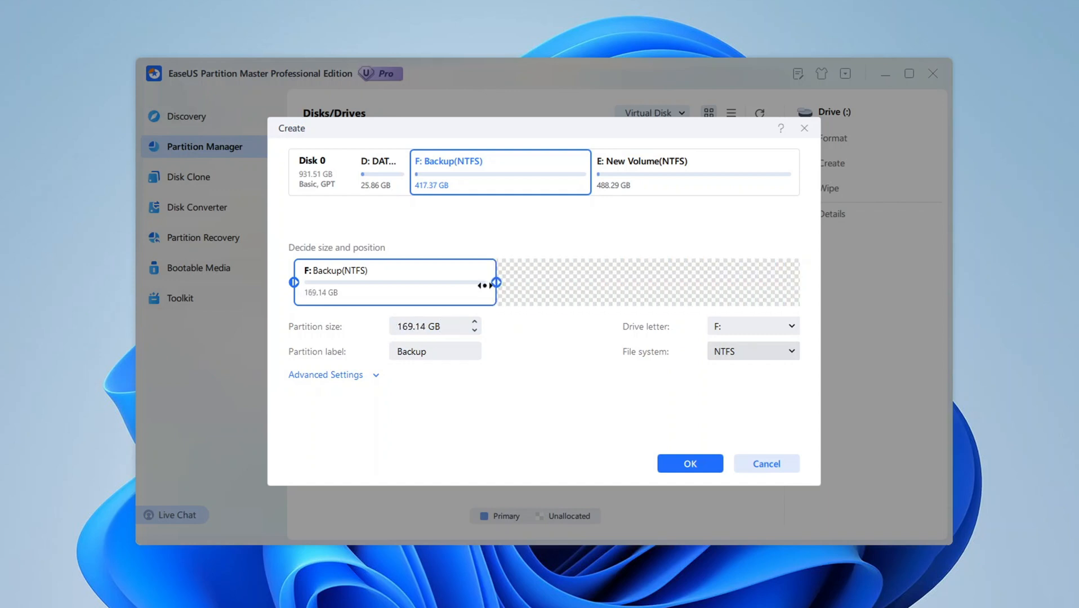
drag(492, 283, 795, 283)
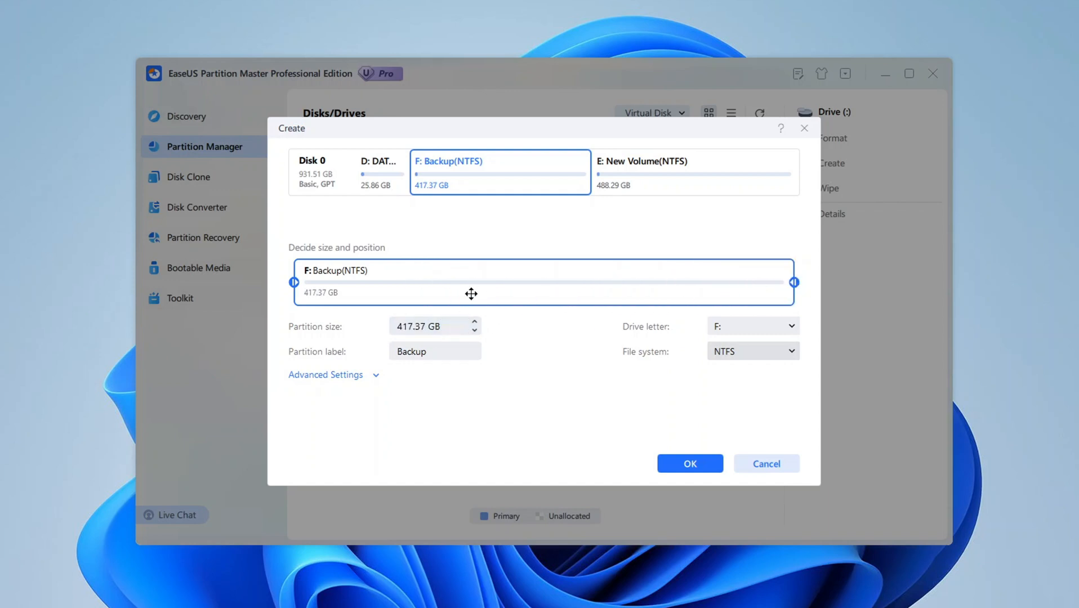
click(689, 463)
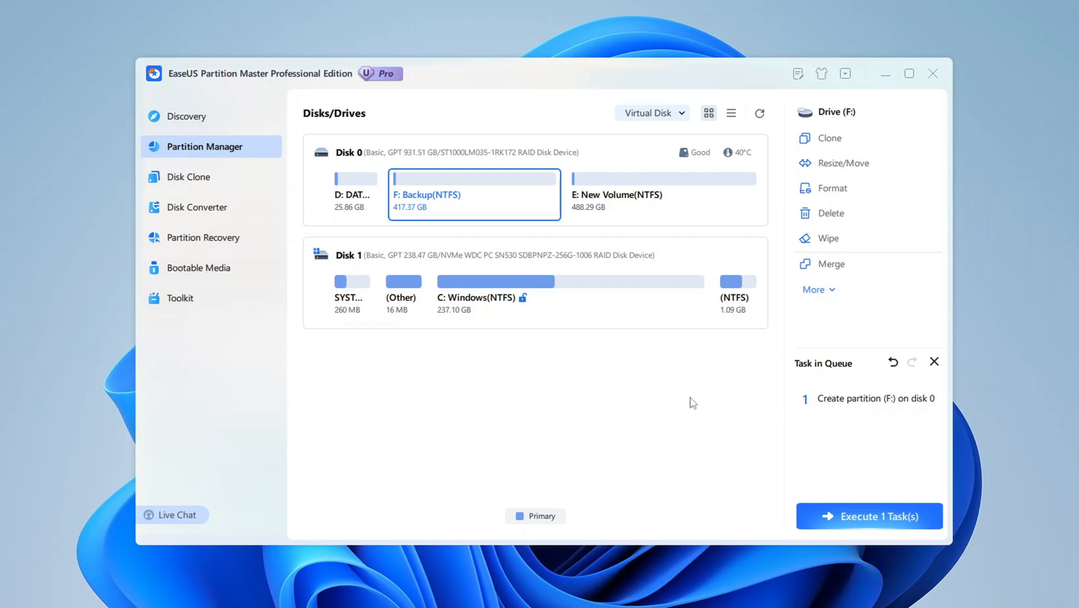
mouse_move(478, 251)
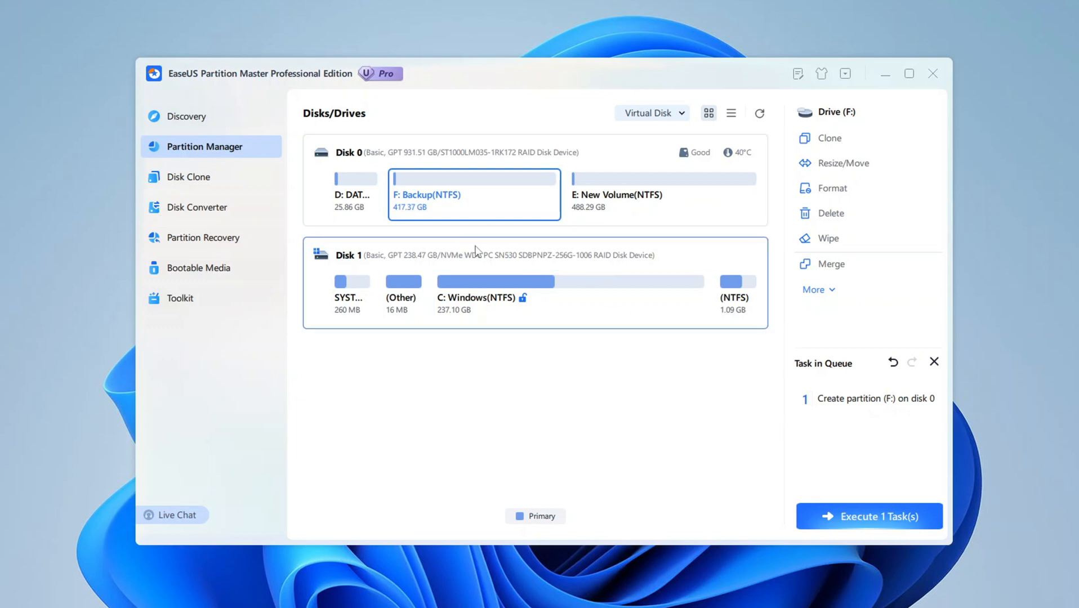
mouse_move(714, 361)
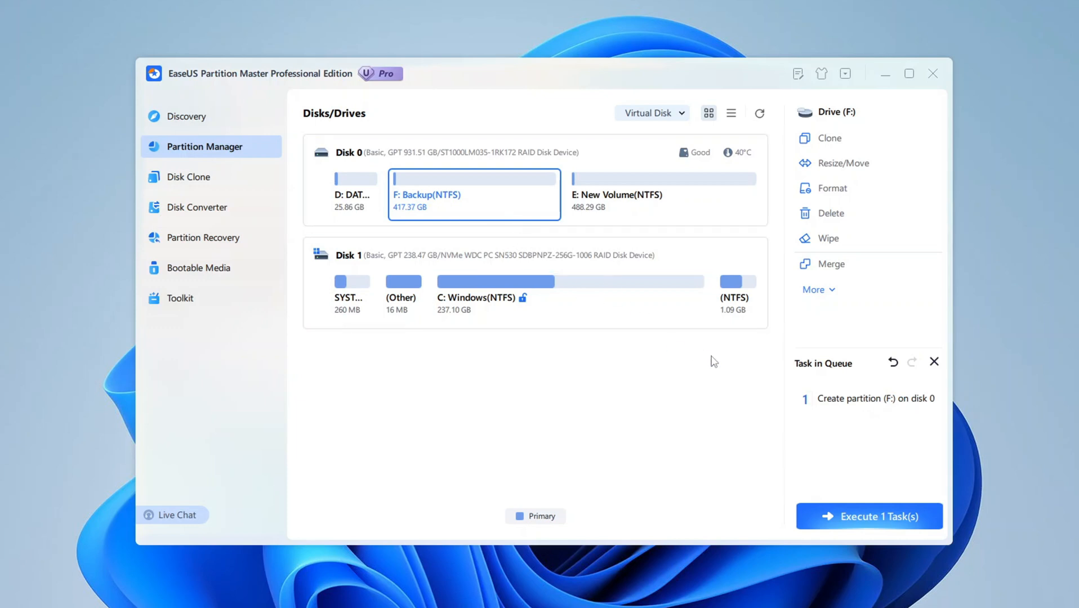
mouse_move(625, 364)
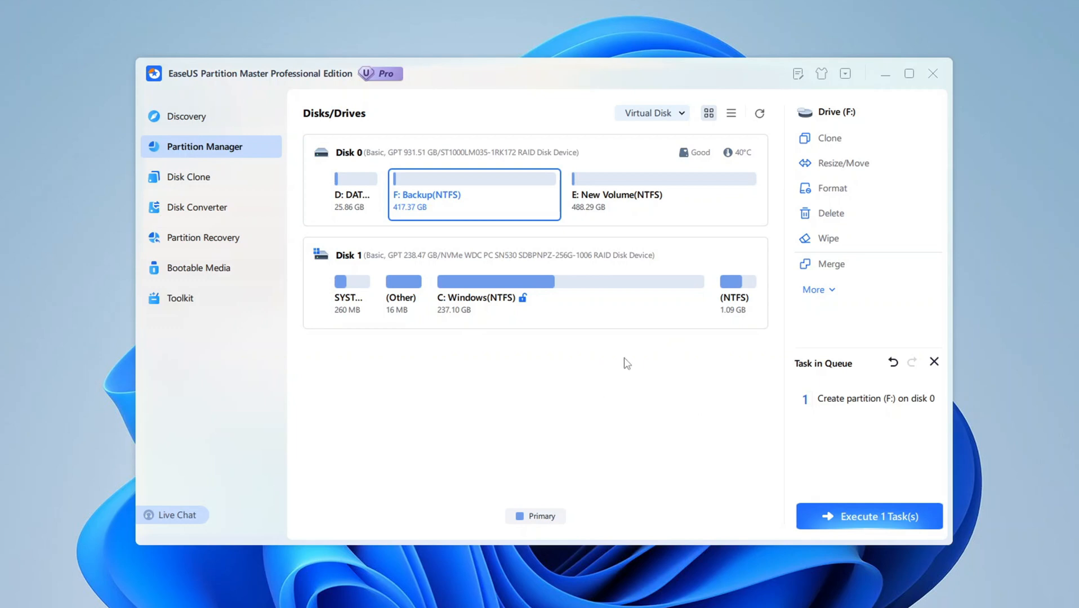
mouse_move(657, 376)
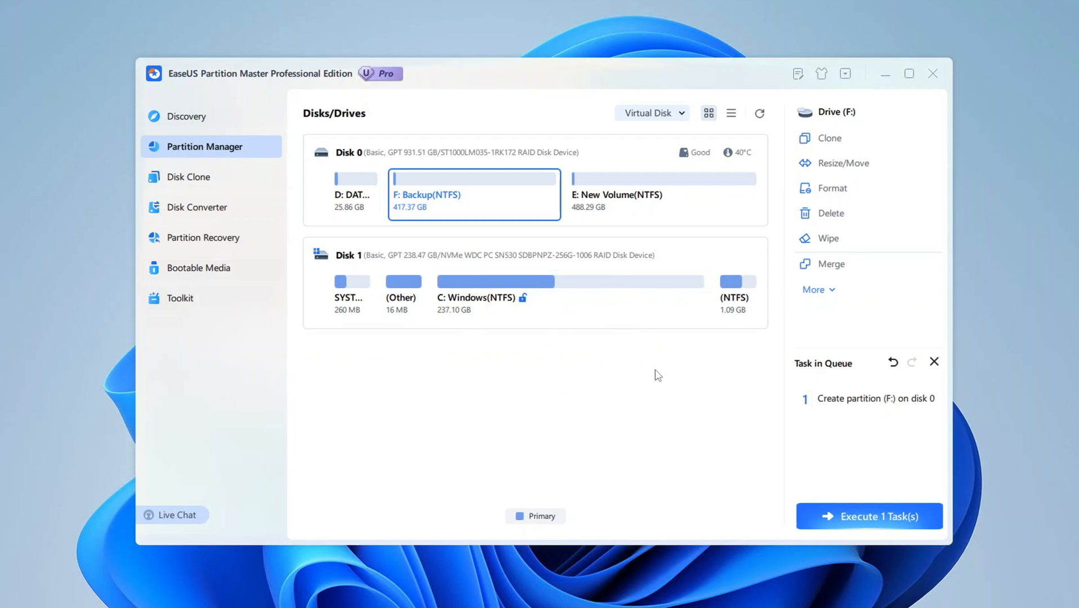
mouse_move(756, 356)
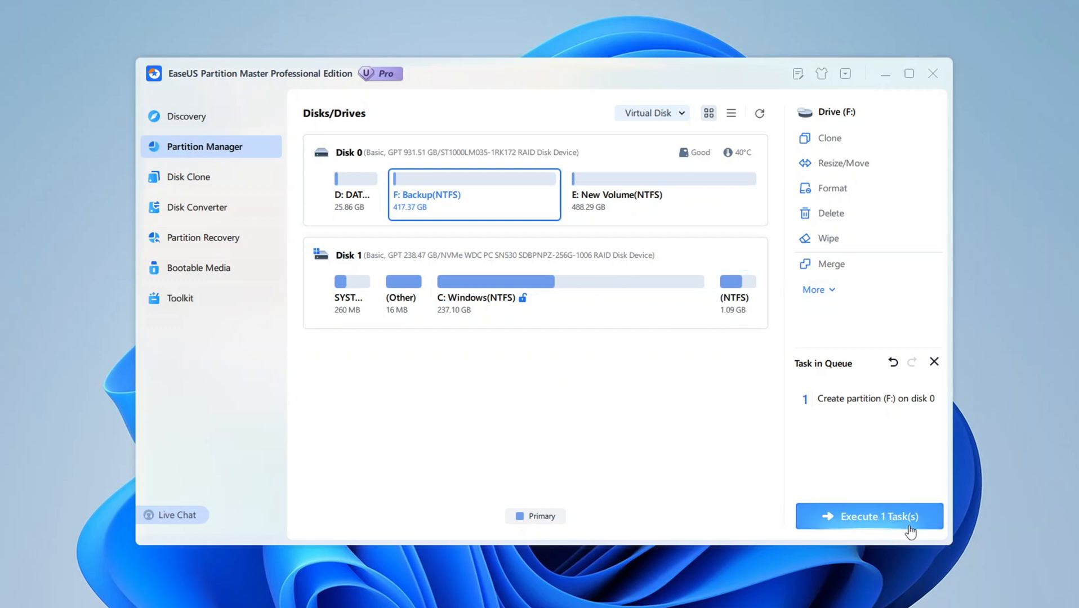
Execute the queued task, apply it and acknowledge the successful creation of F: Backup
click(869, 516)
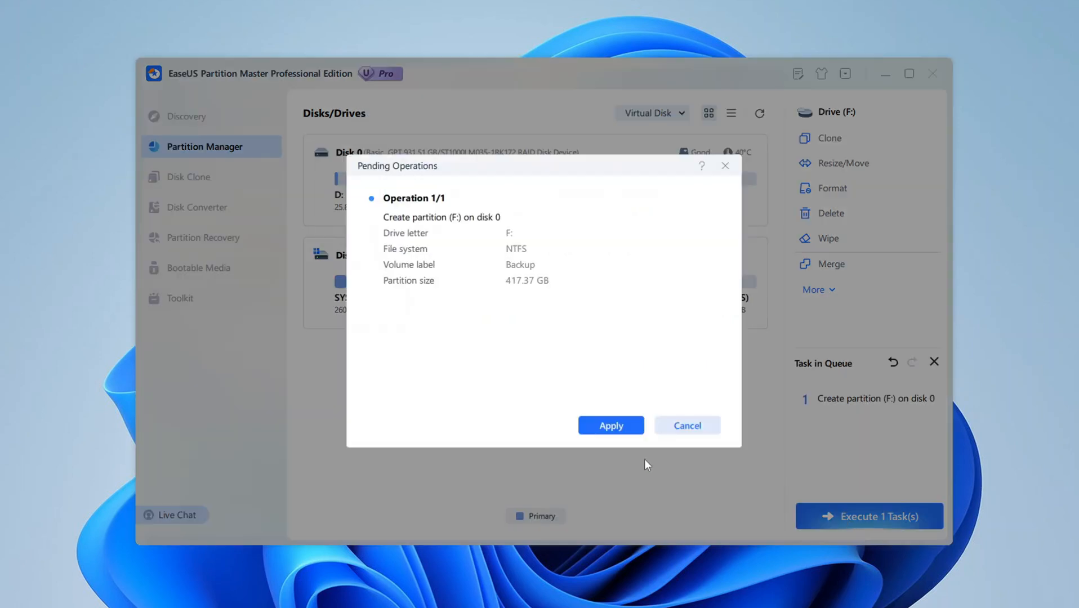
mouse_move(625, 447)
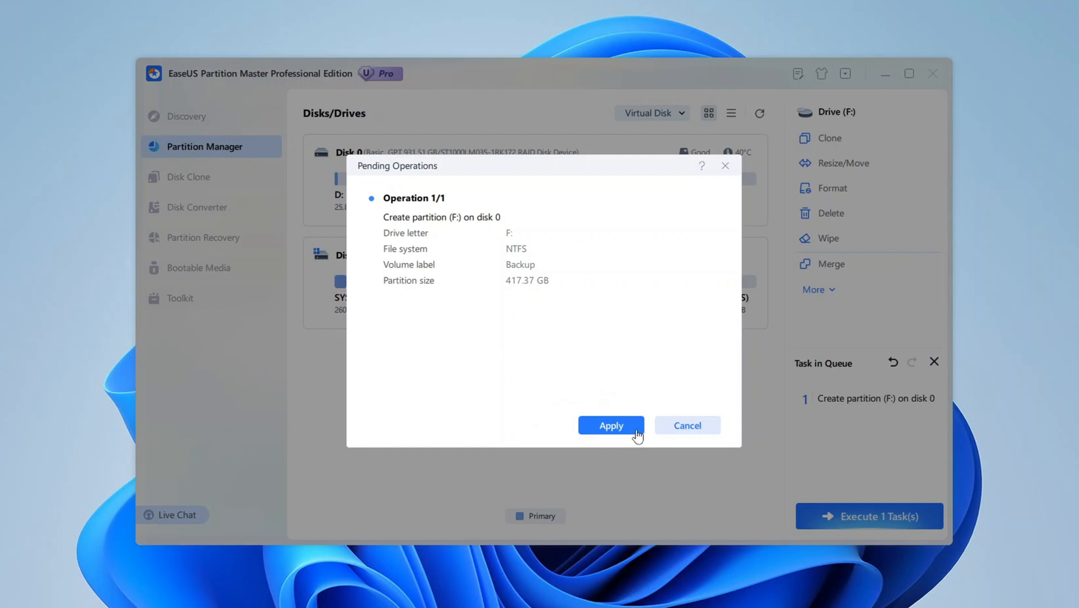
click(610, 425)
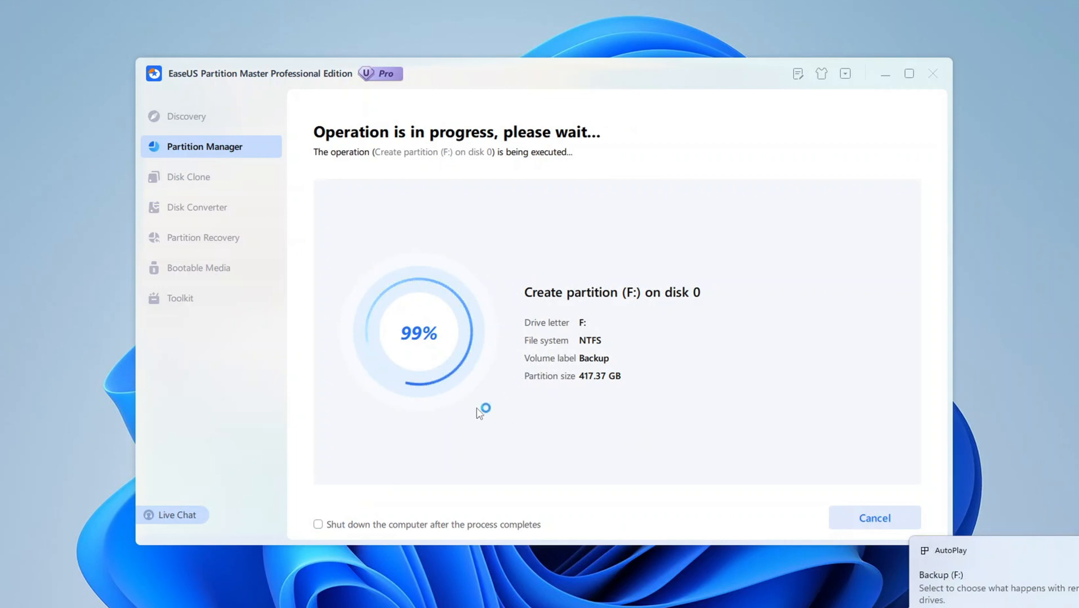
mouse_move(725, 408)
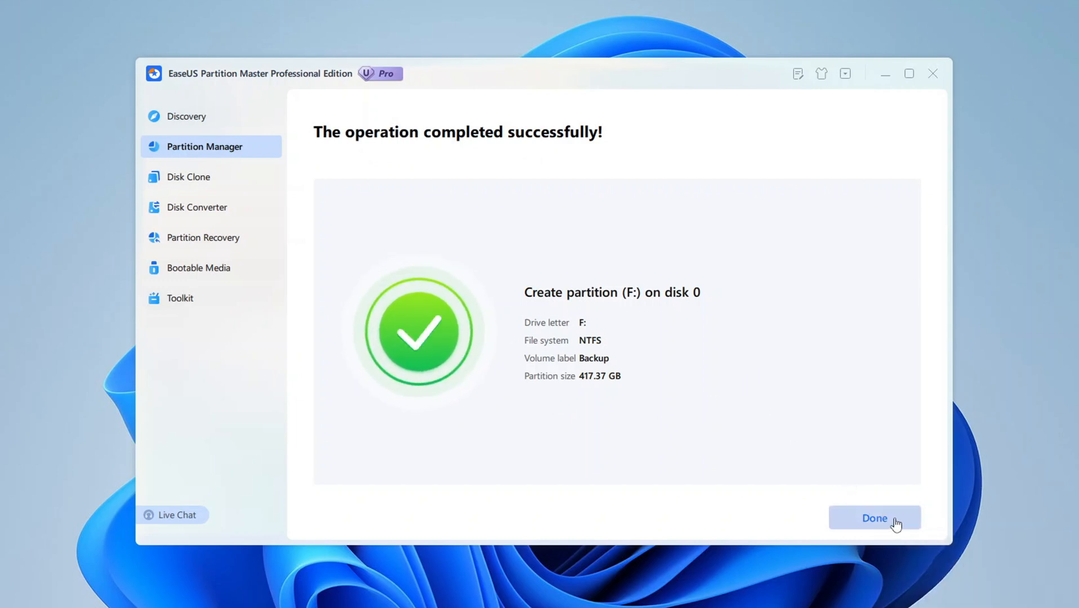
click(874, 518)
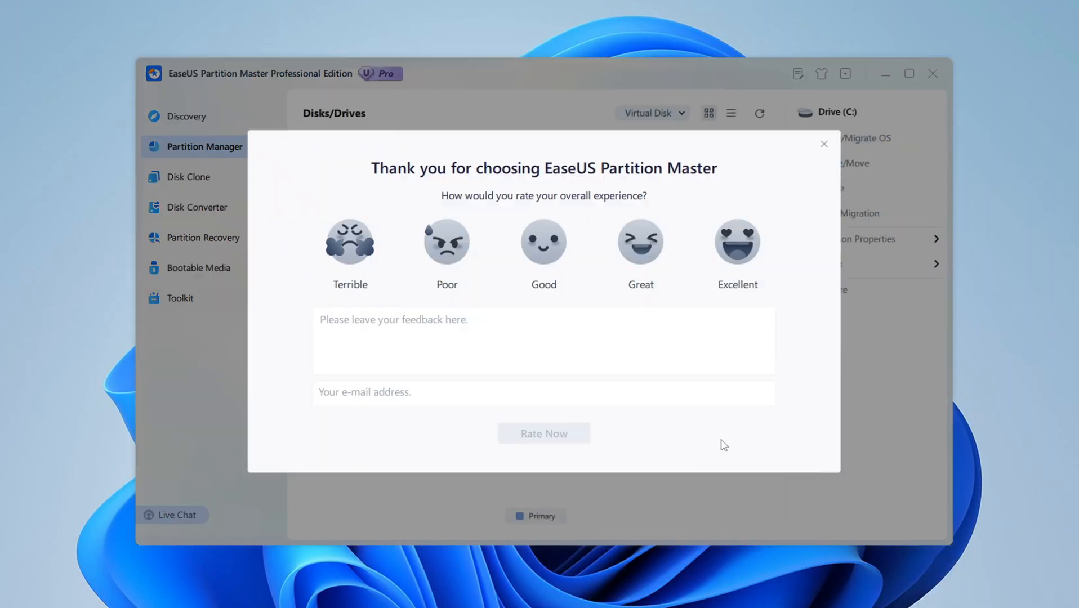
Dismiss the rating prompt, select Disk 1 and bring up the Start button's quick system-tools menu
click(823, 144)
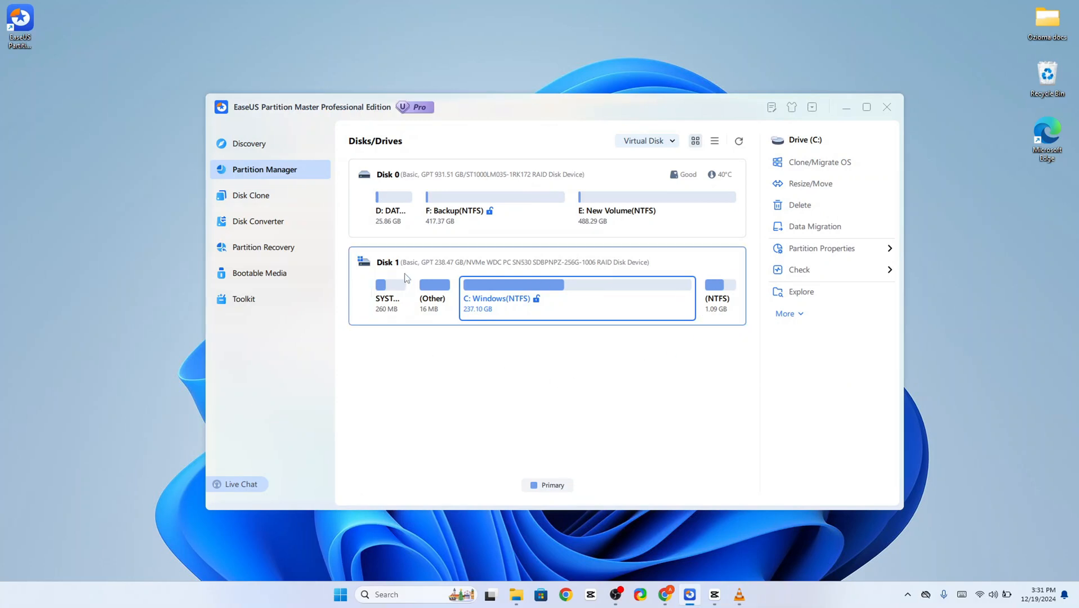
click(550, 261)
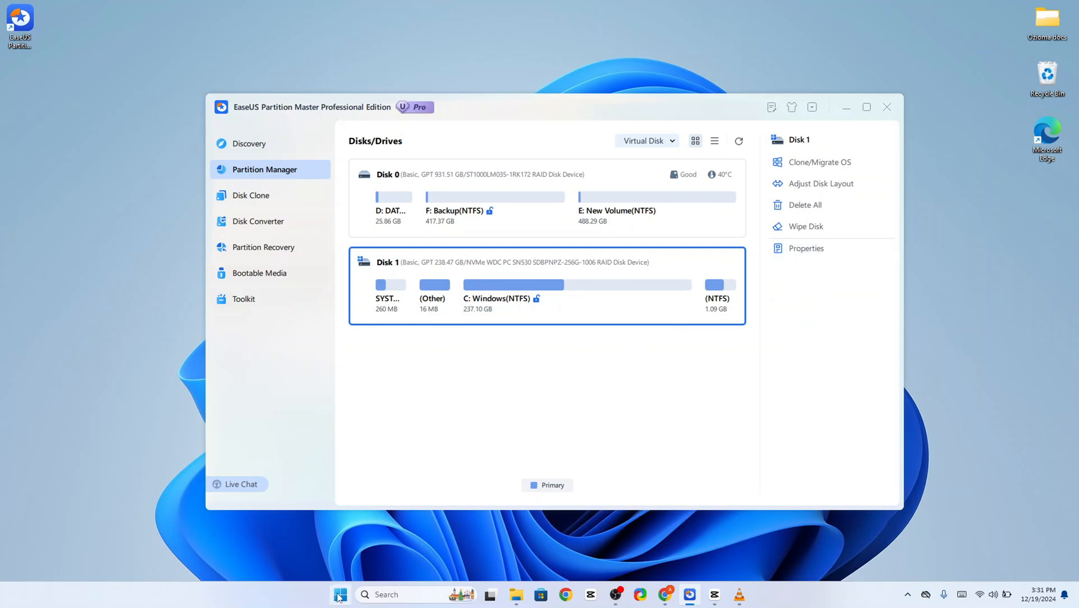
right_click(338, 595)
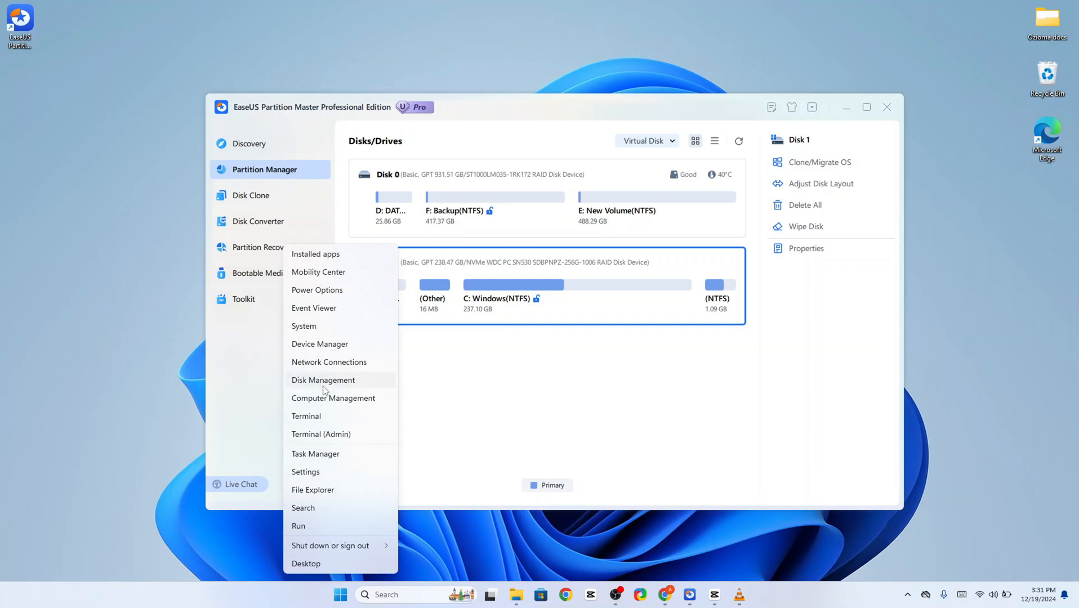
Launch Disk Management and review the actions offered for the Backup (F:) volume
click(323, 380)
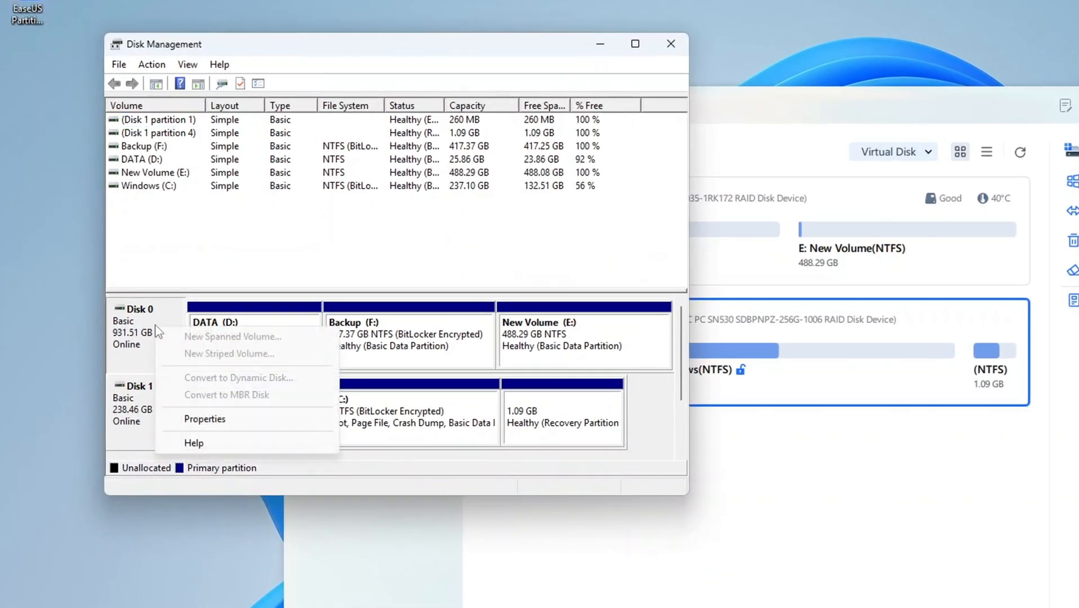
right_click(406, 334)
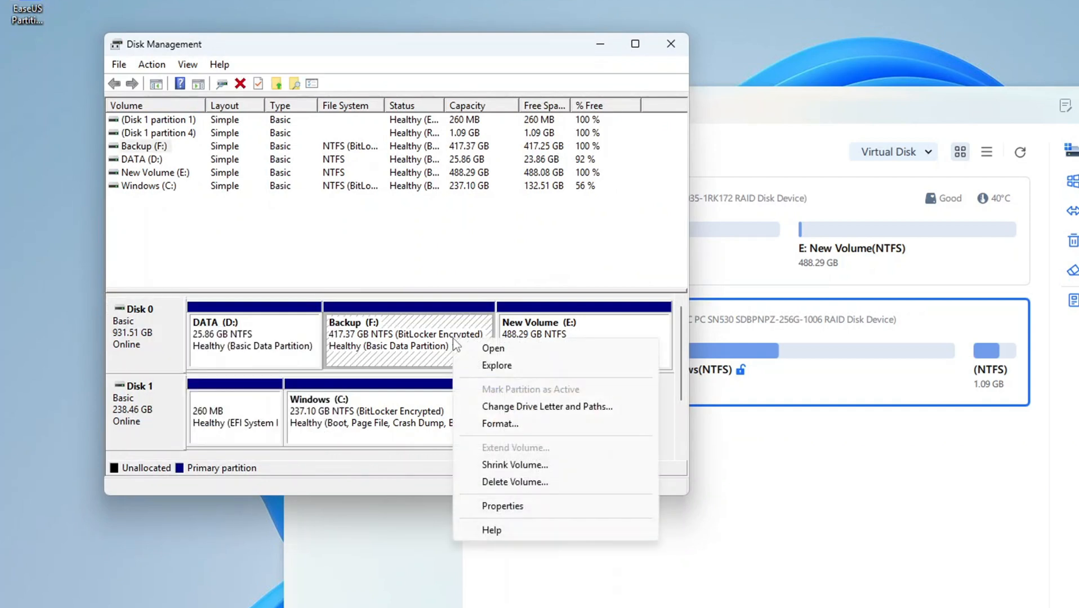
mouse_move(539, 489)
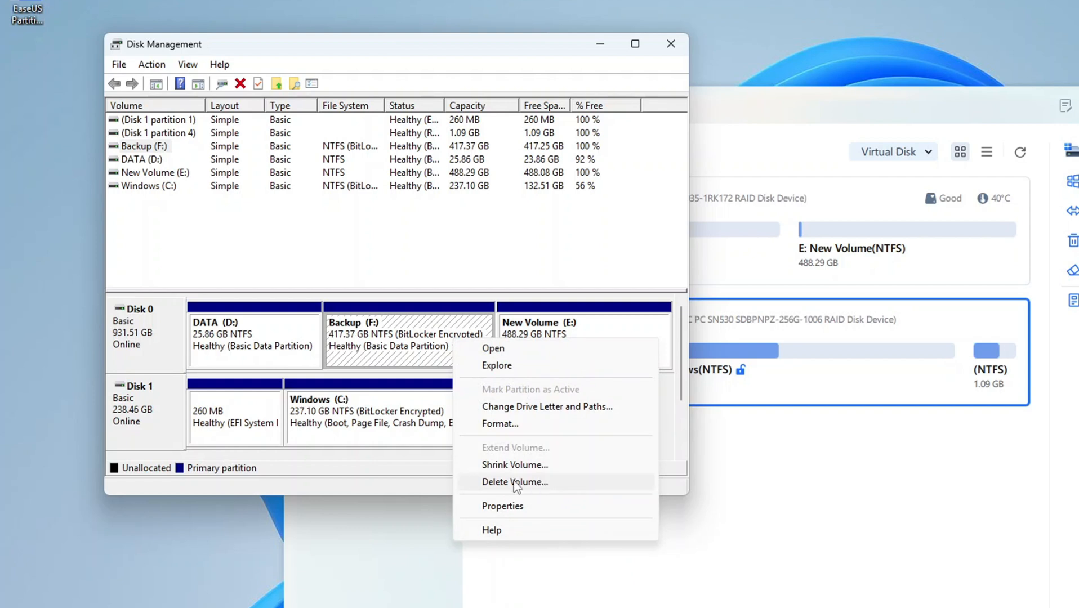
mouse_move(509, 396)
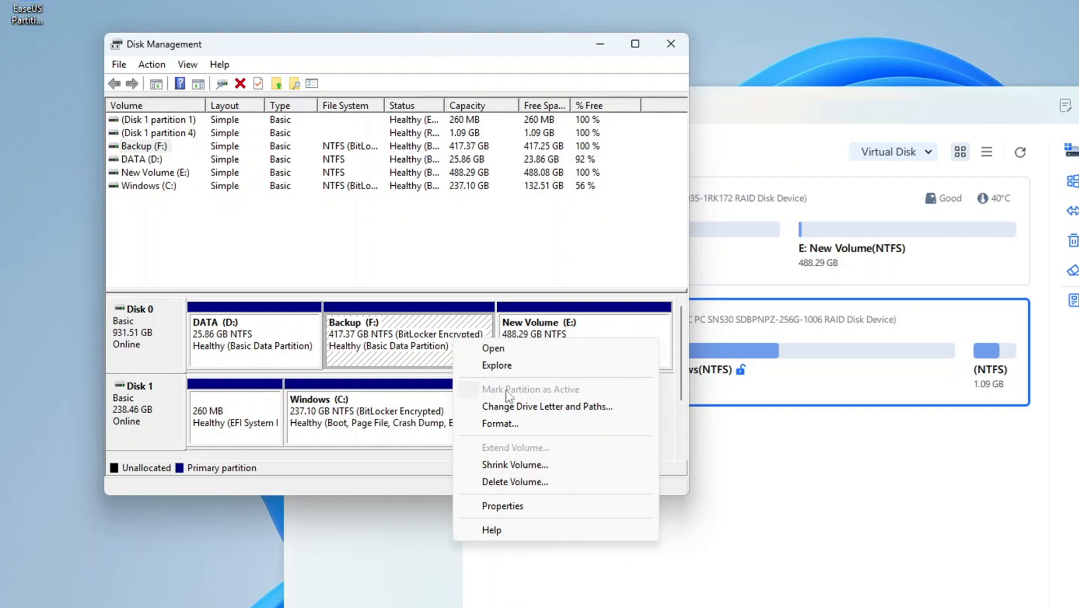
mouse_move(585, 489)
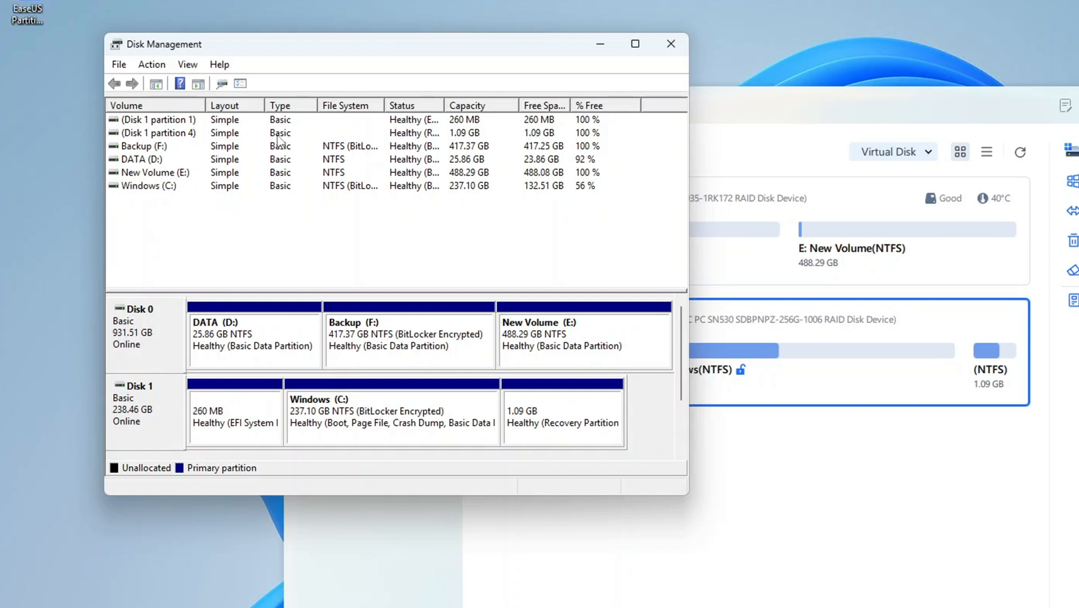
mouse_move(398, 316)
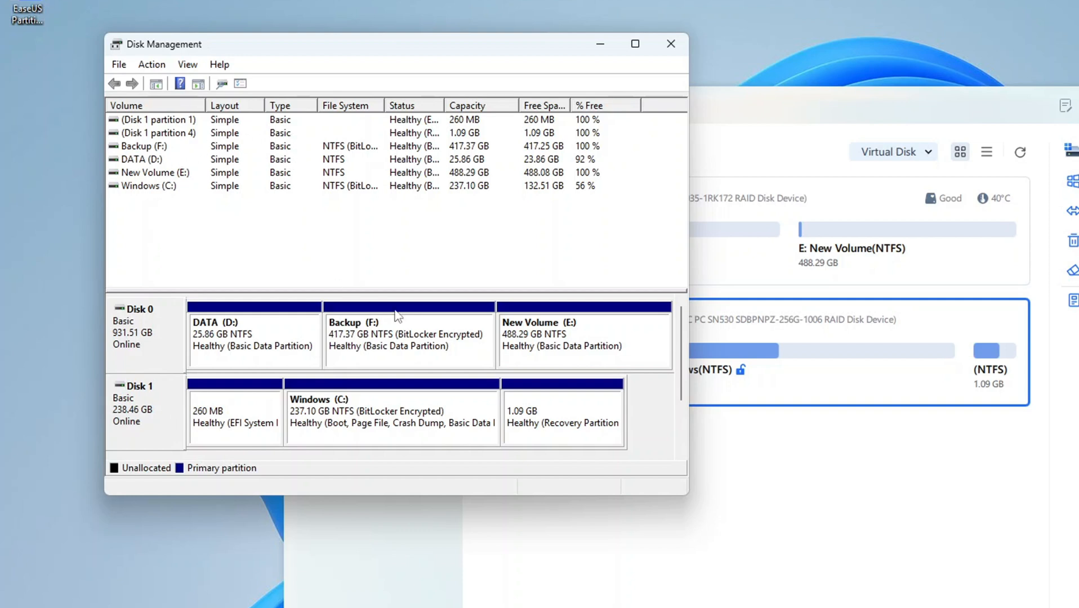
mouse_move(675, 87)
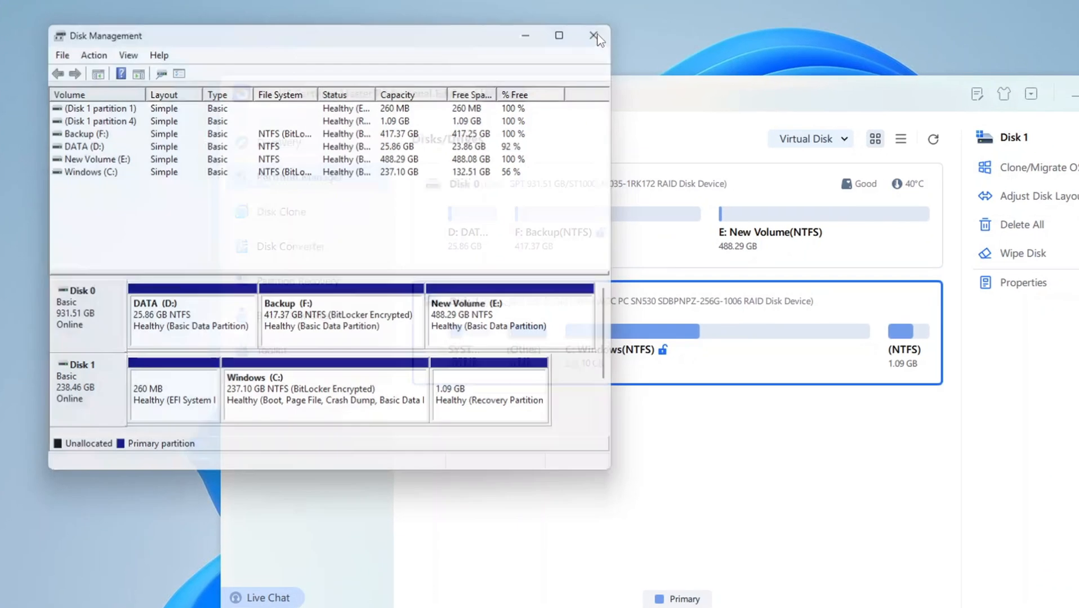
Return to Partition Master and start a Wipe on the Backup (F:) partition of Disk 0
click(595, 35)
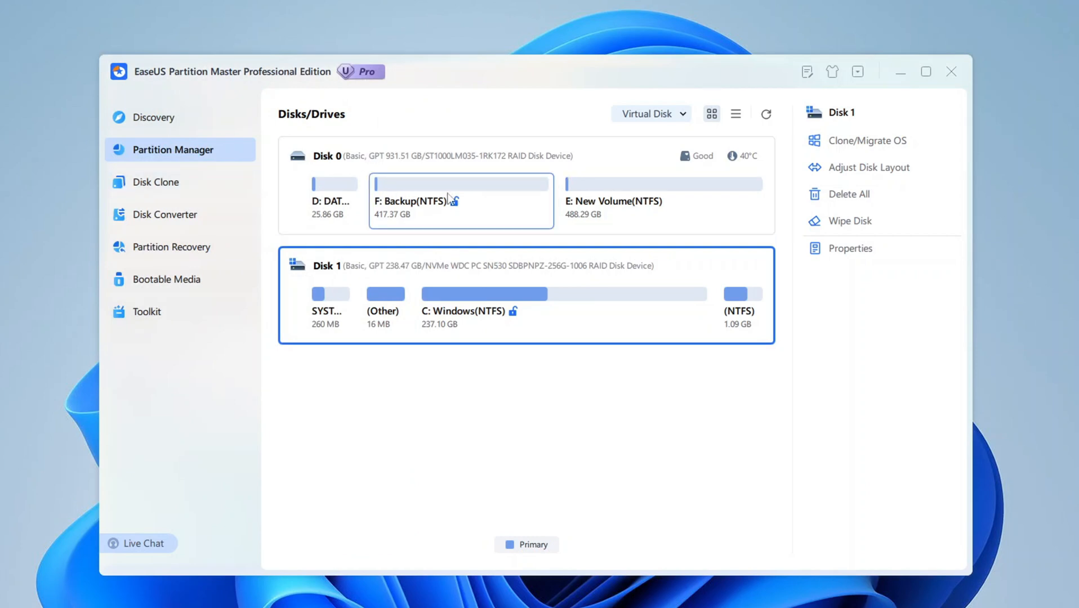
click(459, 184)
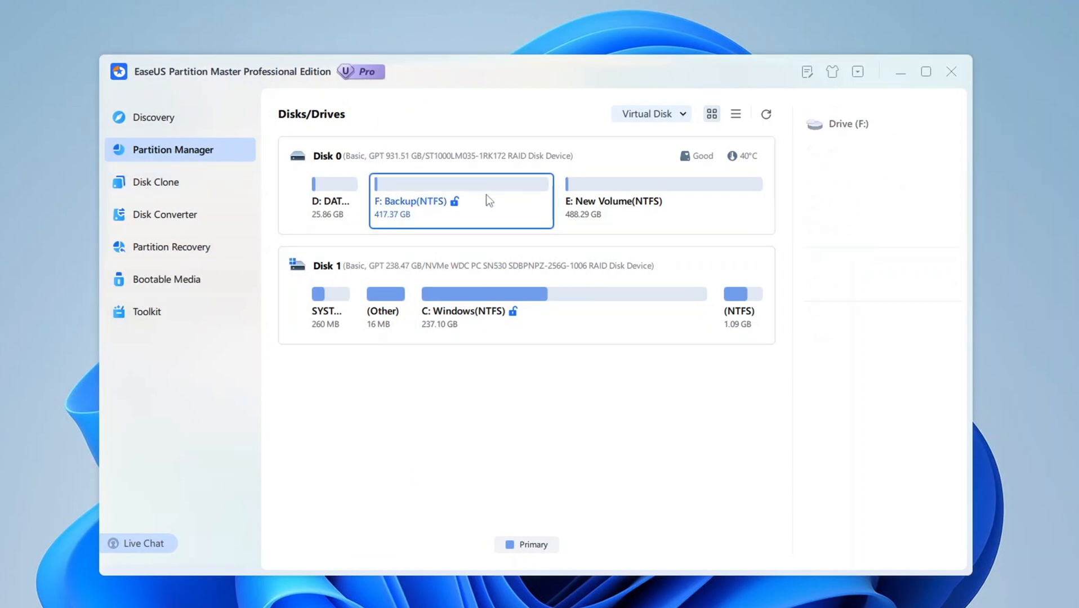
click(661, 184)
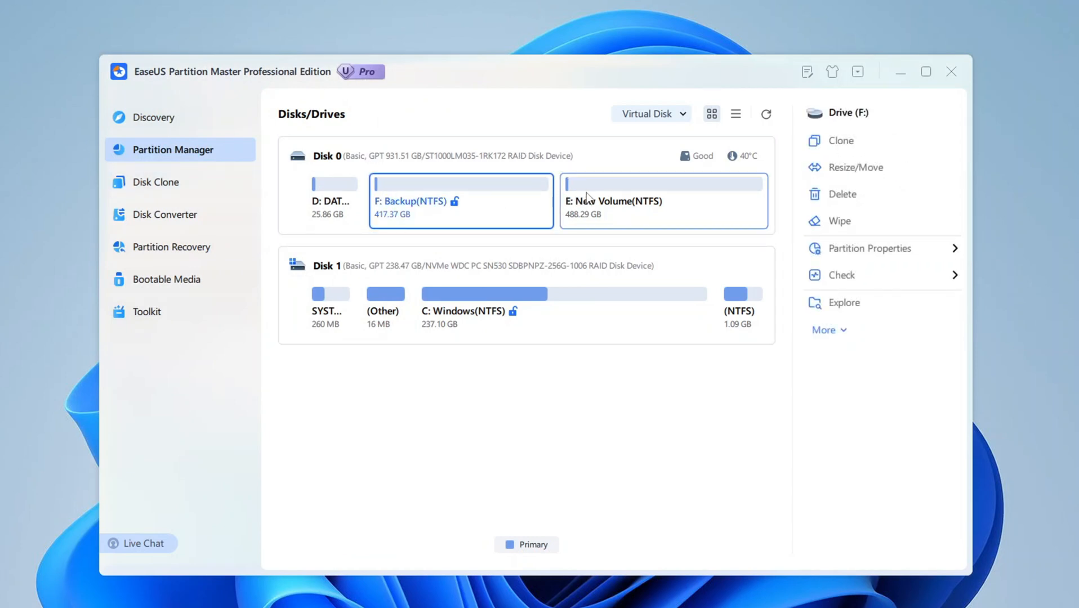
click(839, 221)
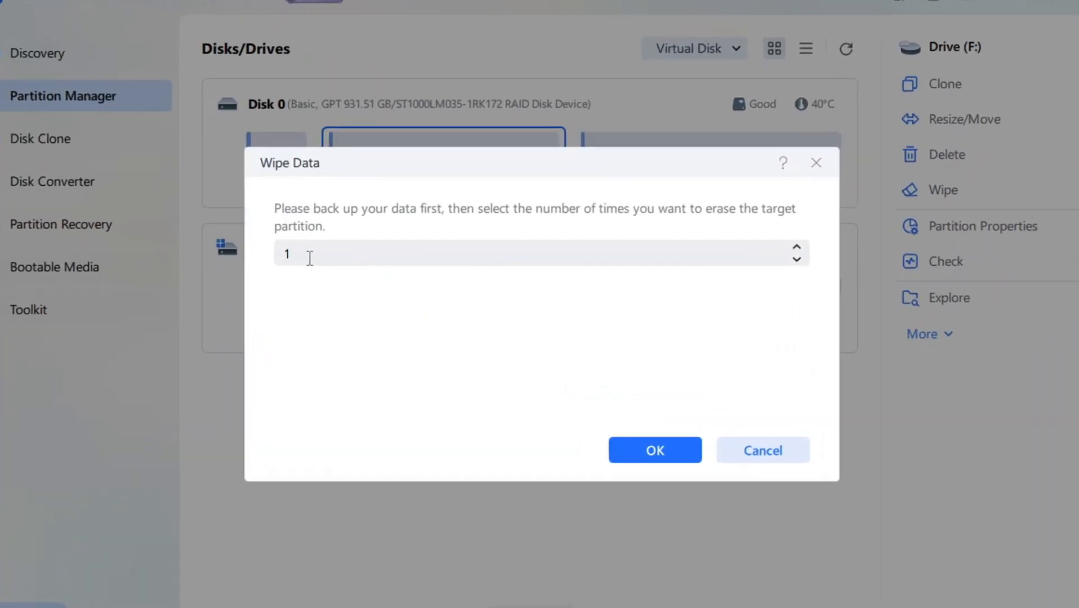
Try raising the erase passes up to 10, then settle on 1 pass and confirm the wipe
triple_click(288, 254)
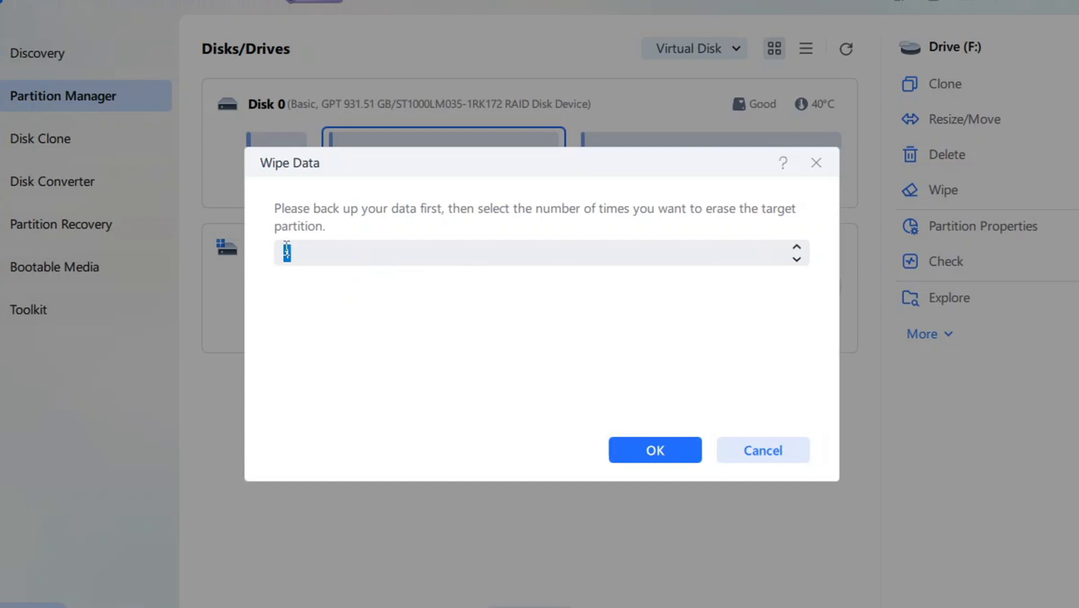
click(796, 246)
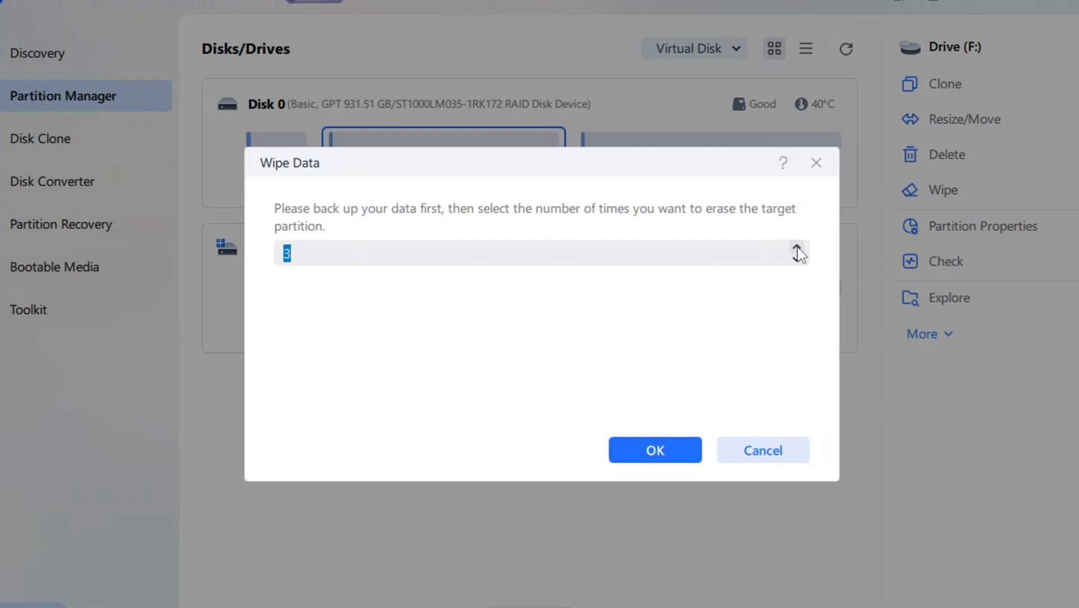
click(798, 248)
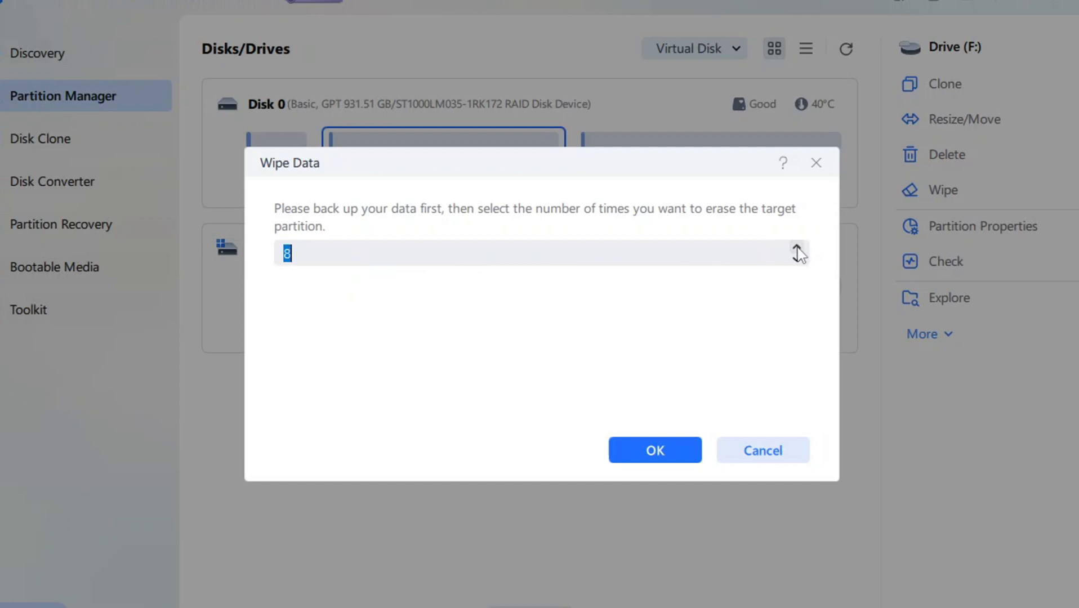
click(797, 247)
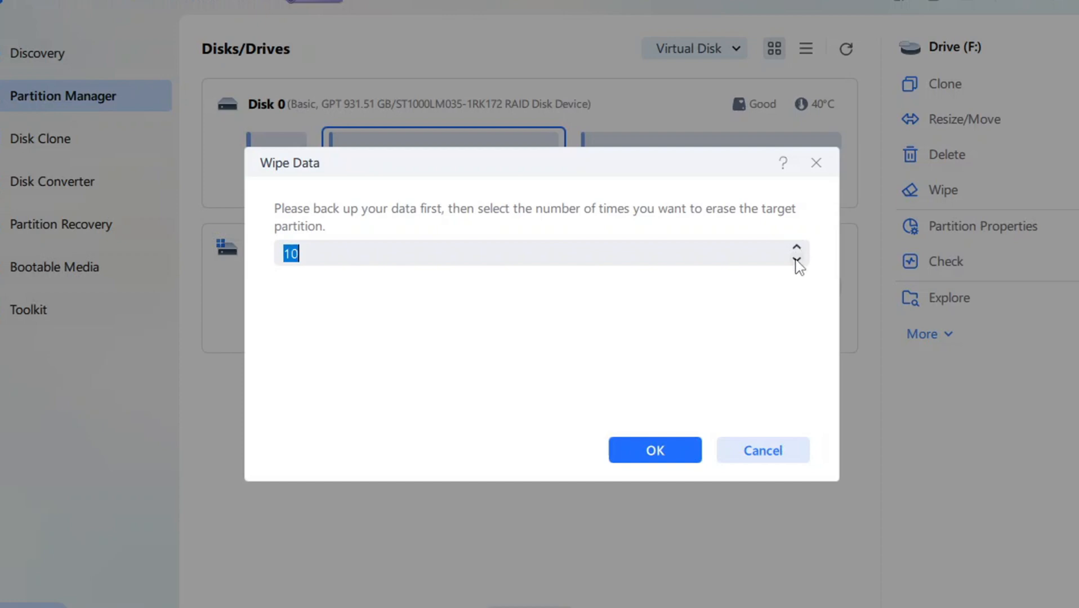
click(796, 263)
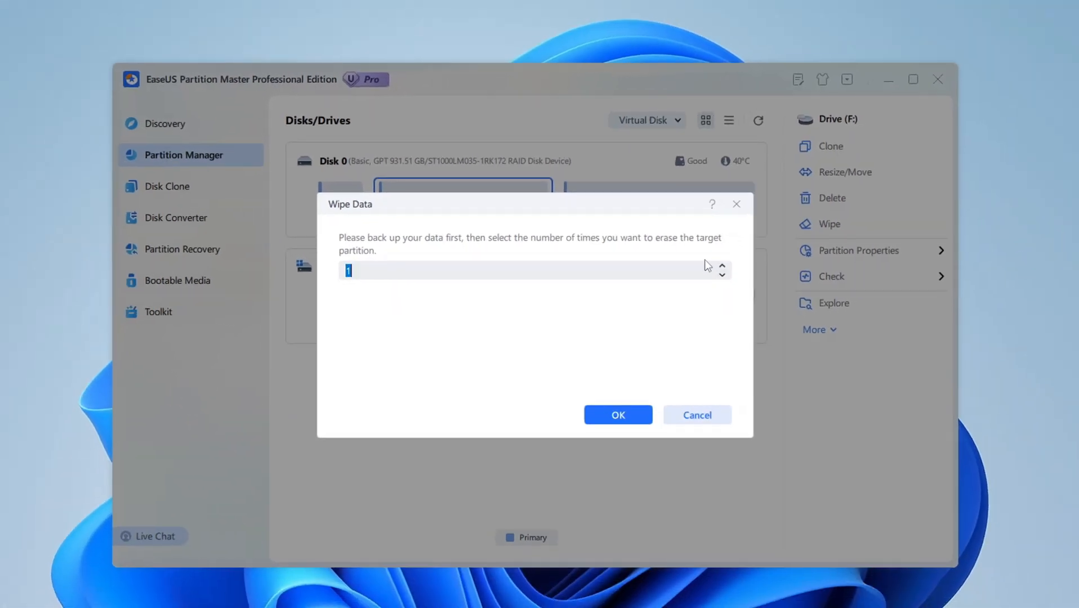
mouse_move(518, 293)
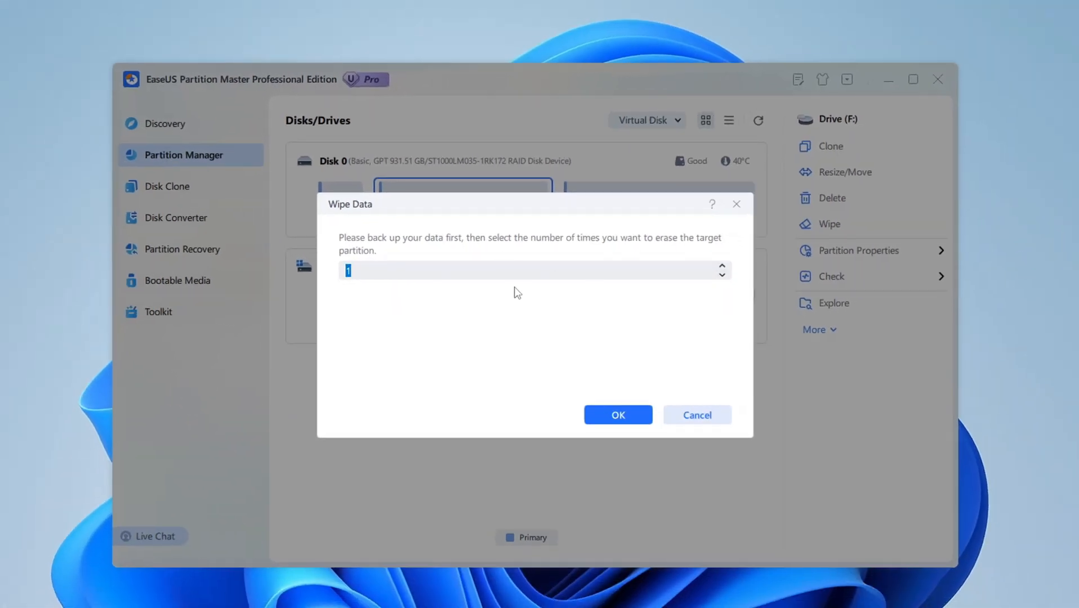
mouse_move(605, 260)
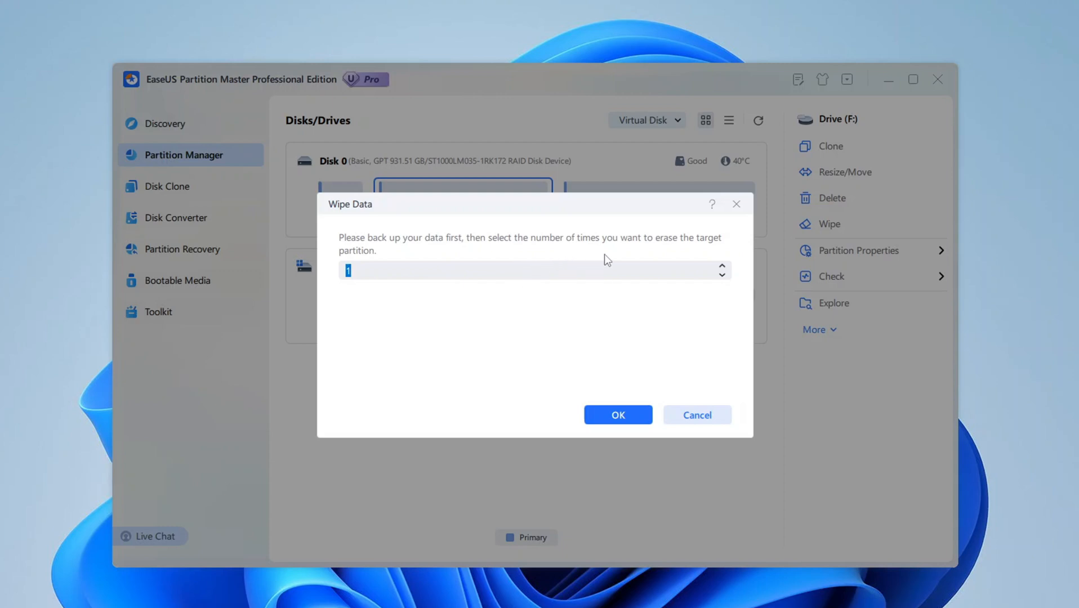
mouse_move(512, 267)
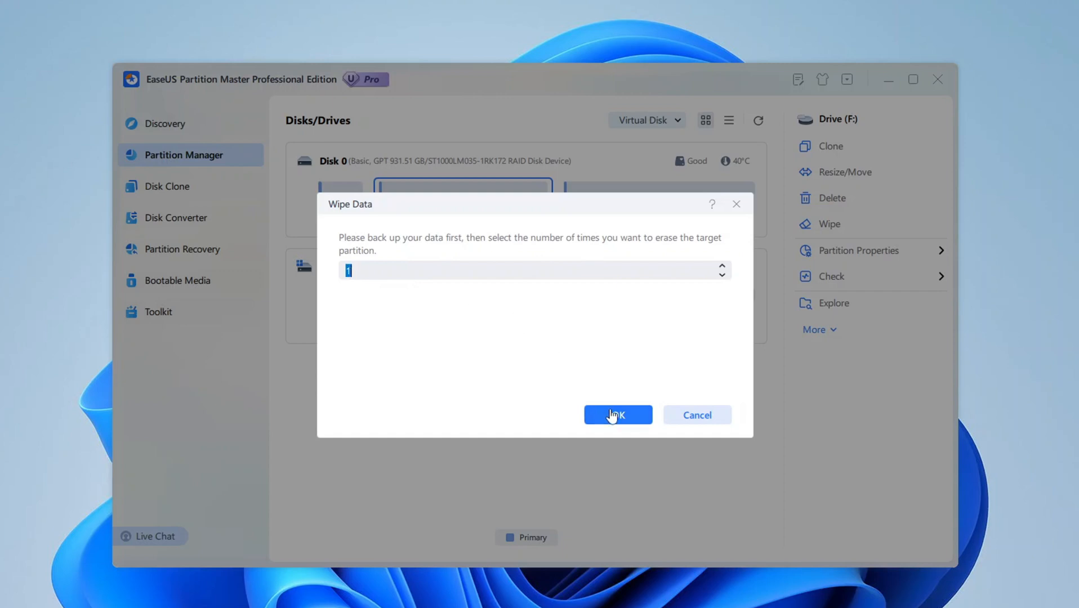
click(617, 415)
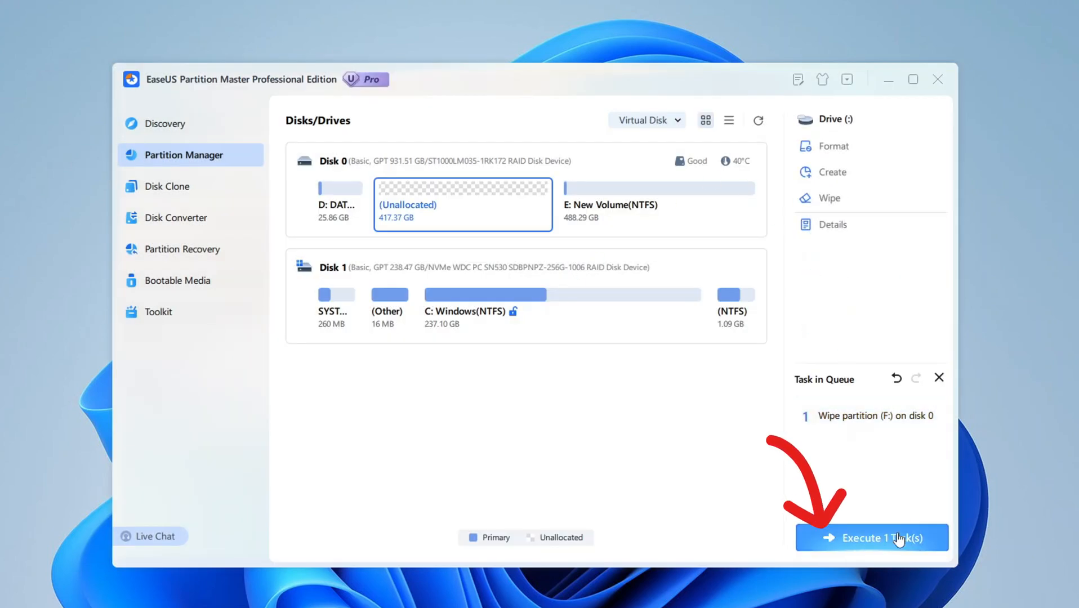
Execute and apply the queued wipe, leaving 417.37 GB unallocated on Disk 0
click(872, 538)
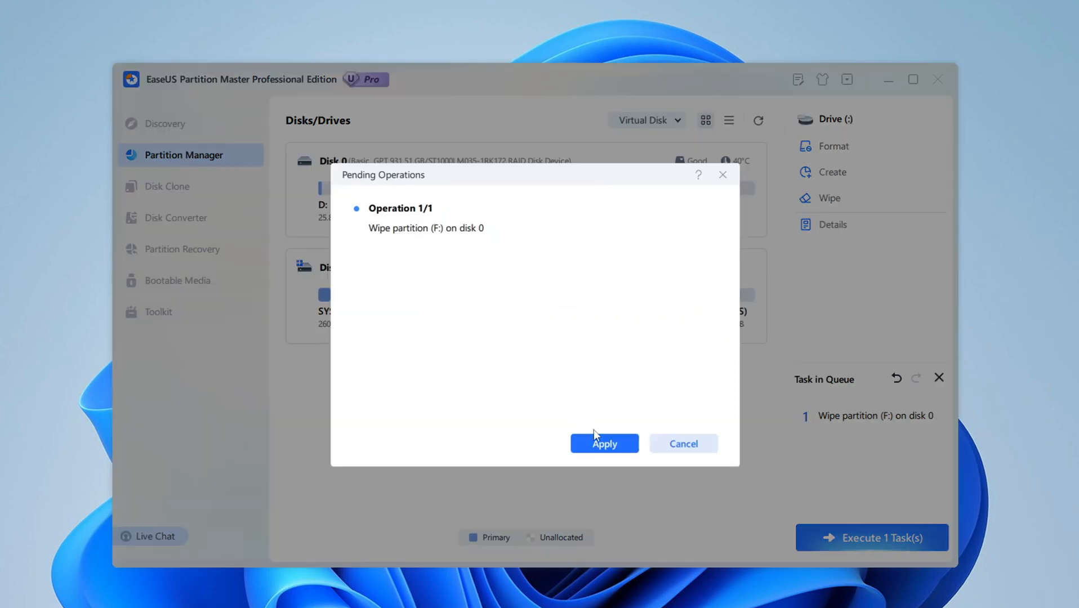
click(604, 444)
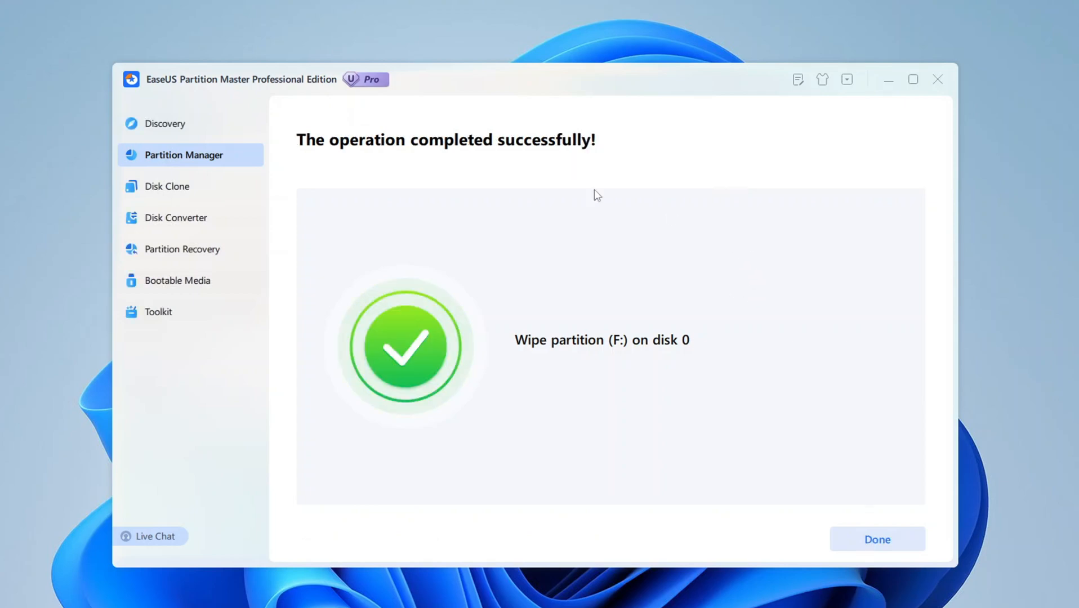
click(877, 539)
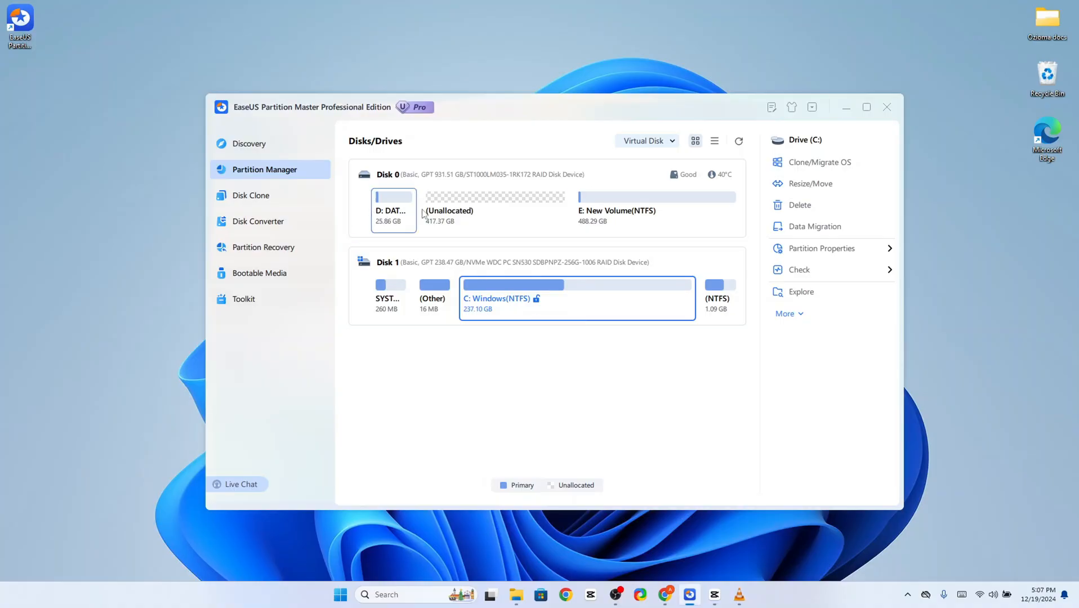
Show the Disk Clone section with its four clone modes
click(251, 195)
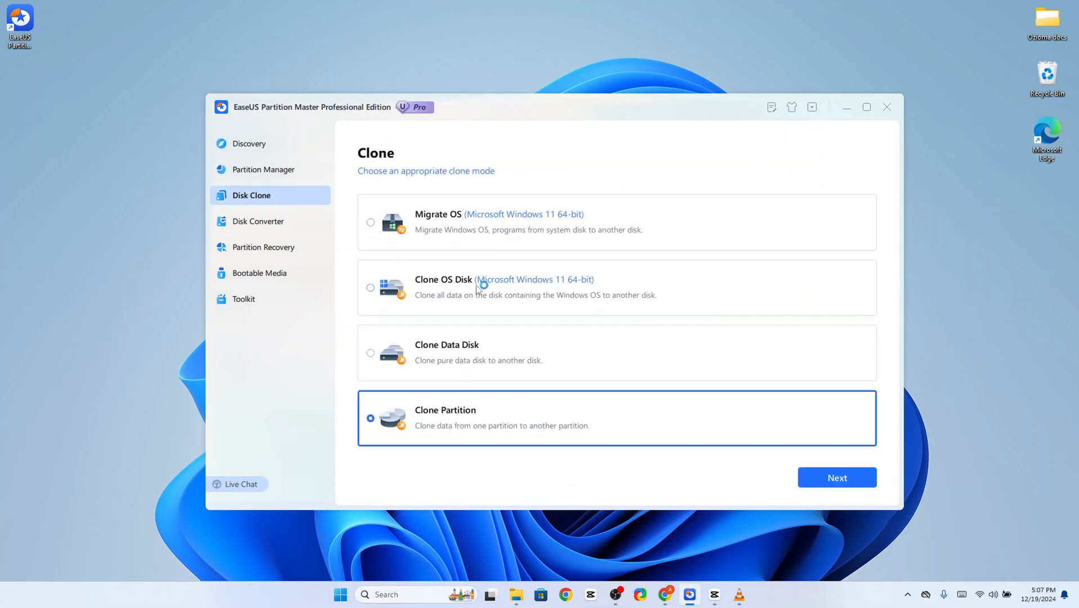
mouse_move(478, 200)
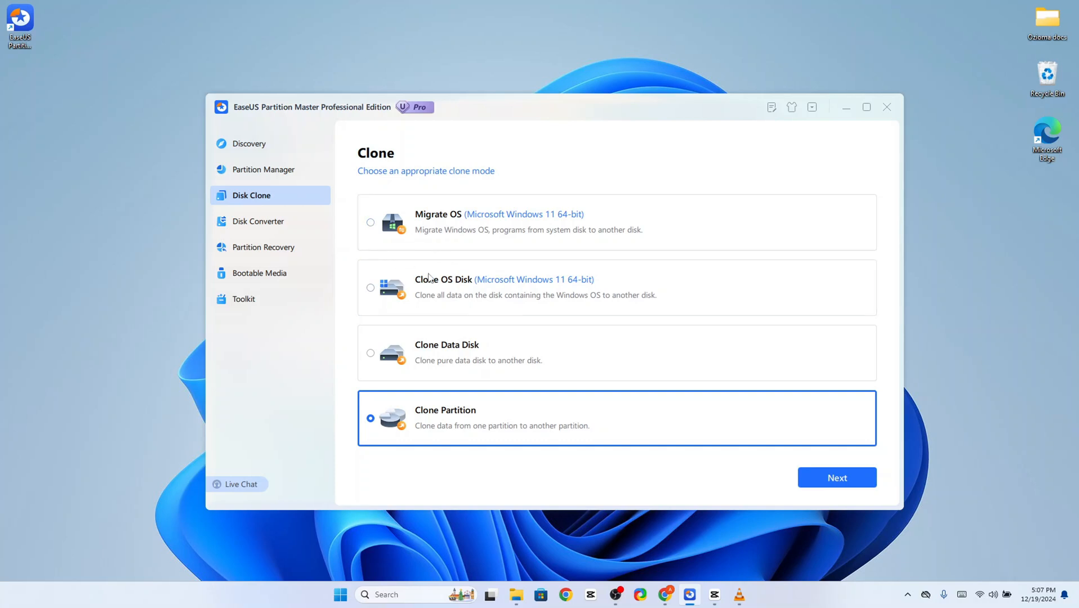
mouse_move(446, 222)
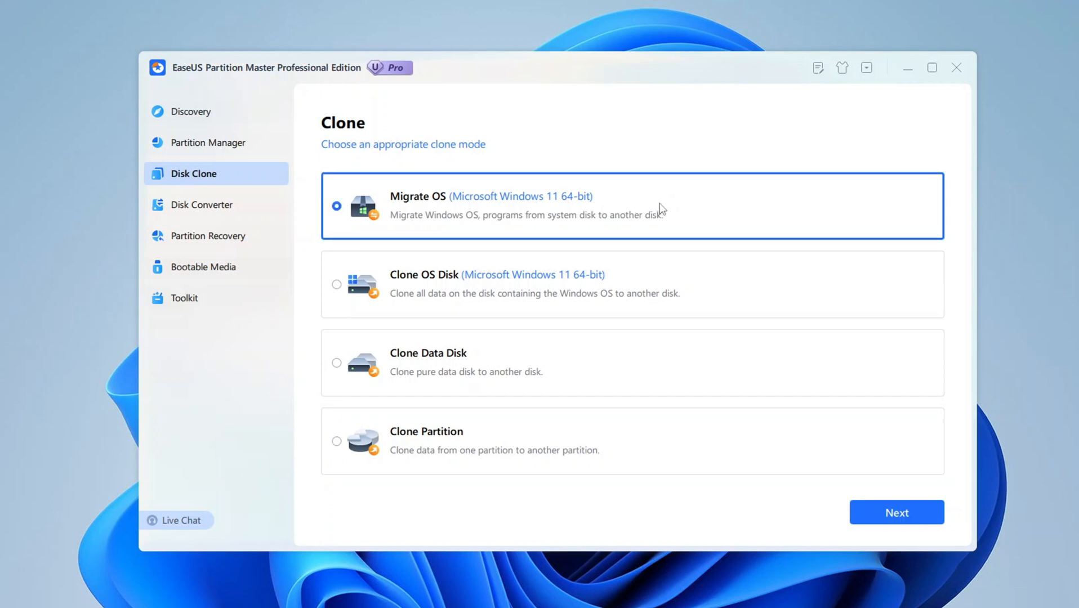
mouse_move(722, 217)
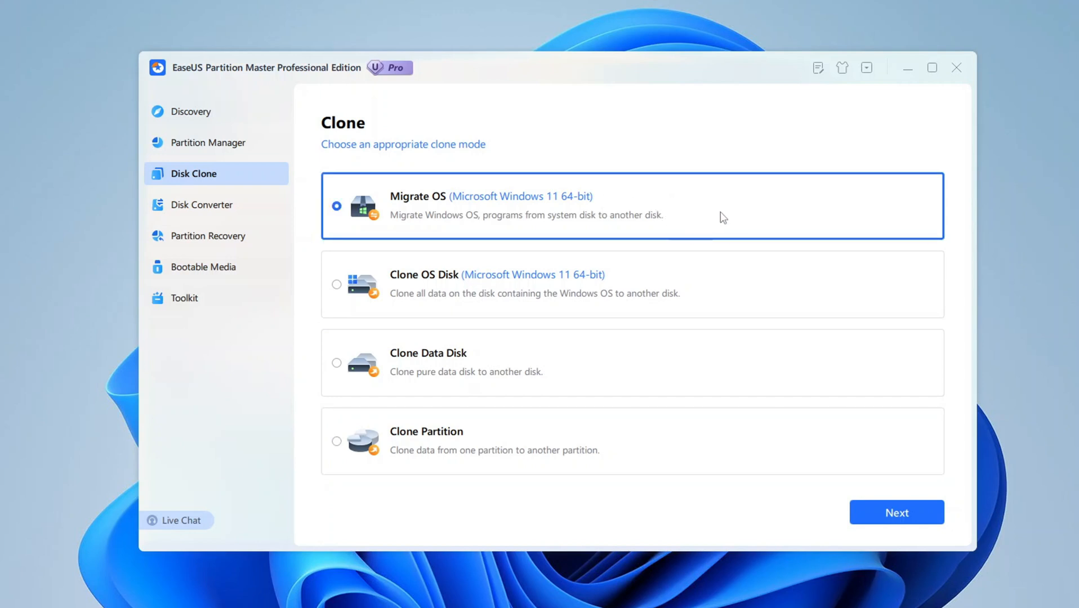
mouse_move(717, 212)
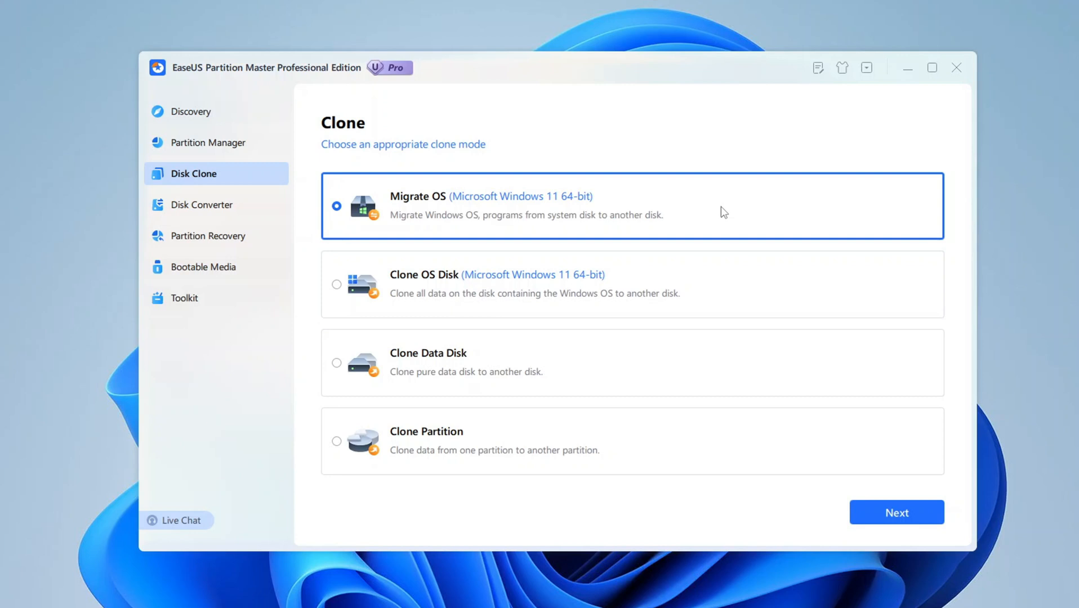
mouse_move(732, 201)
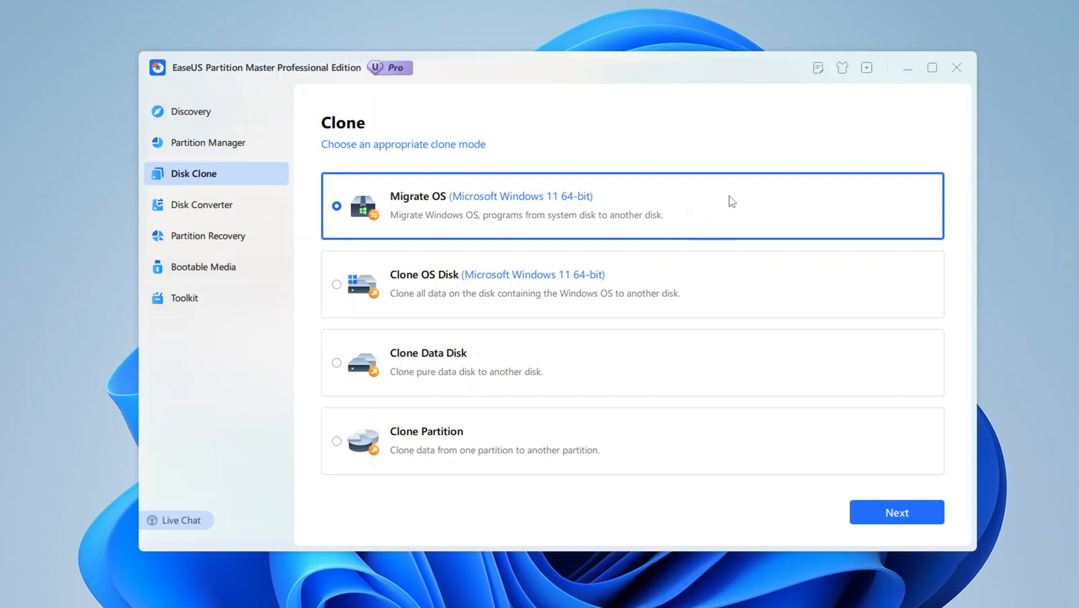
mouse_move(709, 198)
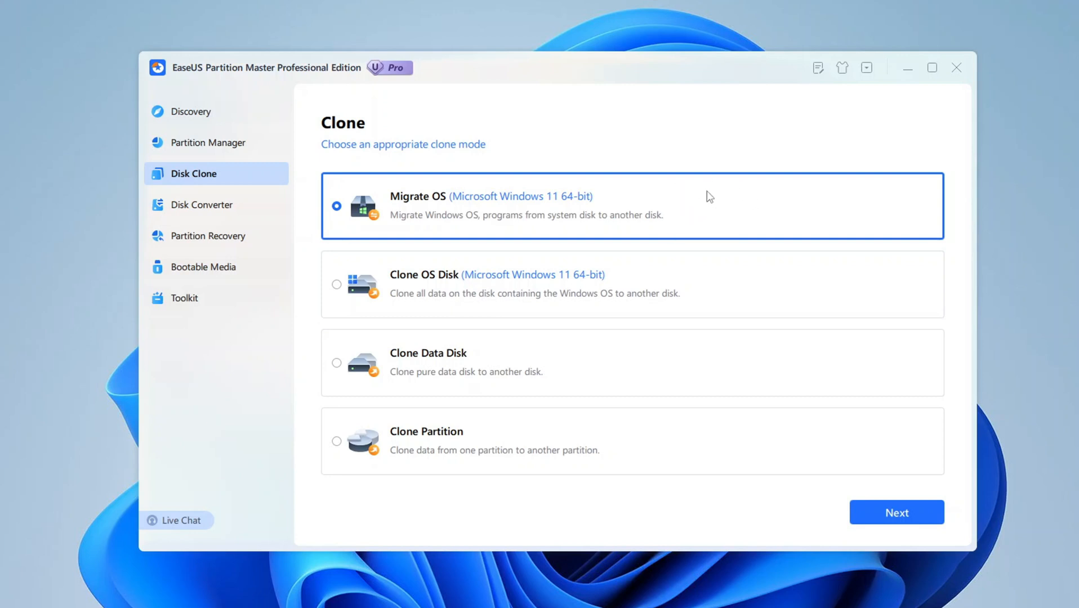
mouse_move(711, 264)
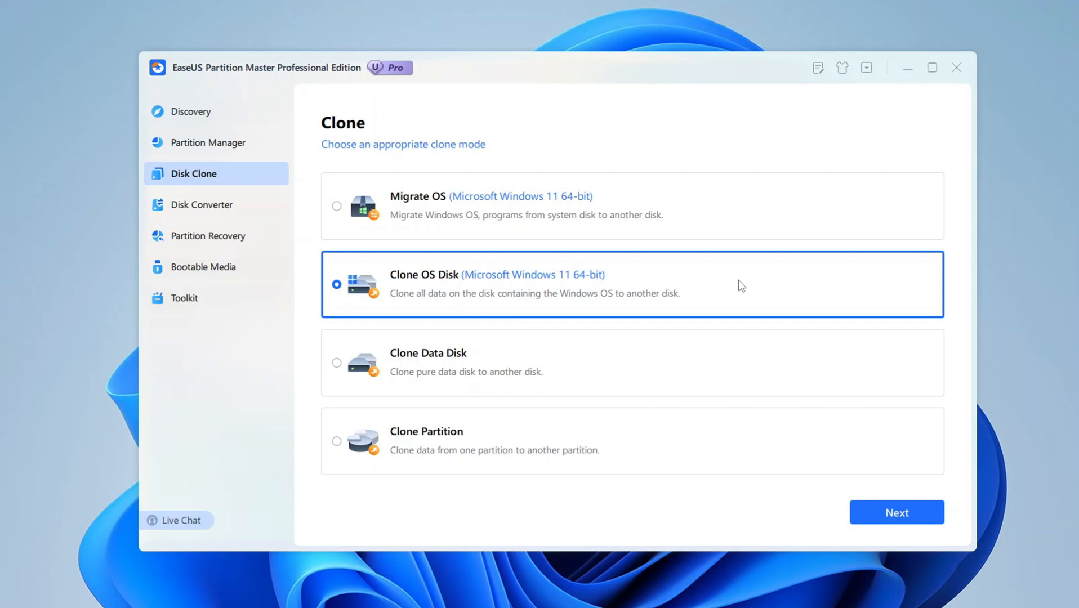
mouse_move(746, 296)
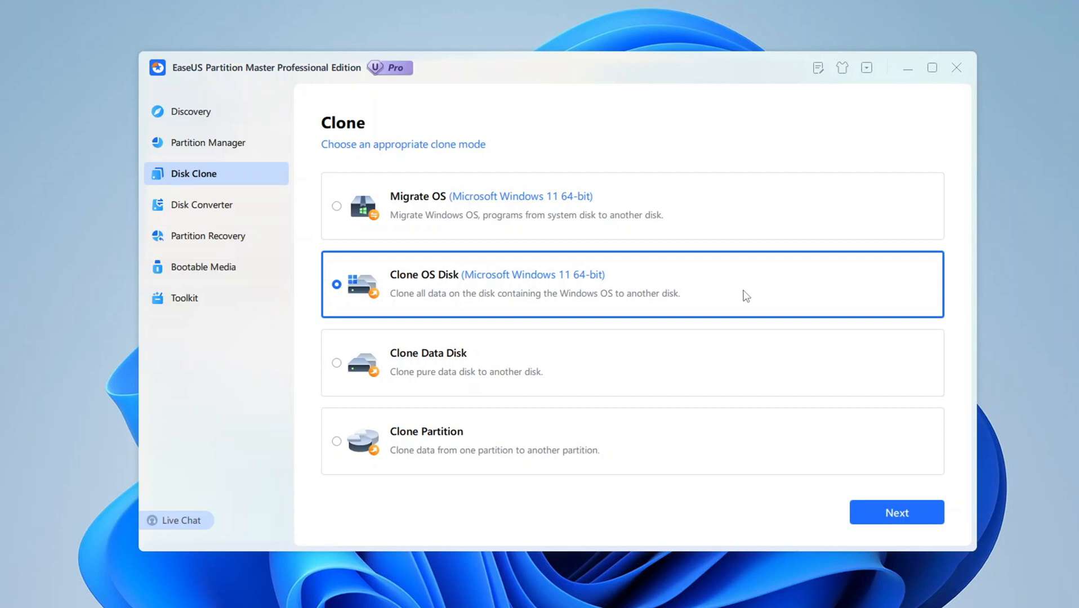
mouse_move(769, 292)
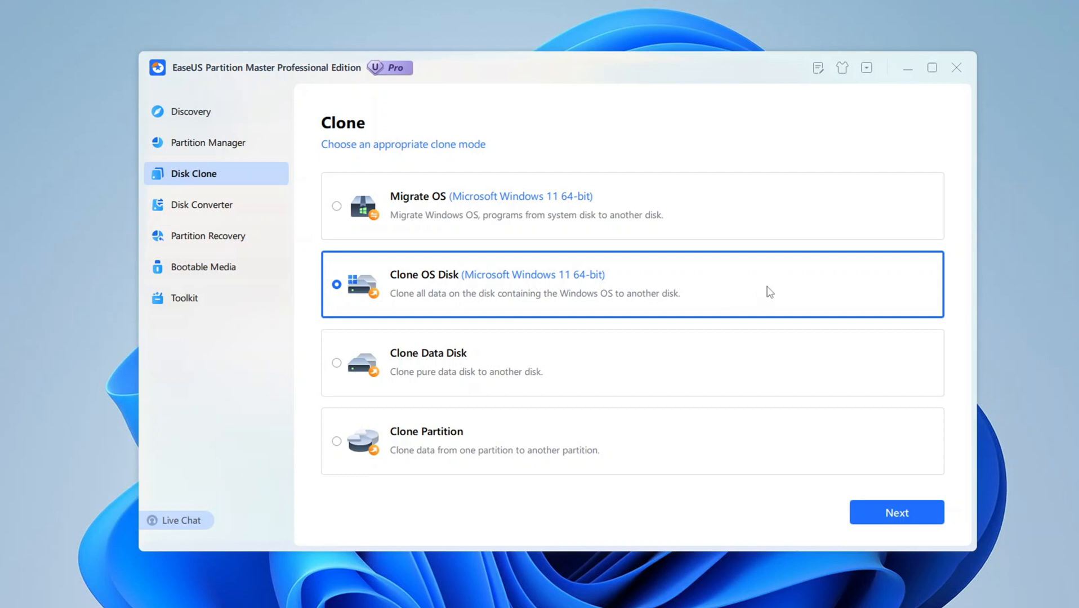
mouse_move(745, 283)
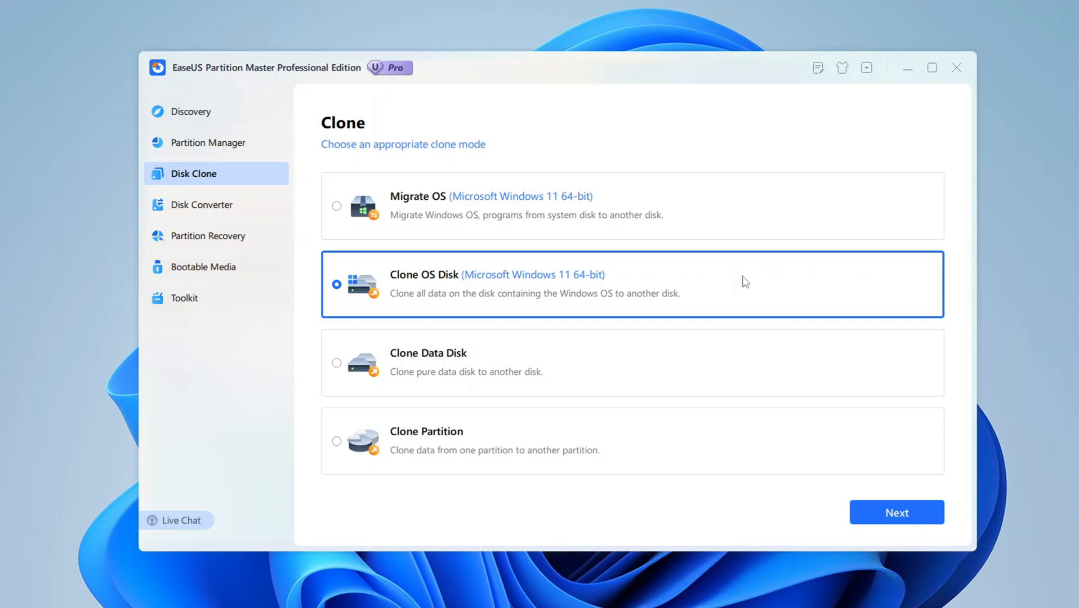
mouse_move(756, 289)
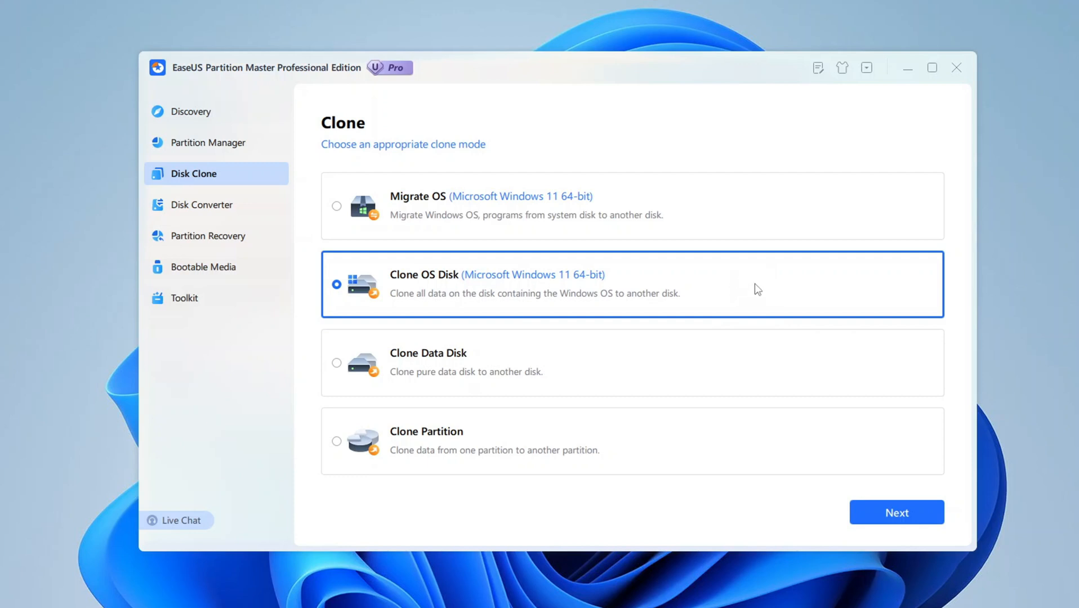
mouse_move(765, 283)
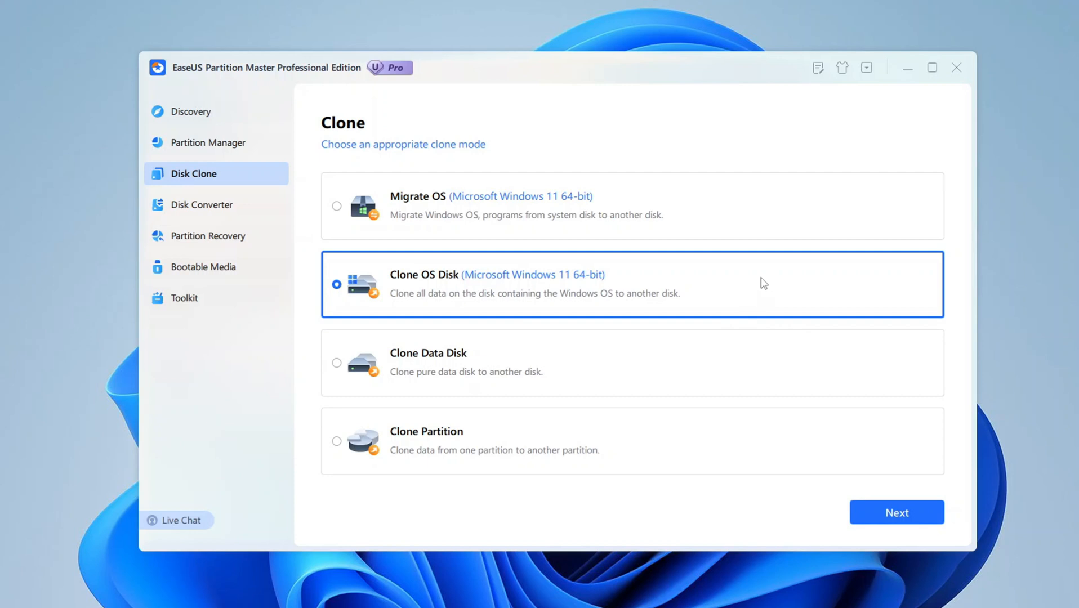
mouse_move(759, 291)
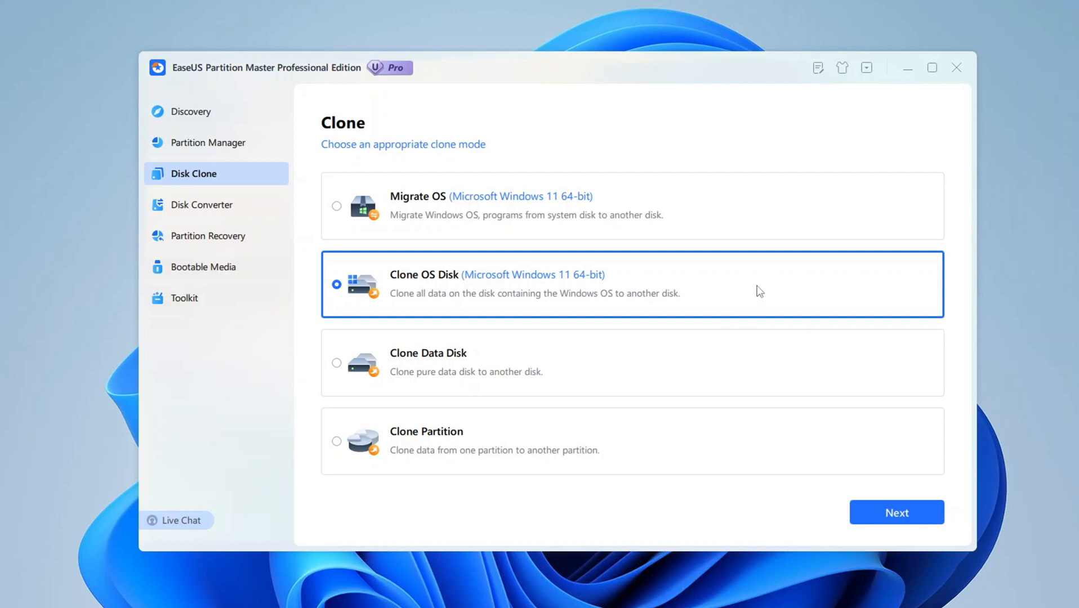
mouse_move(789, 286)
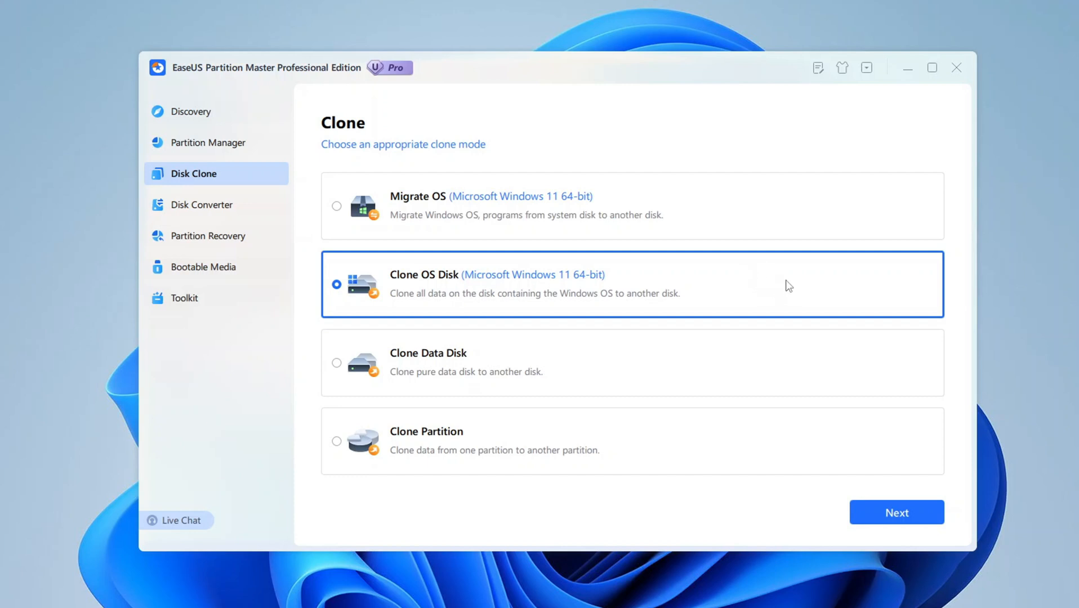
mouse_move(734, 299)
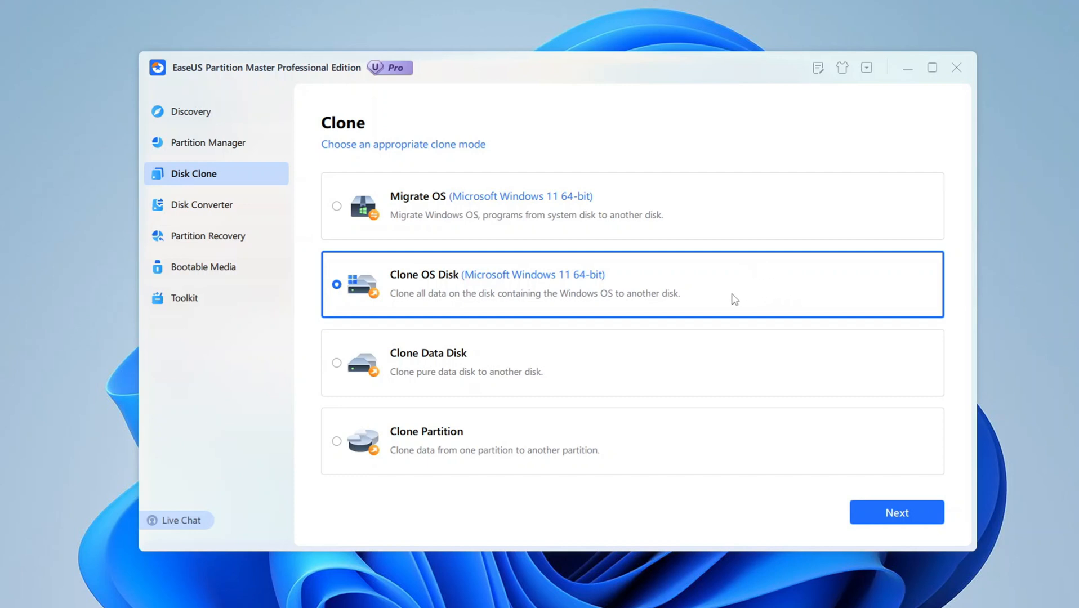
mouse_move(723, 291)
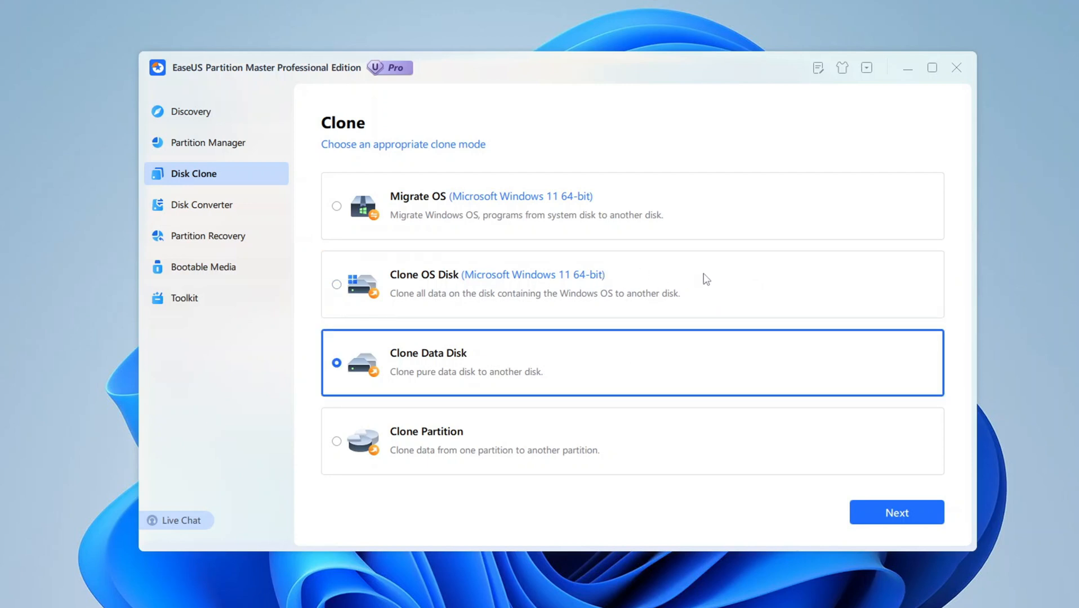
mouse_move(601, 353)
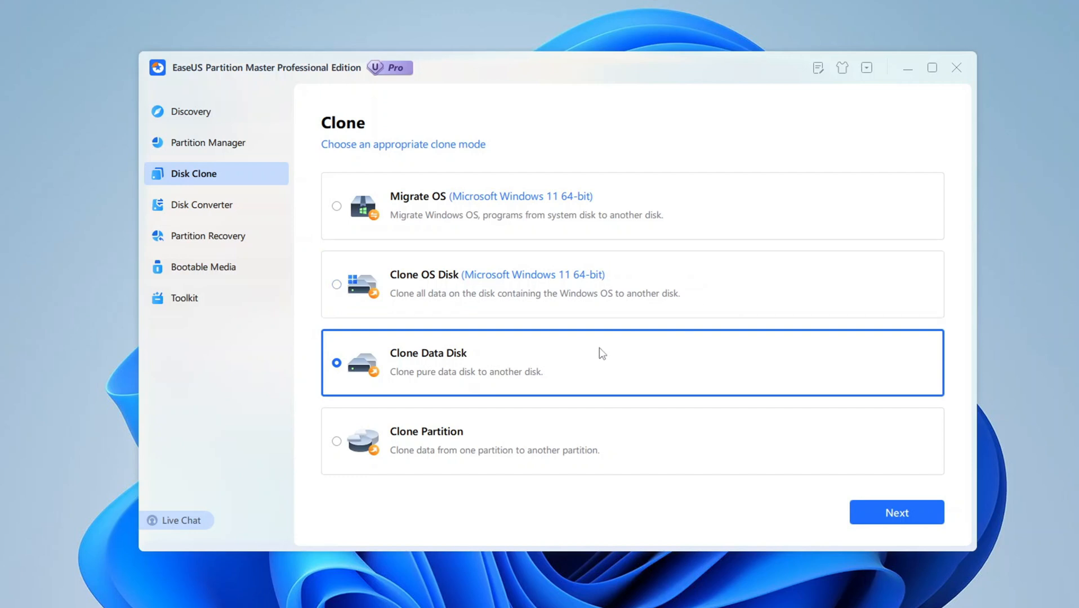
mouse_move(631, 336)
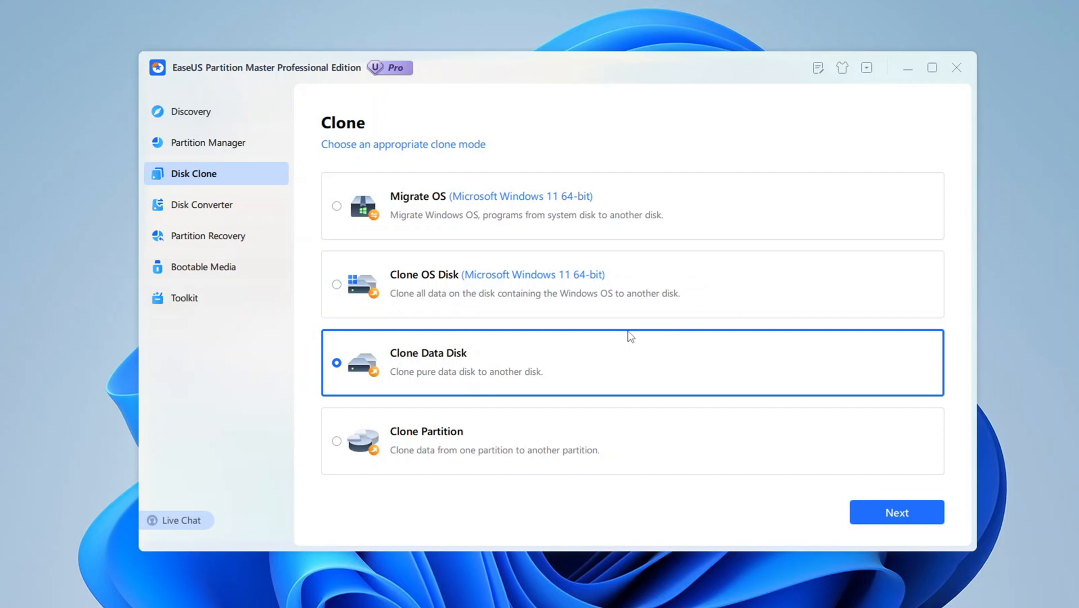
mouse_move(641, 353)
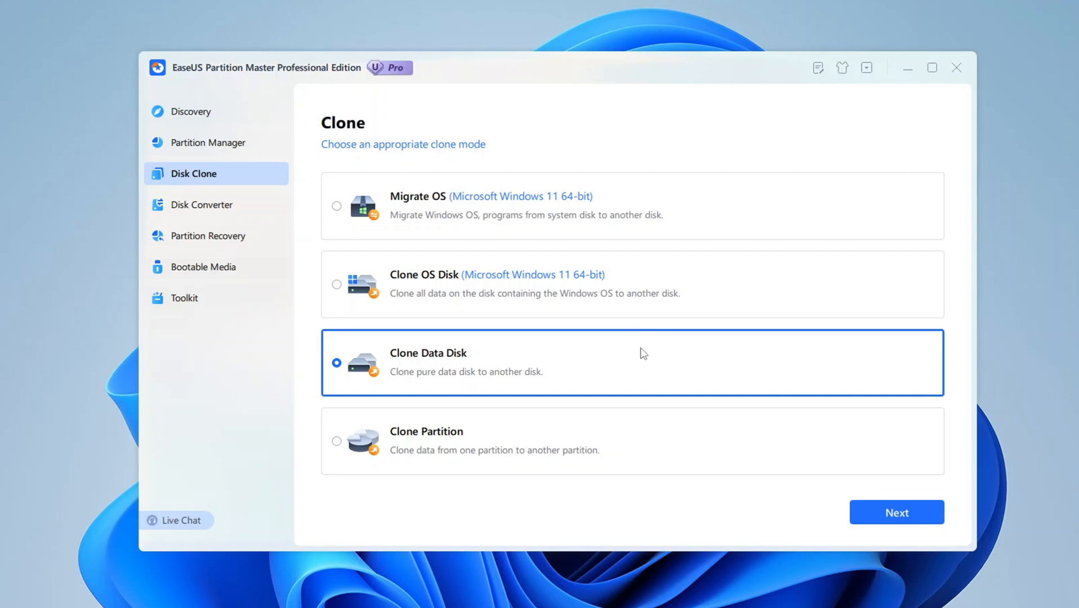
mouse_move(703, 362)
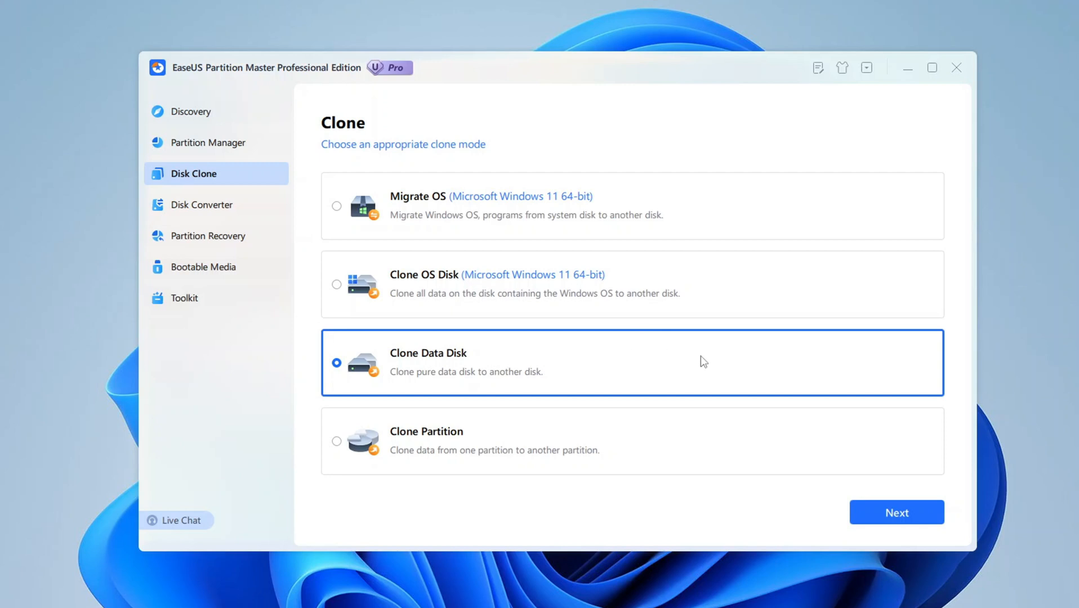
mouse_move(632, 368)
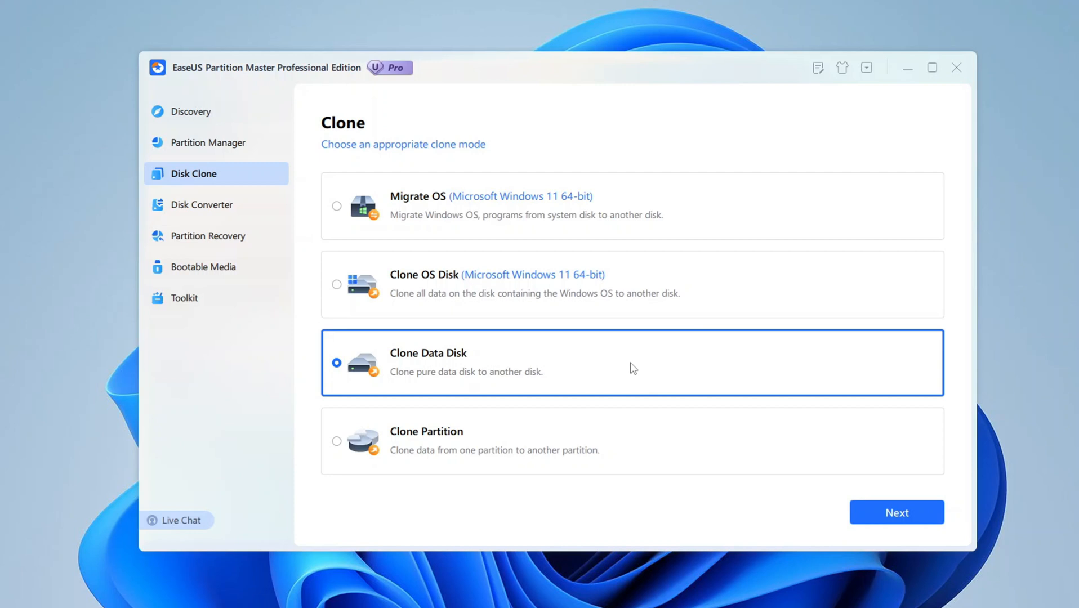
mouse_move(641, 369)
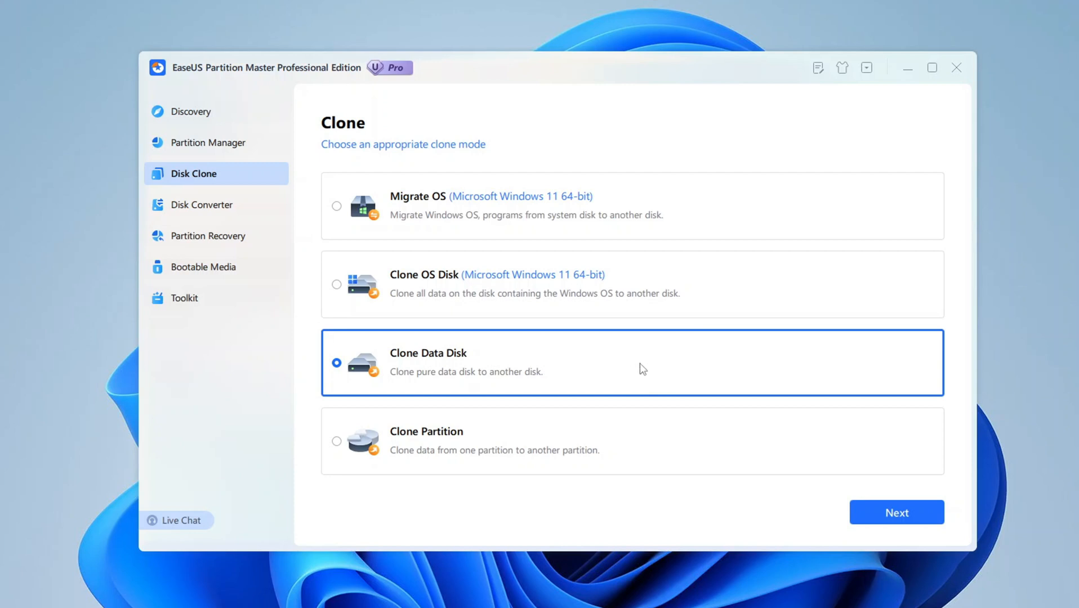
mouse_move(739, 366)
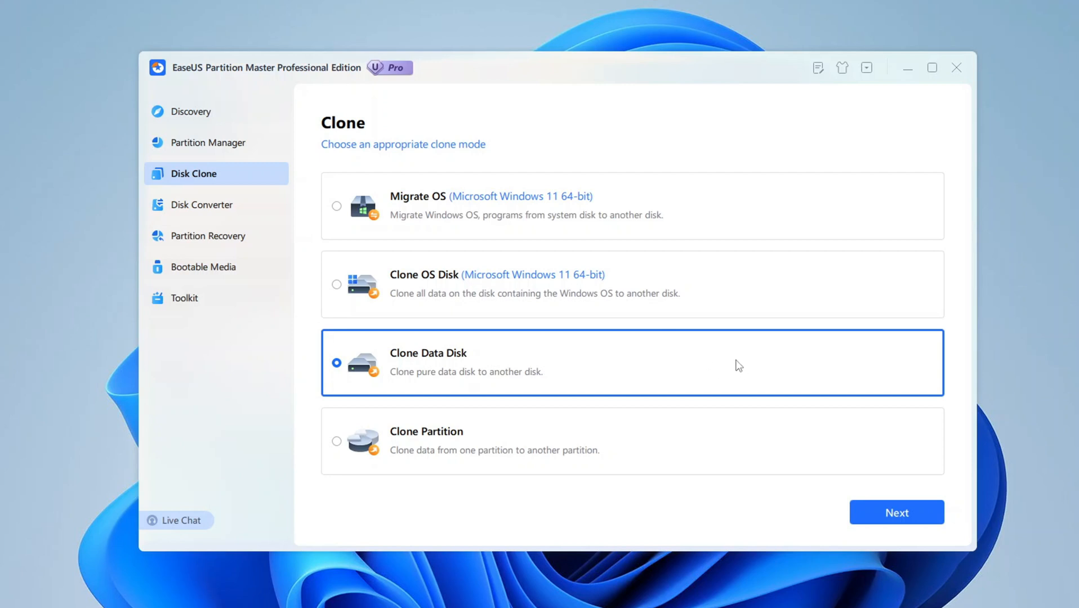
mouse_move(686, 366)
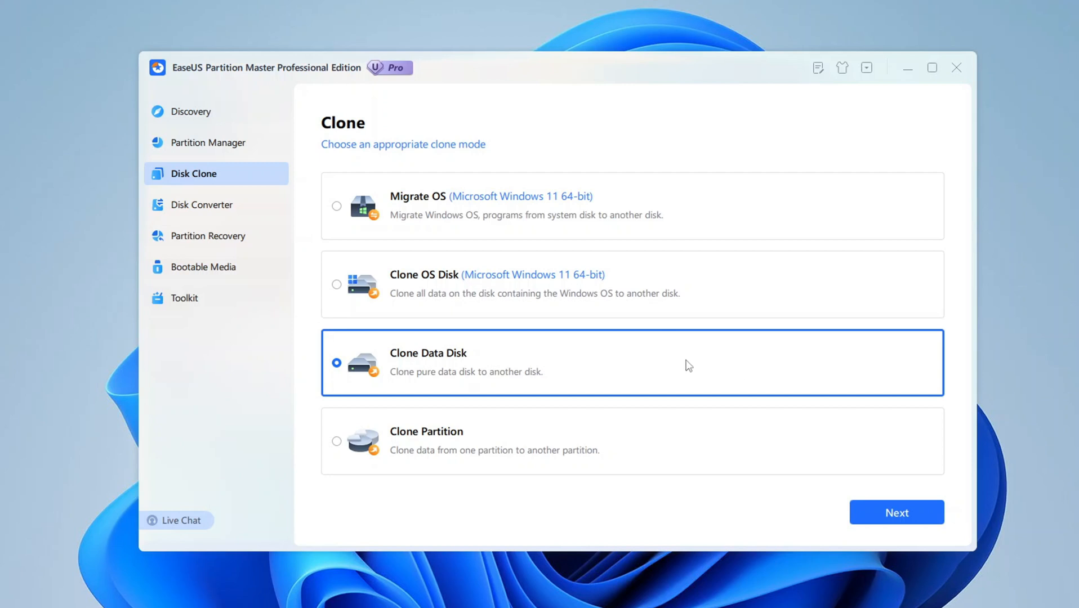
Select the Clone Partition mode for partition-to-partition cloning
click(426, 431)
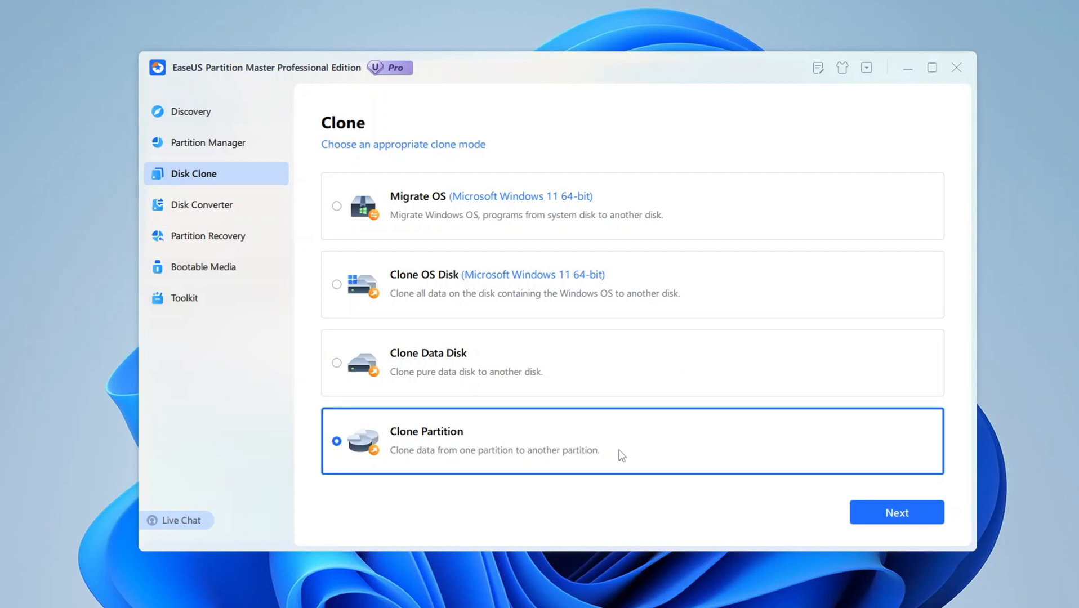
mouse_move(678, 434)
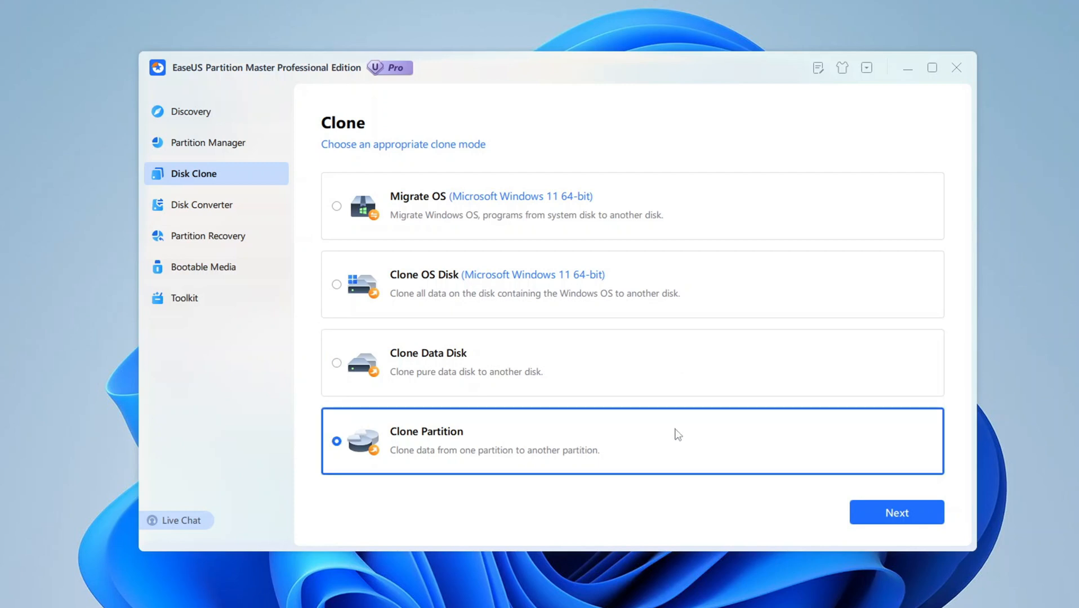
mouse_move(660, 469)
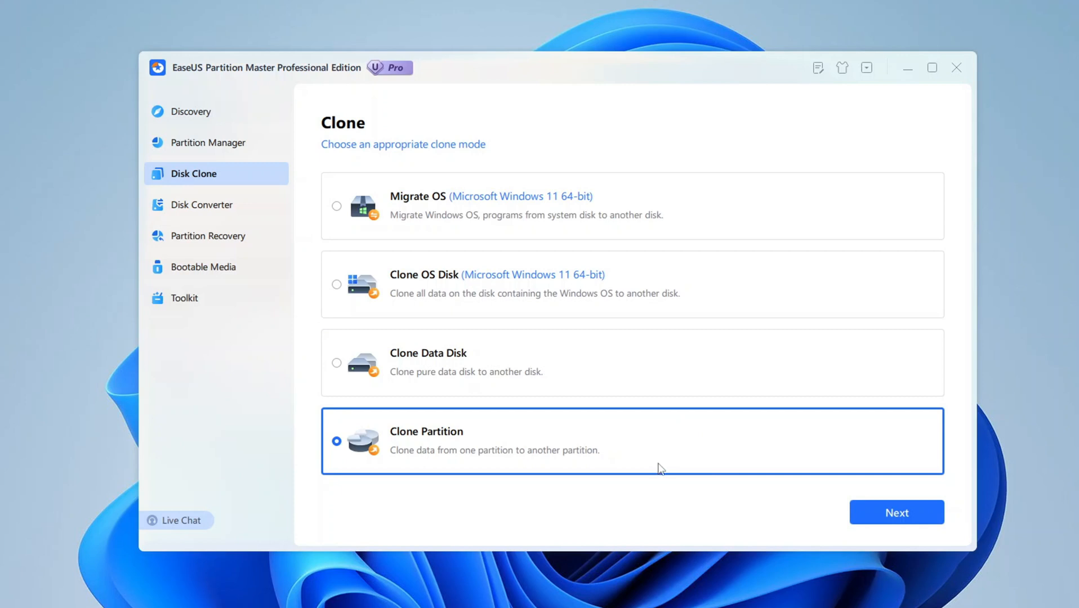
mouse_move(574, 447)
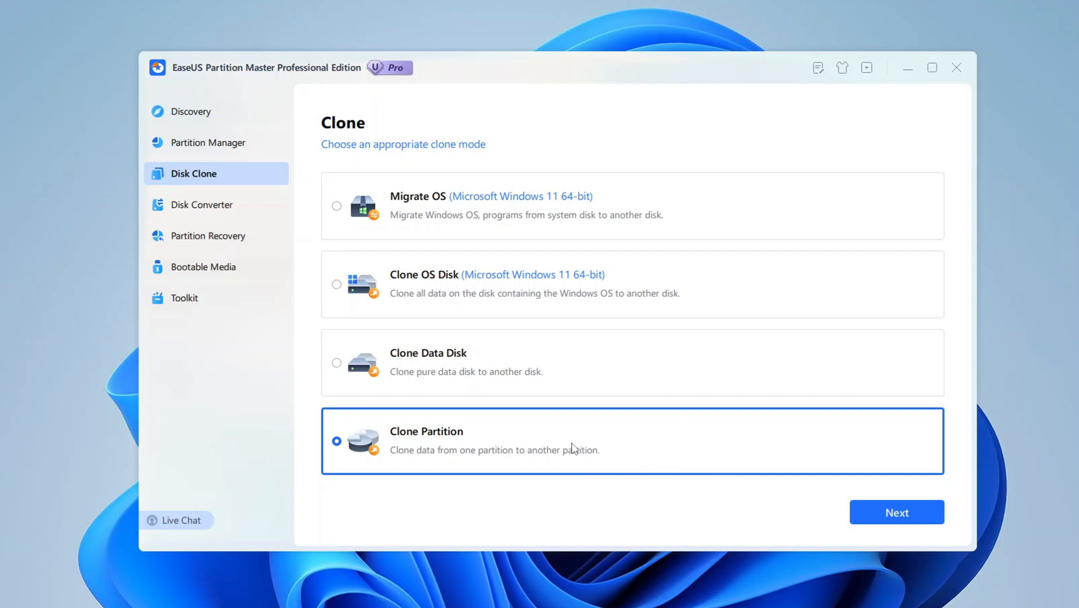
mouse_move(673, 441)
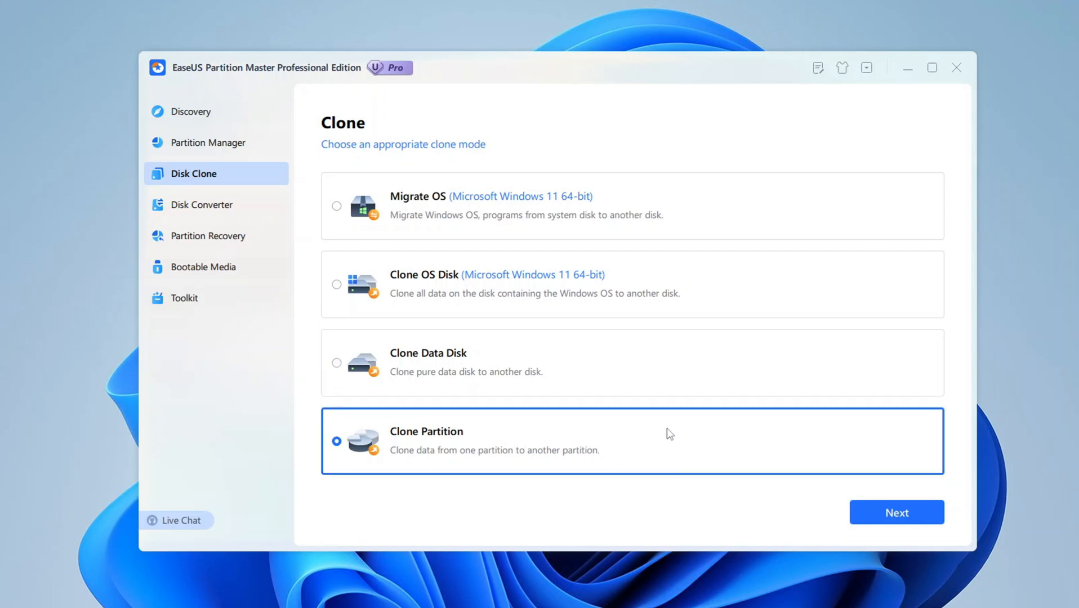
mouse_move(661, 463)
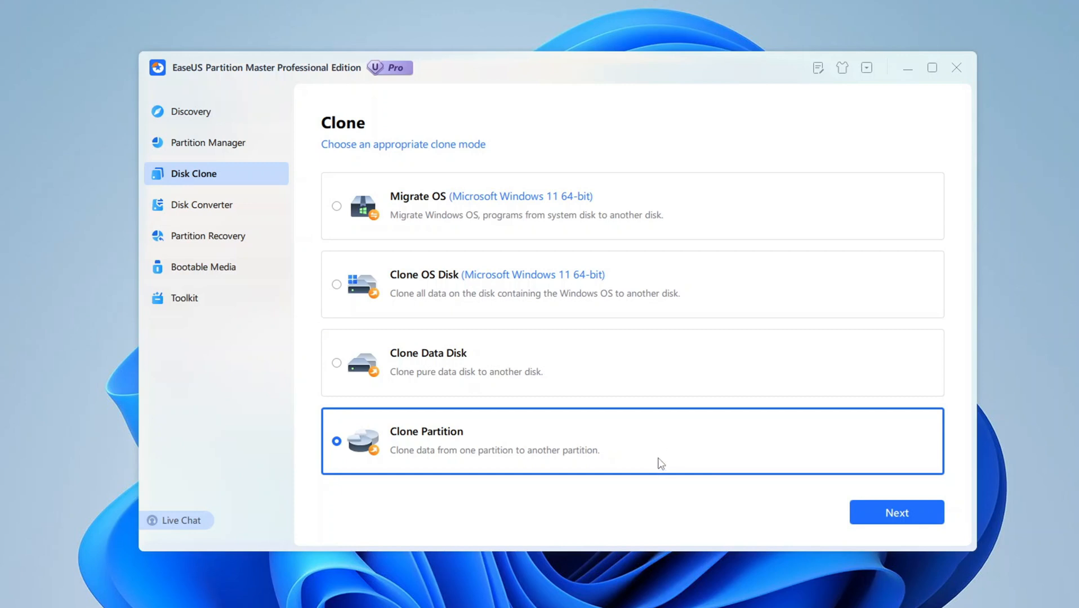
mouse_move(586, 461)
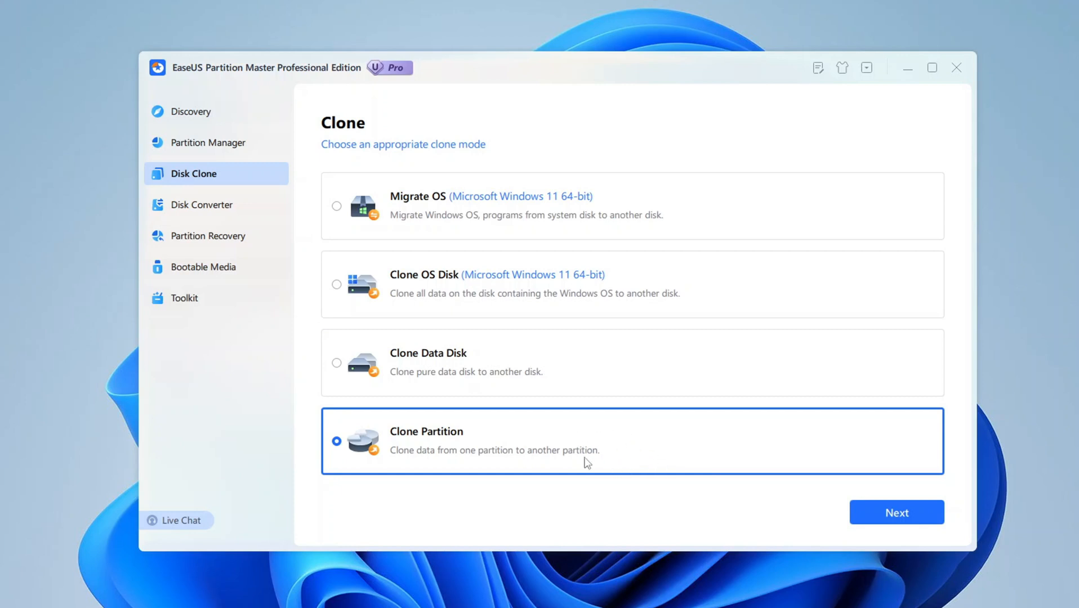
mouse_move(673, 442)
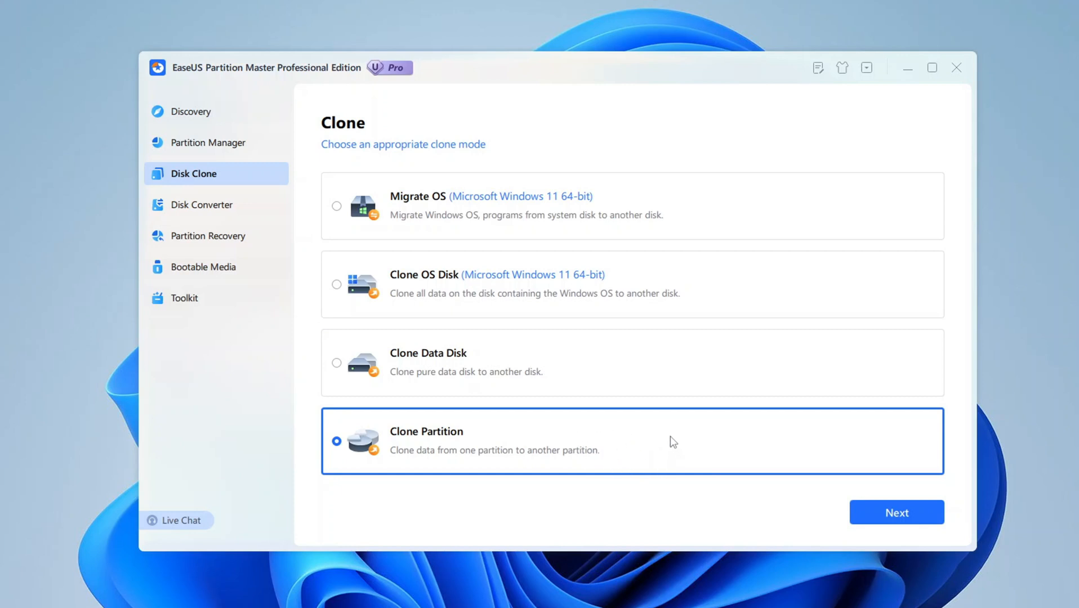
mouse_move(723, 463)
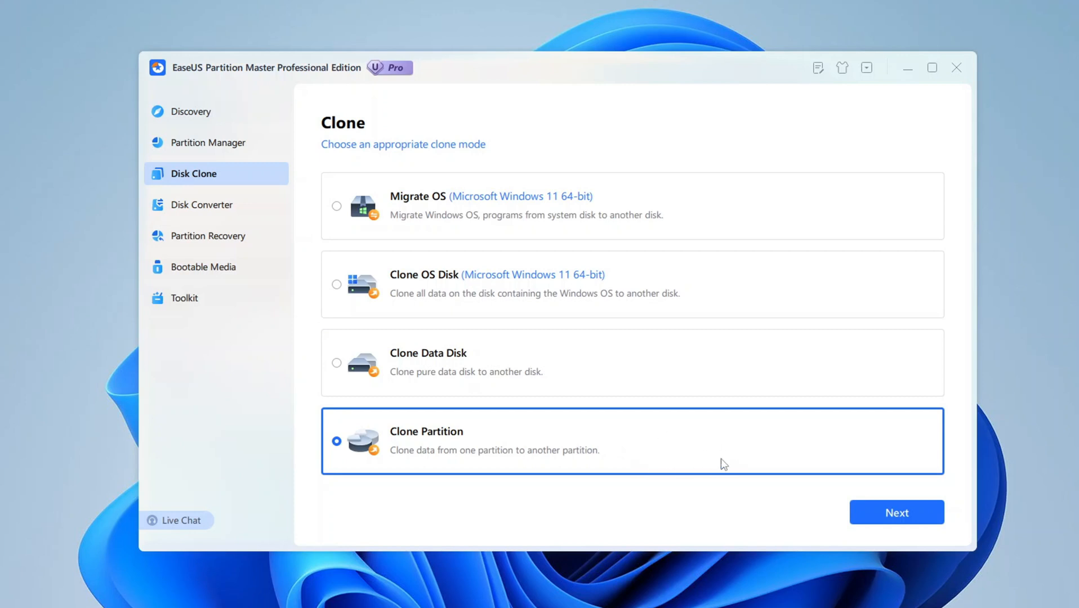
mouse_move(744, 423)
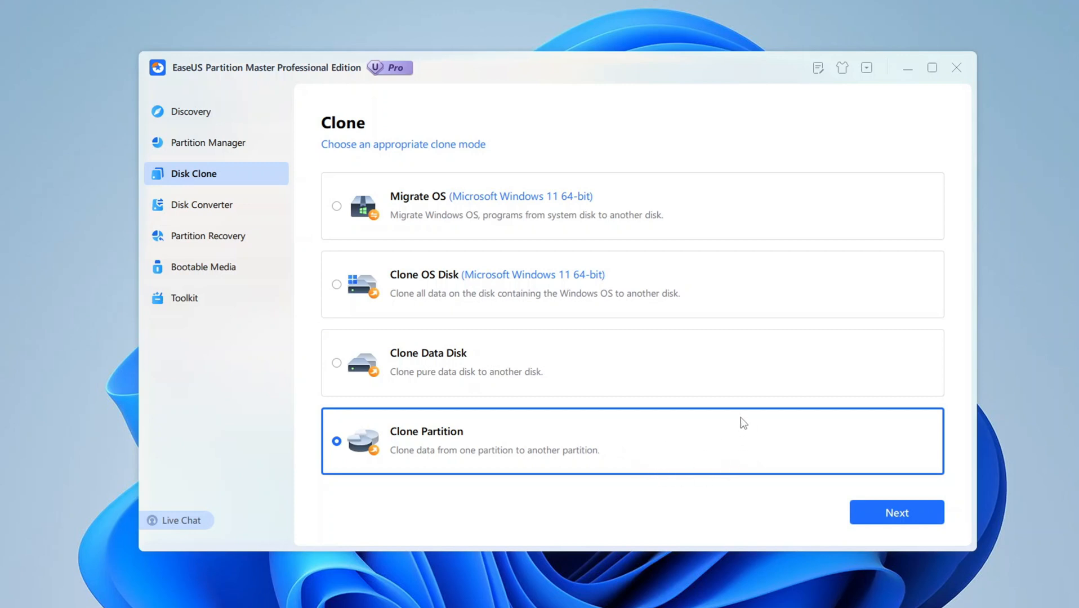
mouse_move(950, 431)
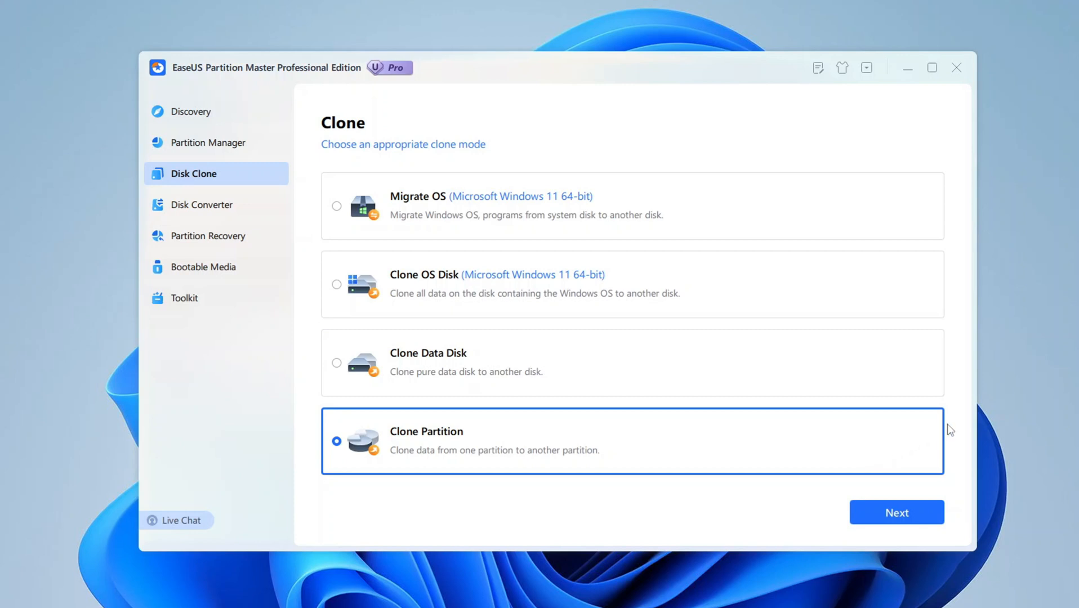
mouse_move(915, 444)
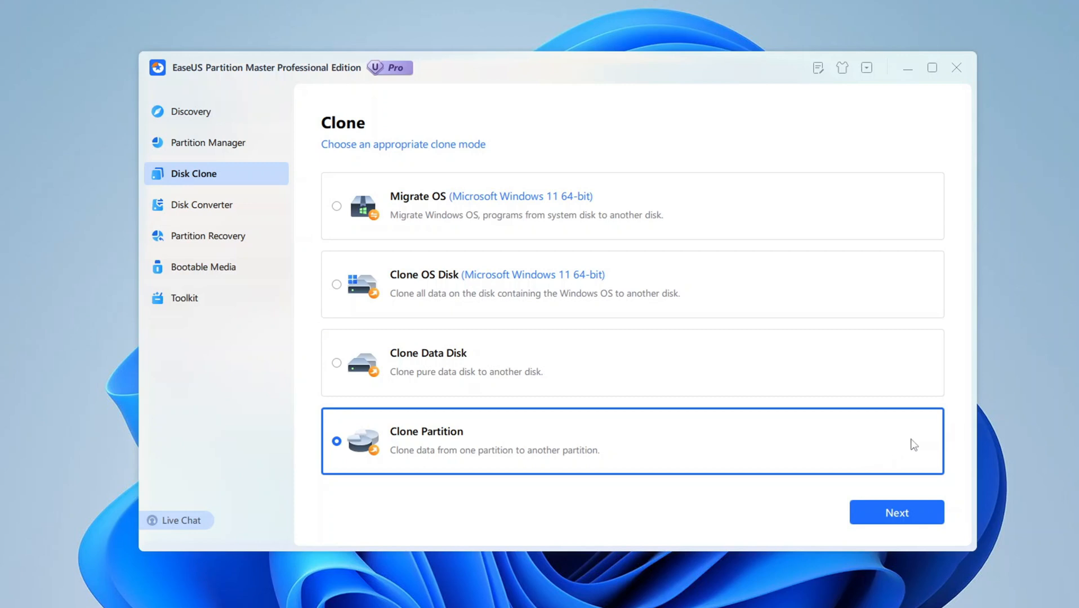
mouse_move(663, 452)
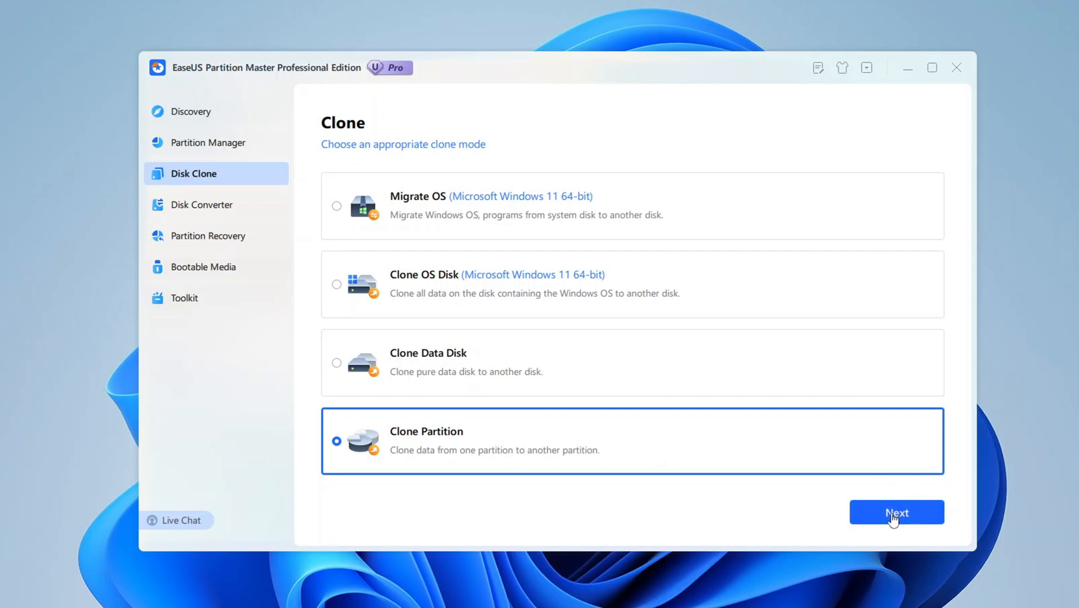
Set E: New Volume as source and Disk 0's unallocated space as destination, proposing F: Clone of E
click(896, 512)
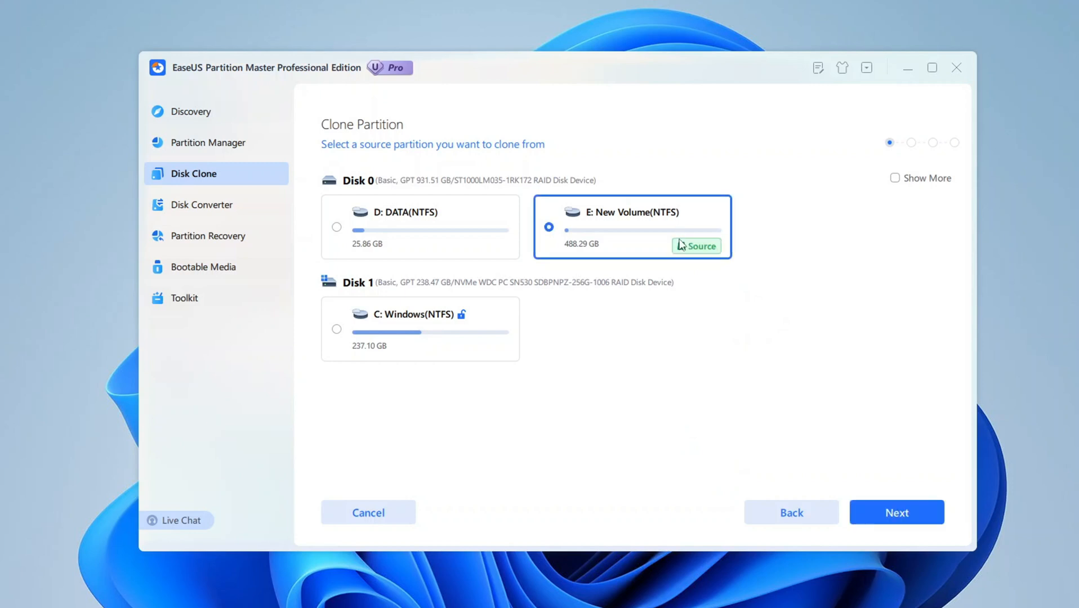
click(896, 513)
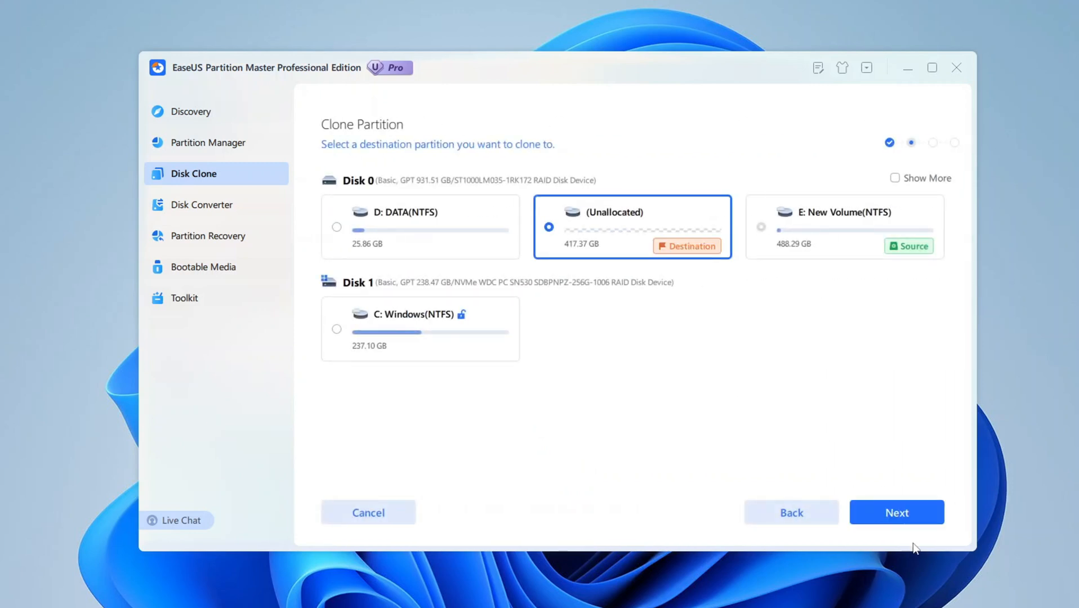
click(896, 512)
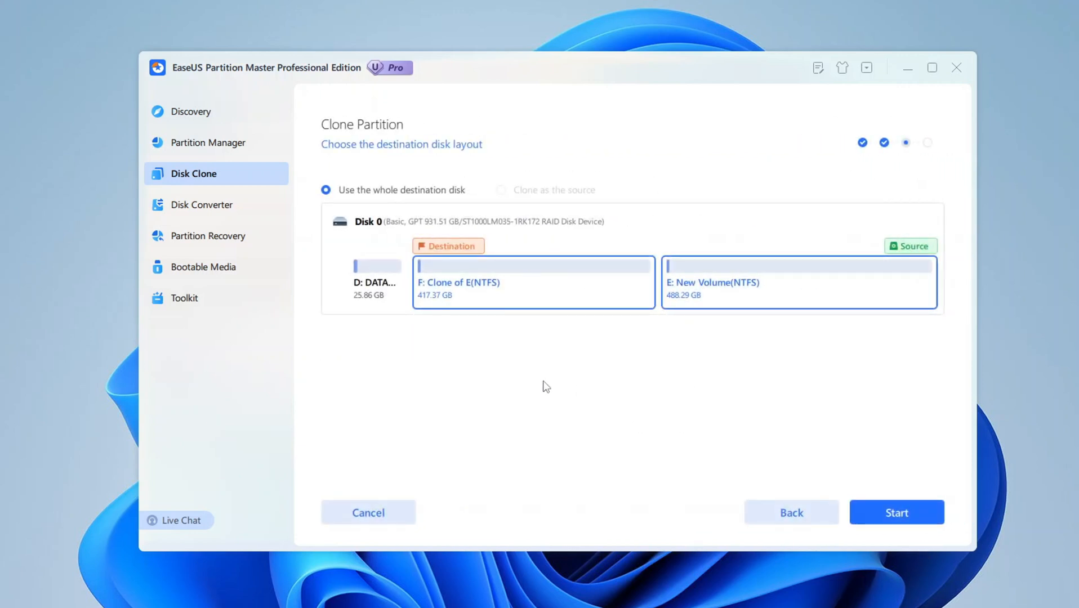
mouse_move(664, 432)
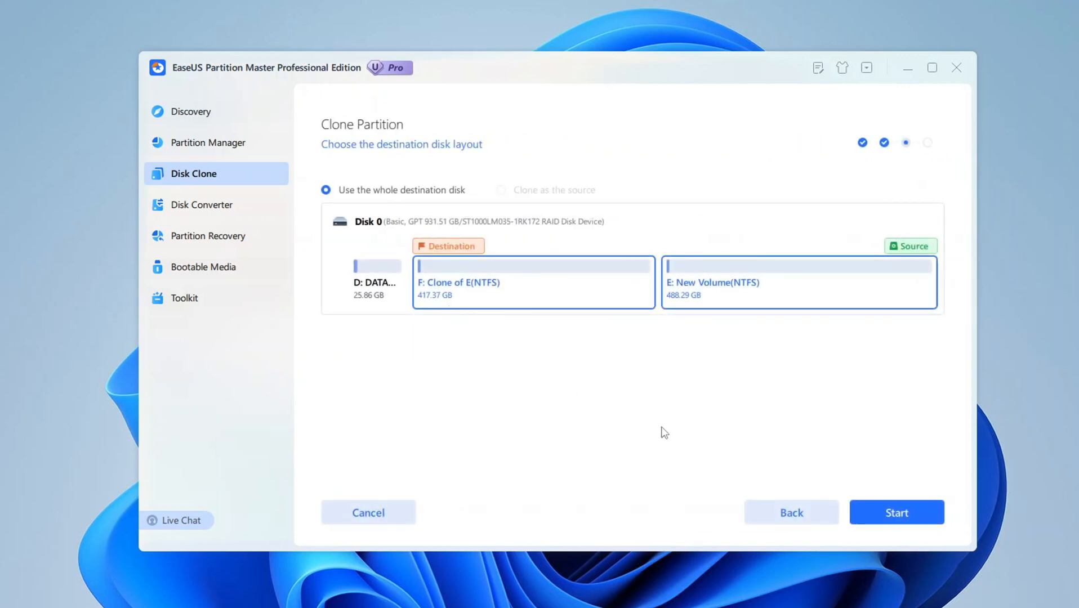
mouse_move(848, 438)
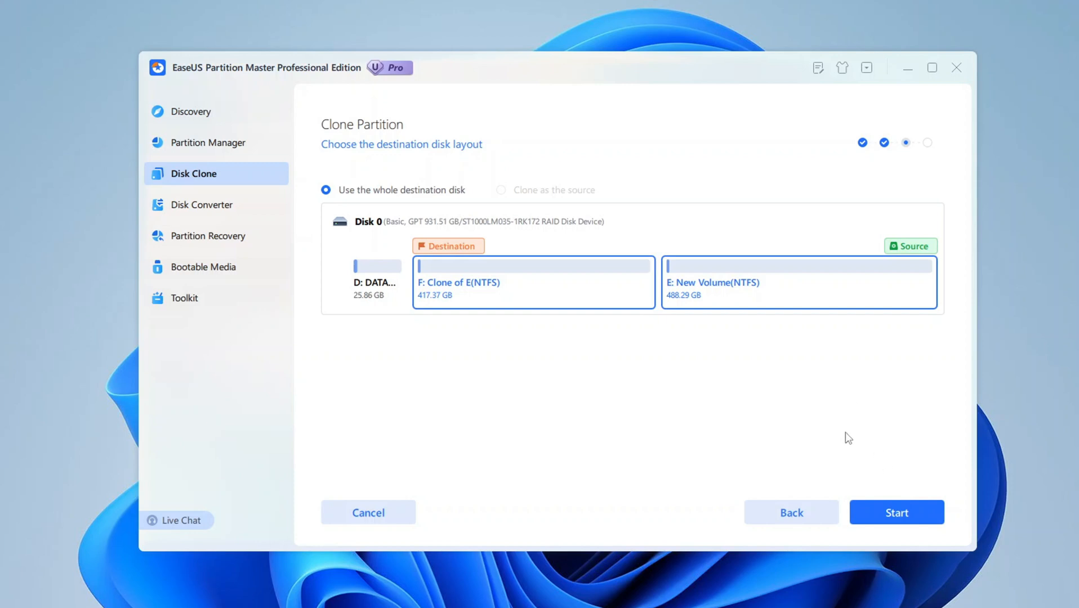
mouse_move(450, 355)
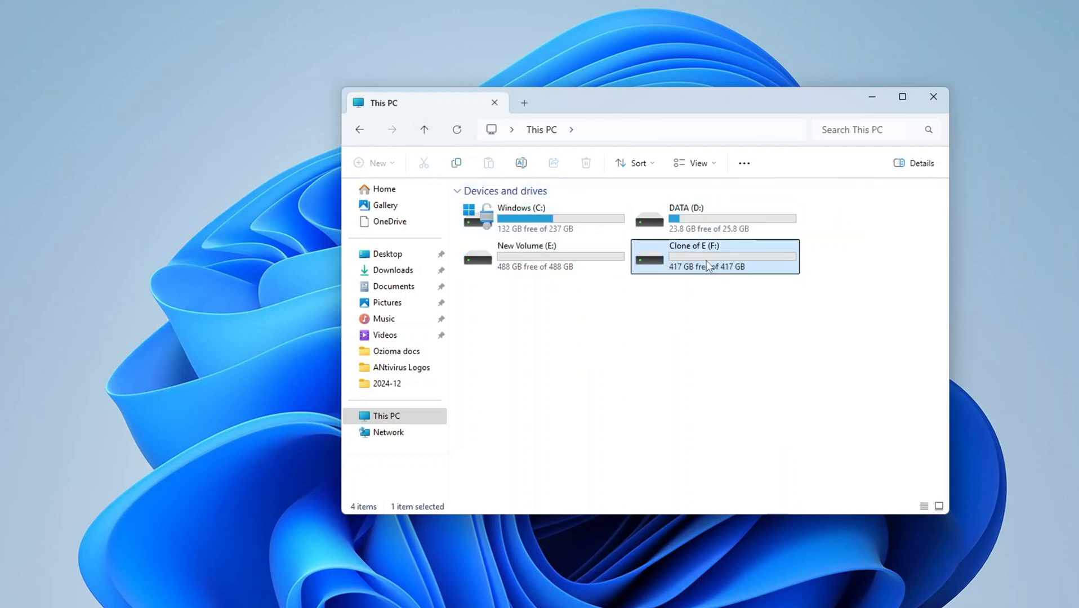
Open the new Clone of E (F:) drive listed in This PC
double_click(713, 255)
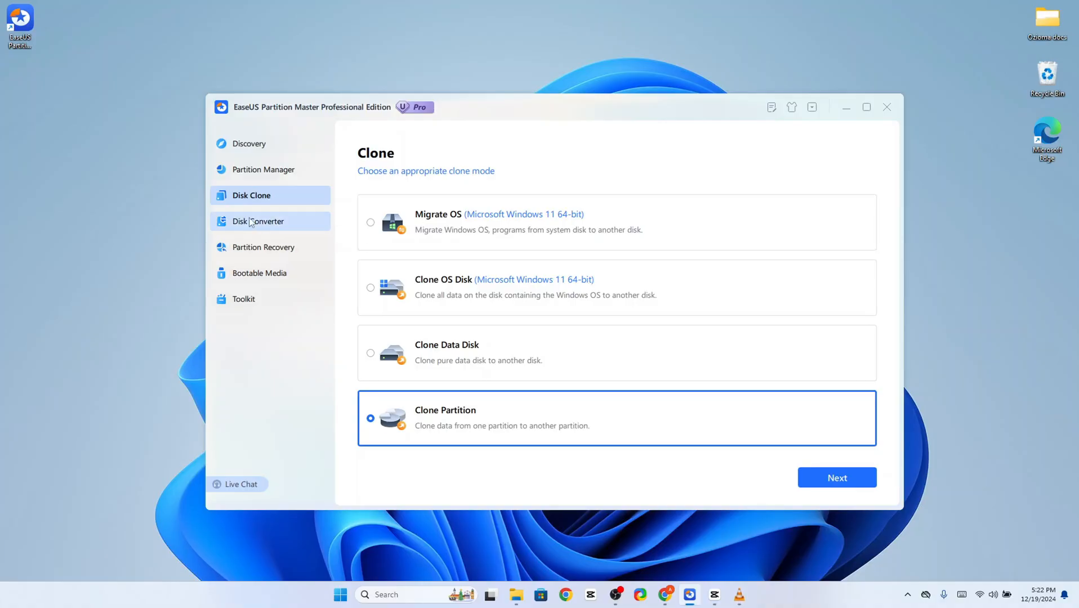
Show the Disk Converter operations with GPT => MBR chosen
click(259, 221)
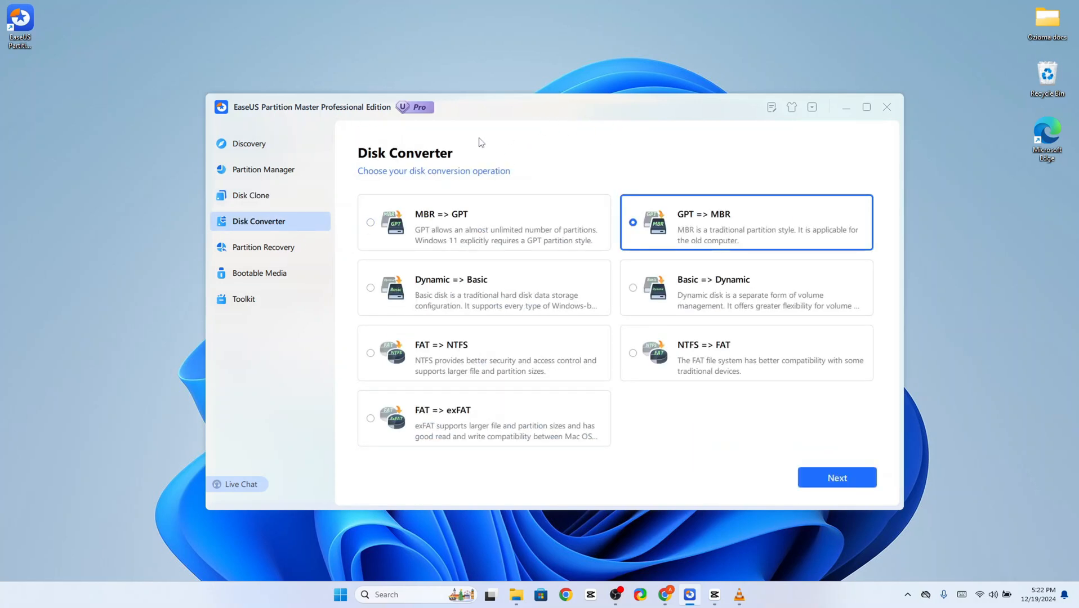
mouse_move(269, 248)
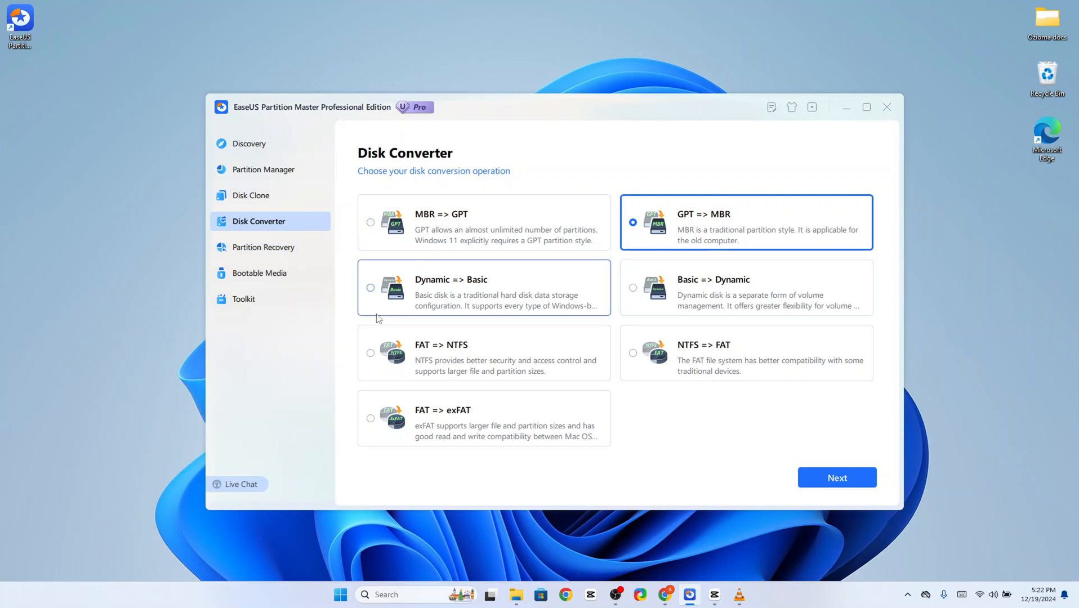
mouse_move(369, 540)
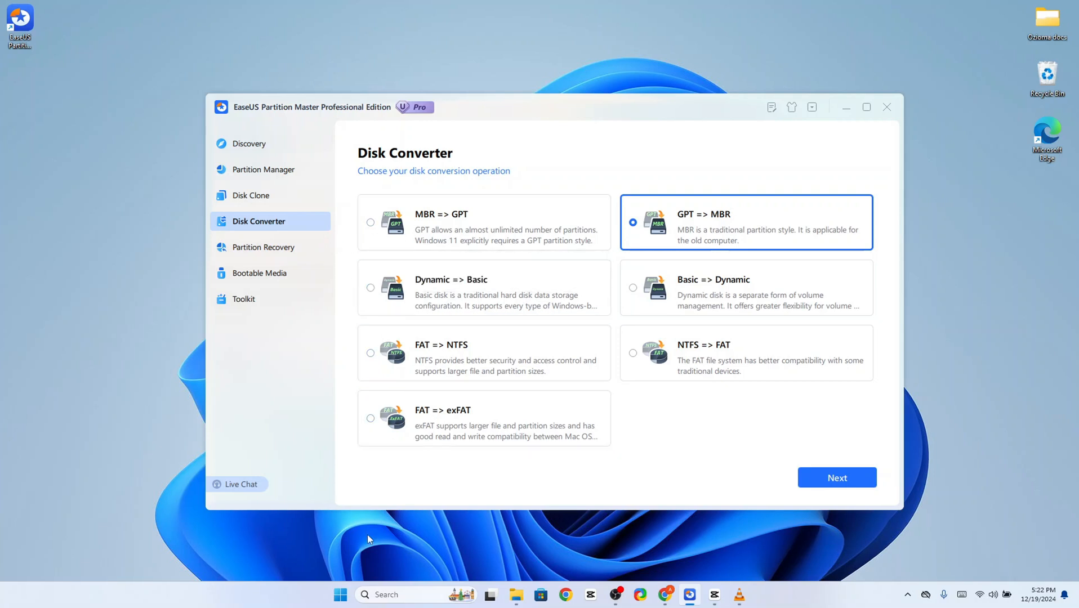
mouse_move(340, 595)
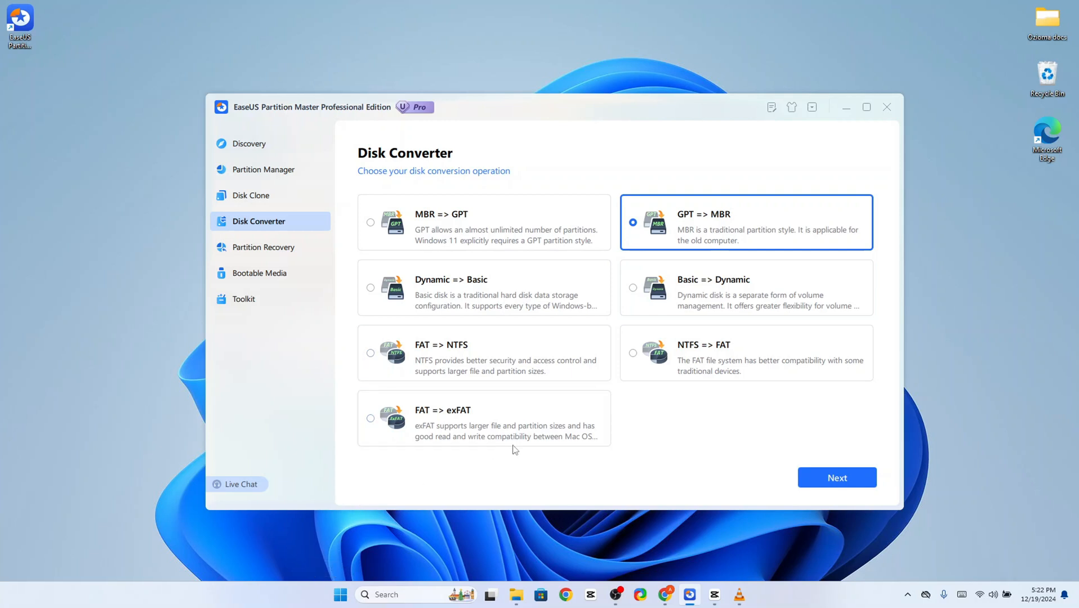
mouse_move(472, 282)
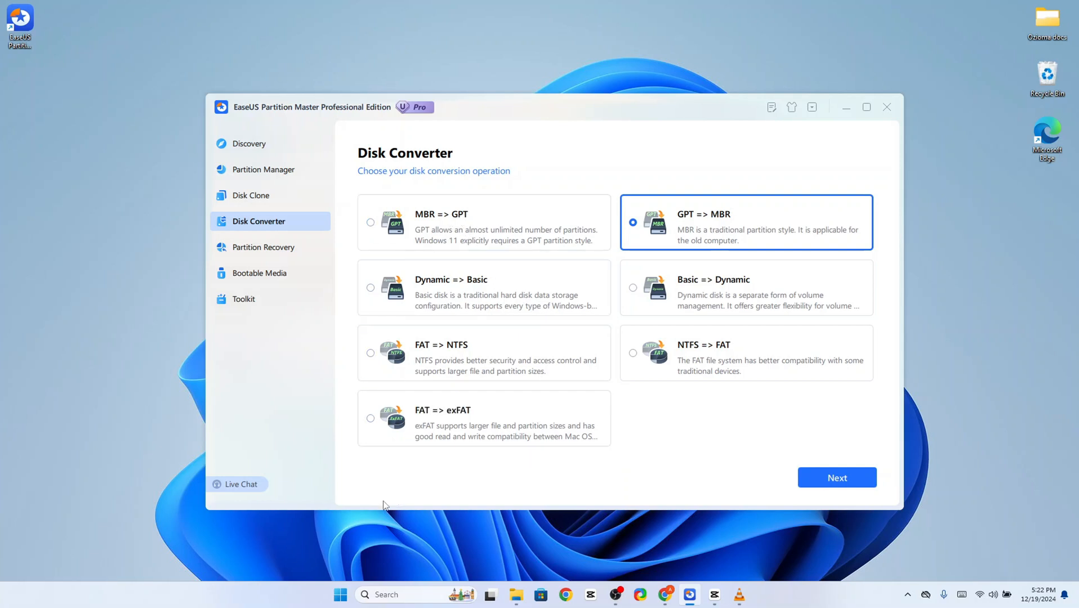
mouse_move(483, 455)
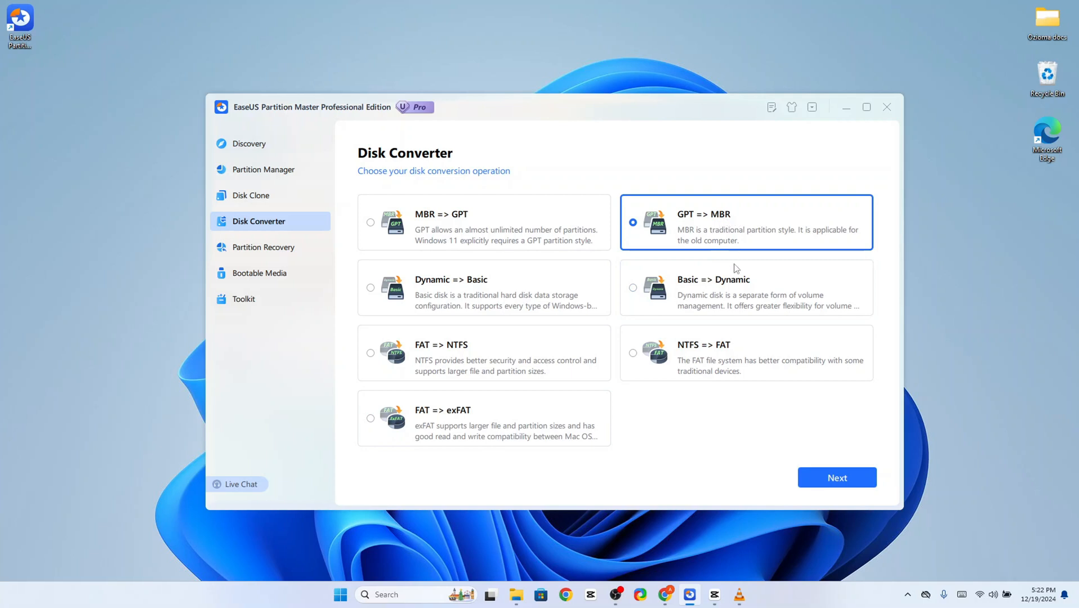
mouse_move(445, 468)
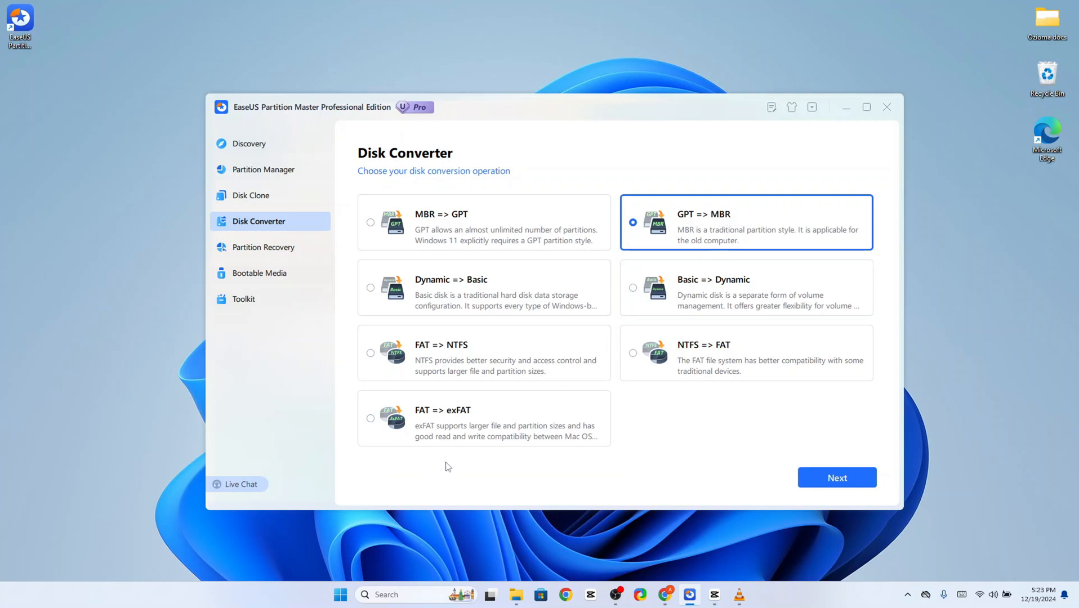
mouse_move(446, 463)
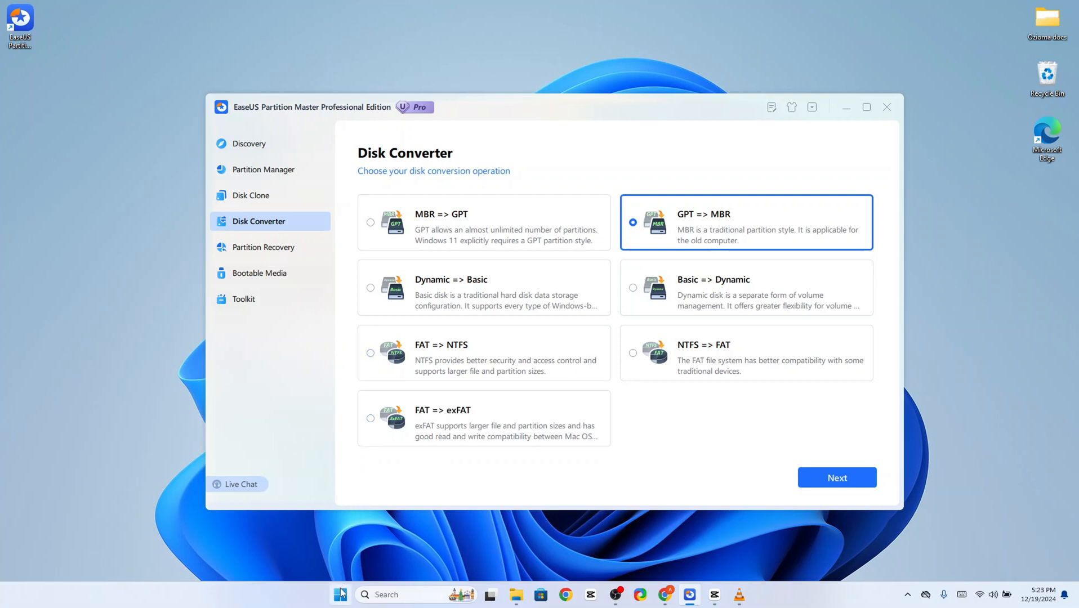
Launch Disk Management from the system-tools list and view Disk 0's properties
right_click(339, 594)
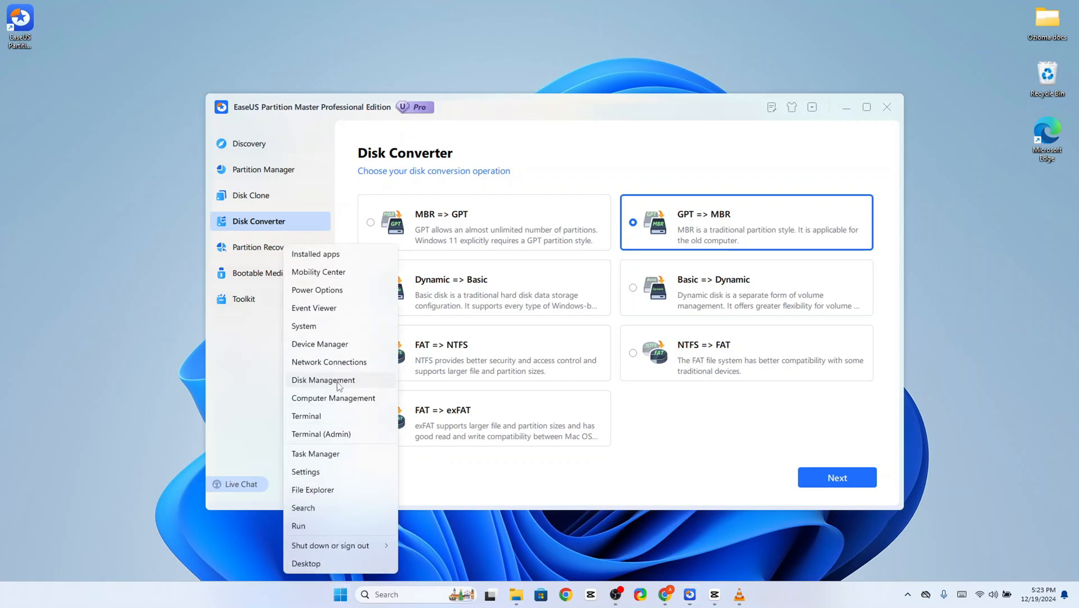
click(323, 380)
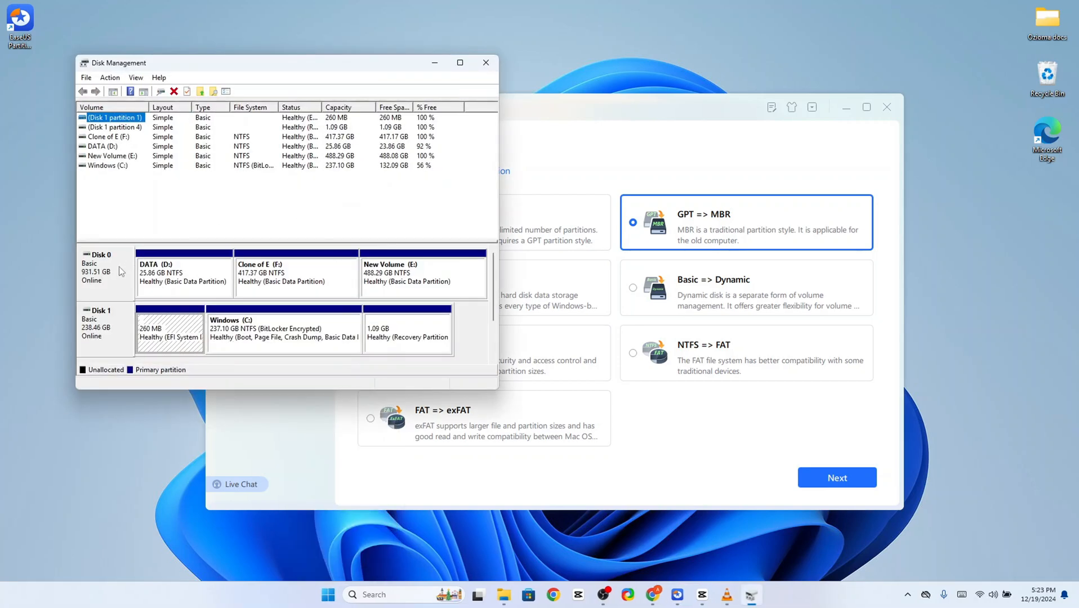
right_click(103, 268)
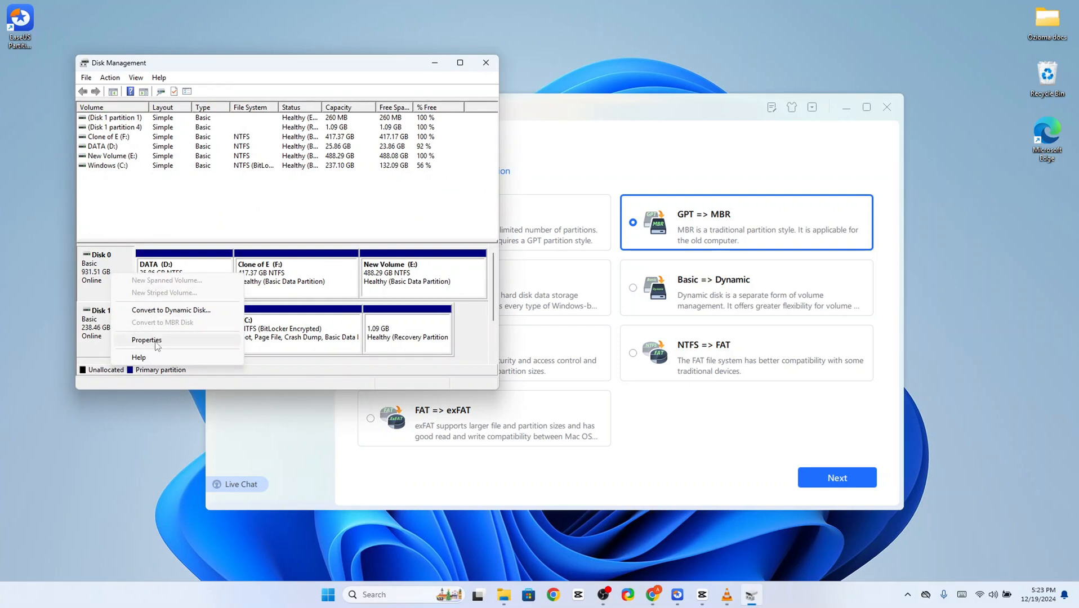
click(147, 340)
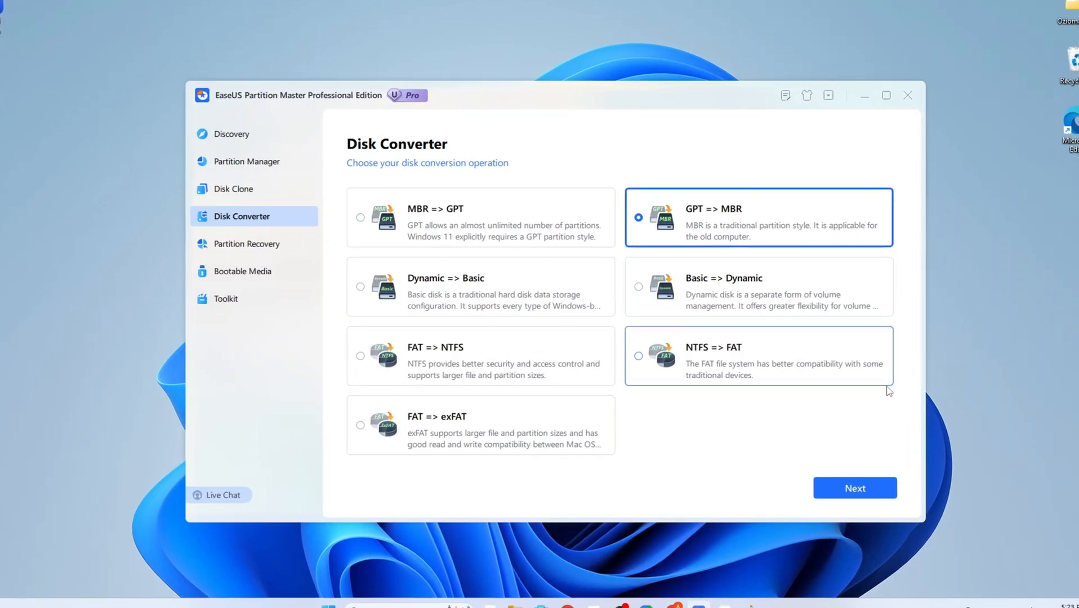
Pick Disk 0 and start its GPT to MBR conversion
click(855, 488)
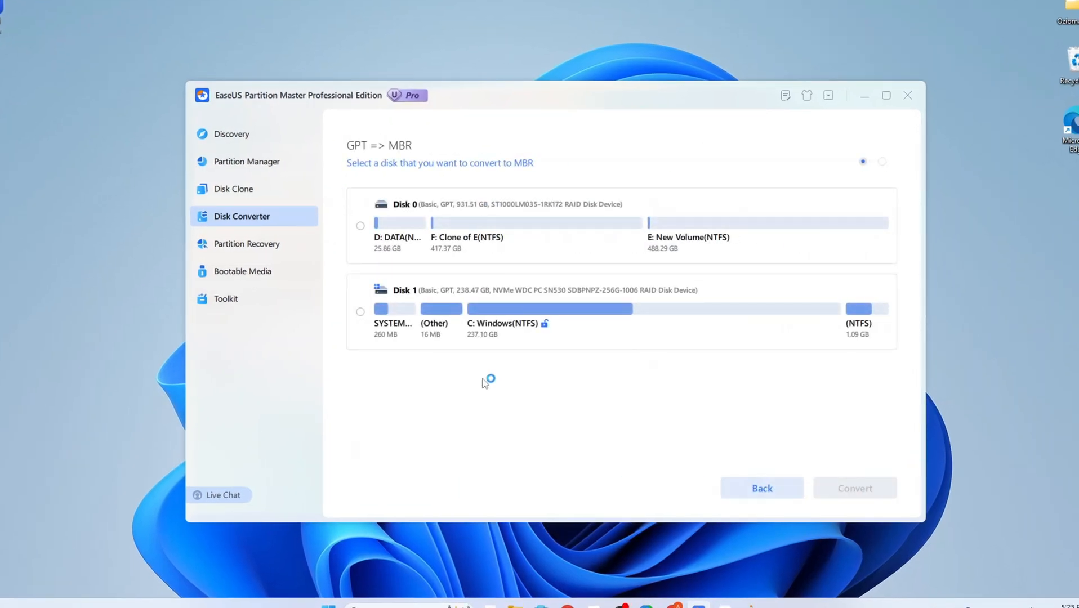
click(359, 226)
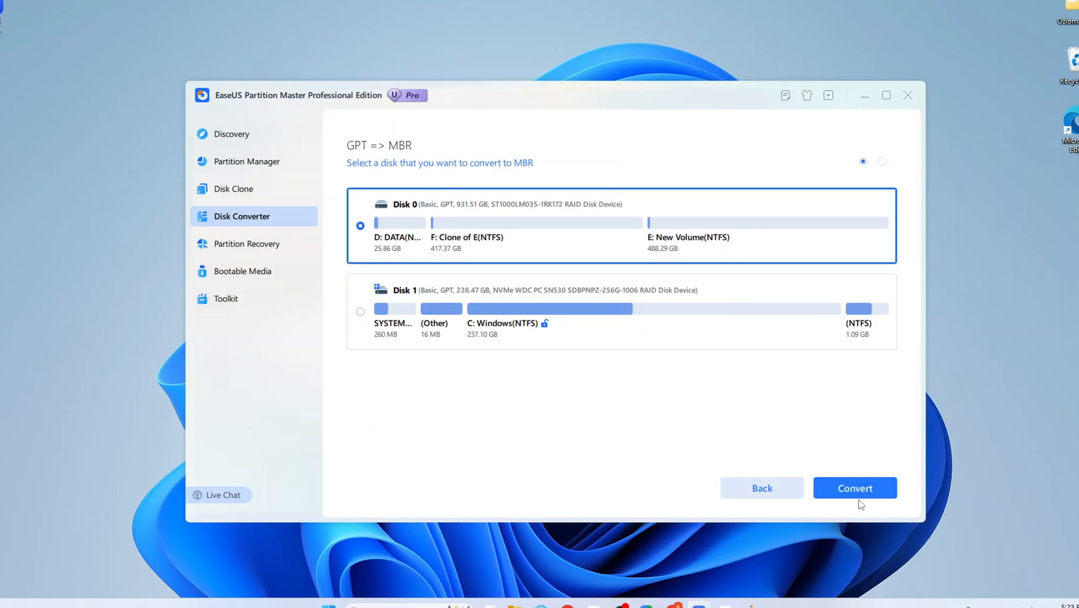
click(855, 488)
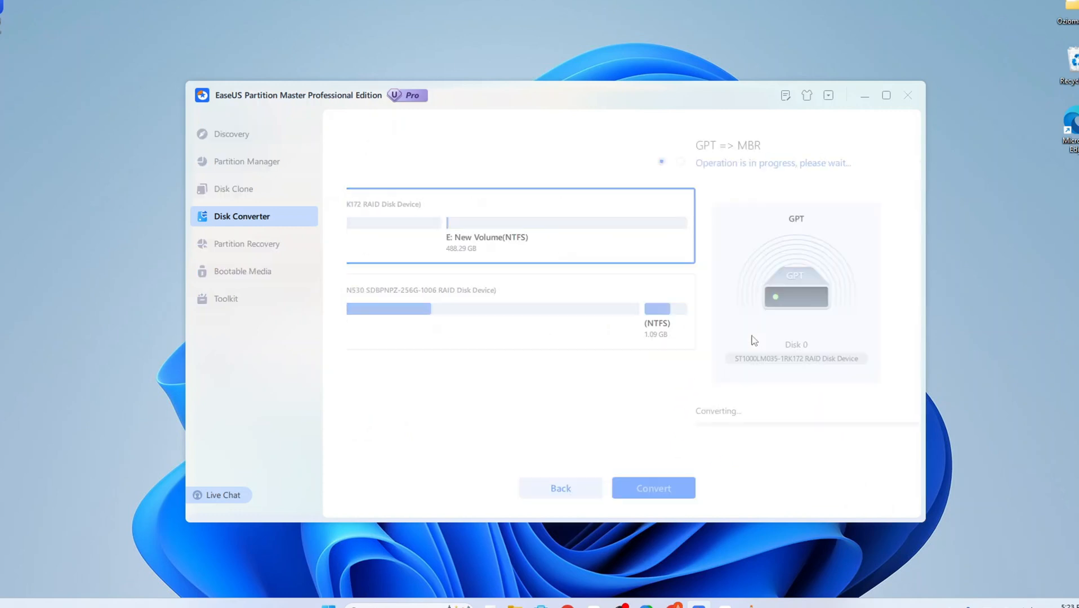
click(653, 488)
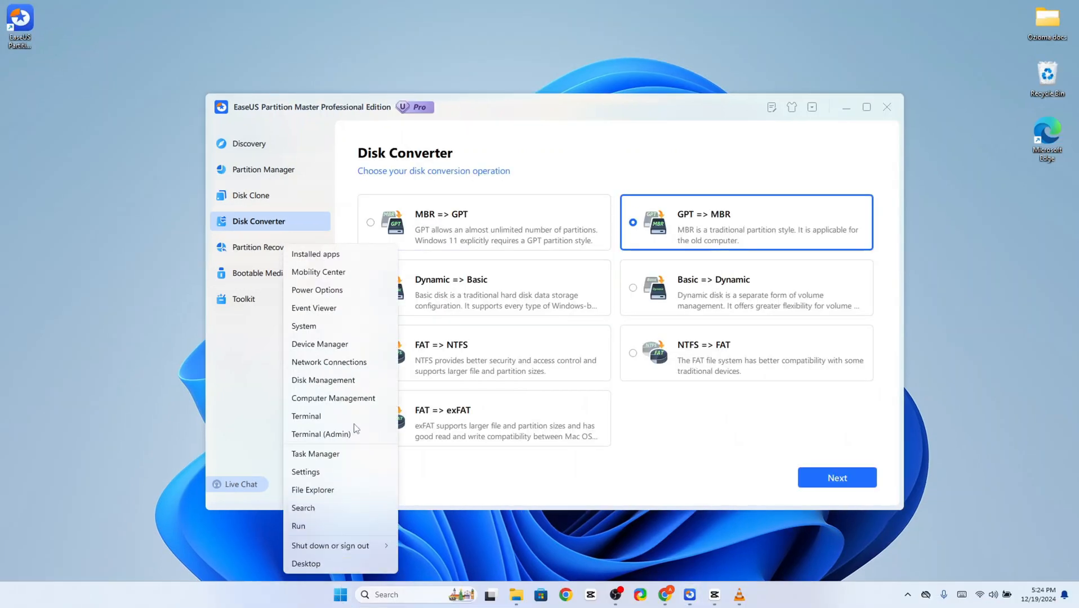
View the Properties General tab of Disk 0, the ST1000LM035-1RK172 drive, in Disk Management
click(322, 380)
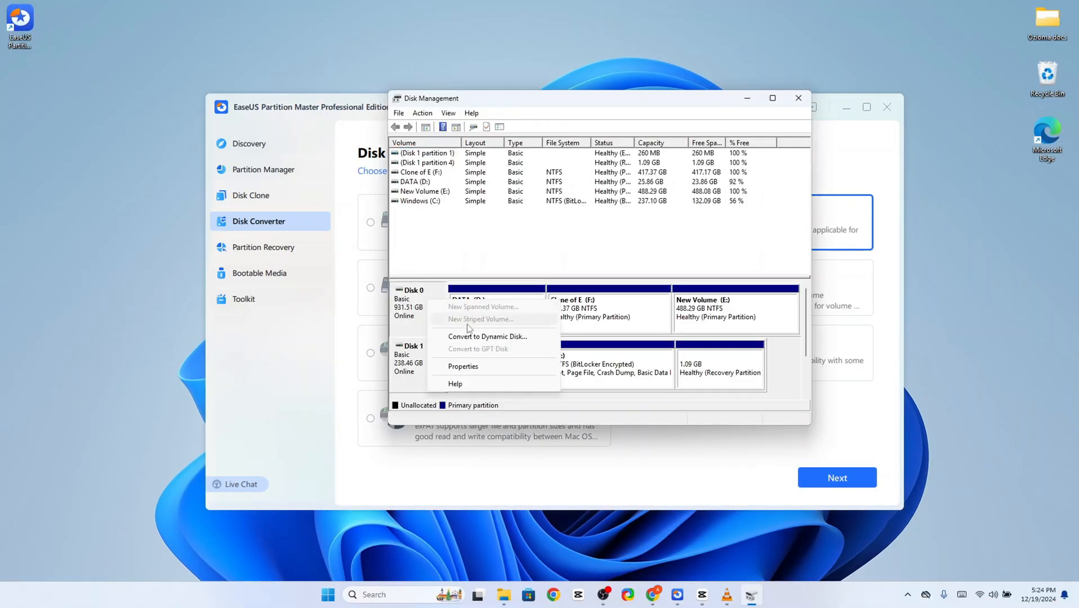
click(463, 366)
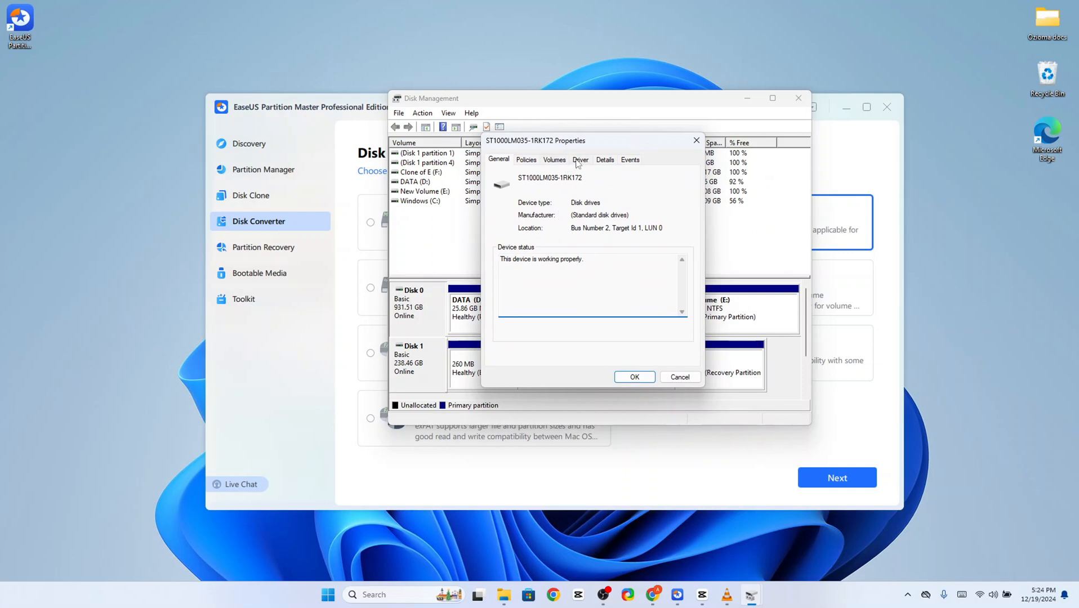
click(555, 158)
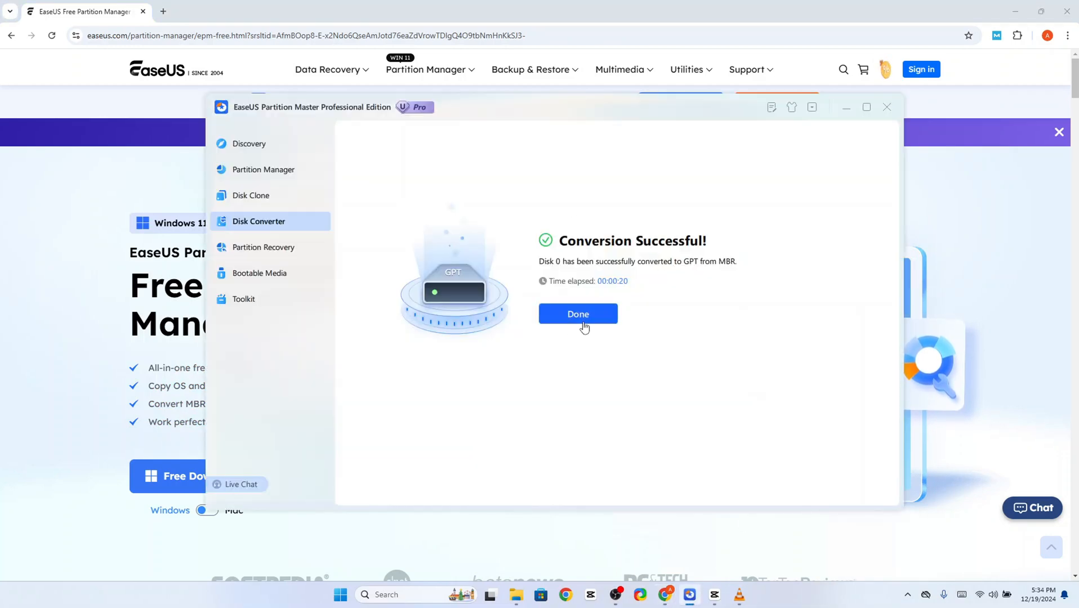
Dismiss the Conversion Successful message confirming Disk 0 as GPT and minimize Partition Master
click(578, 314)
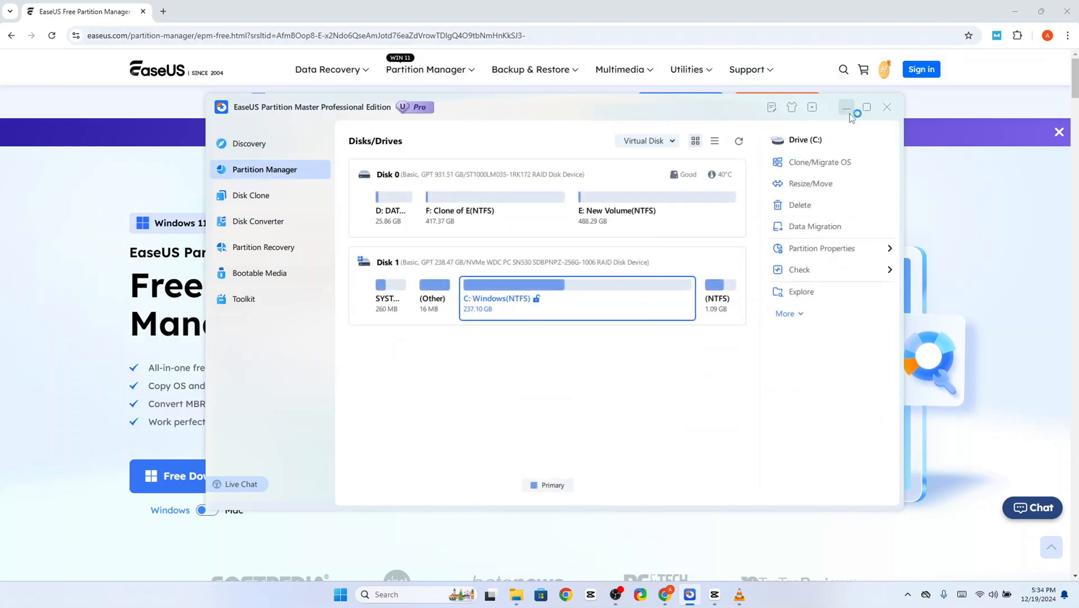
mouse_move(258, 221)
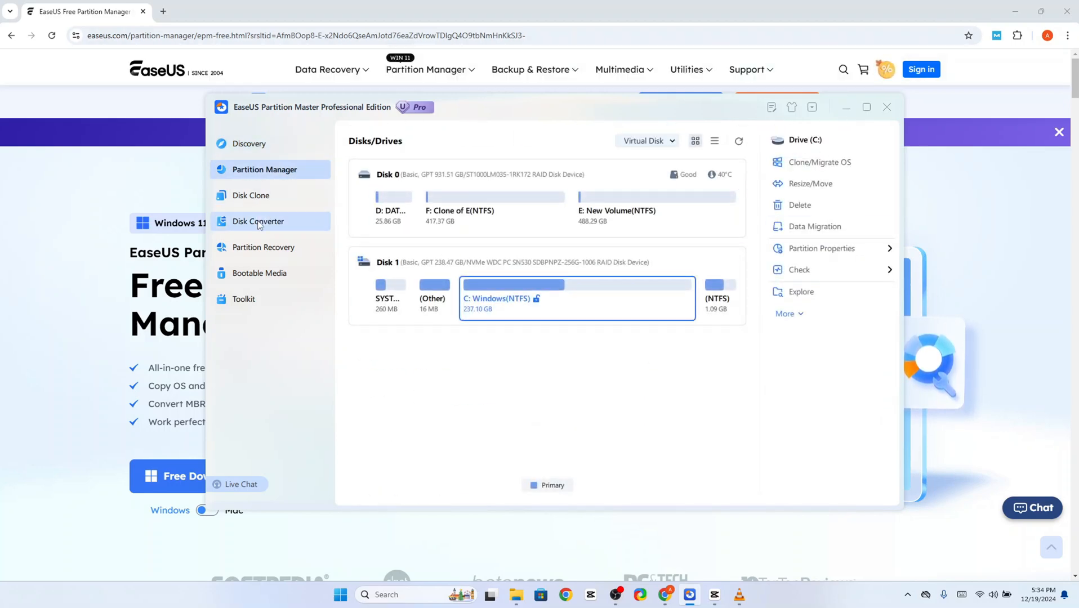
click(887, 107)
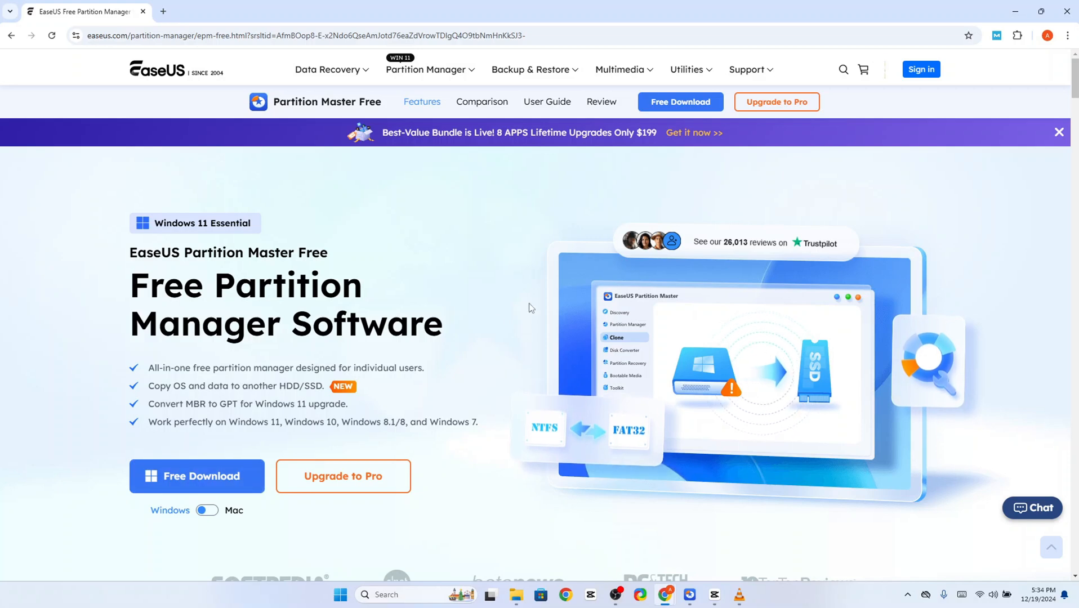
Scroll the Partition Master Free page down to 'Choose the Right Plan for You', Free versus Pro at $19.95
scroll(down, 3)
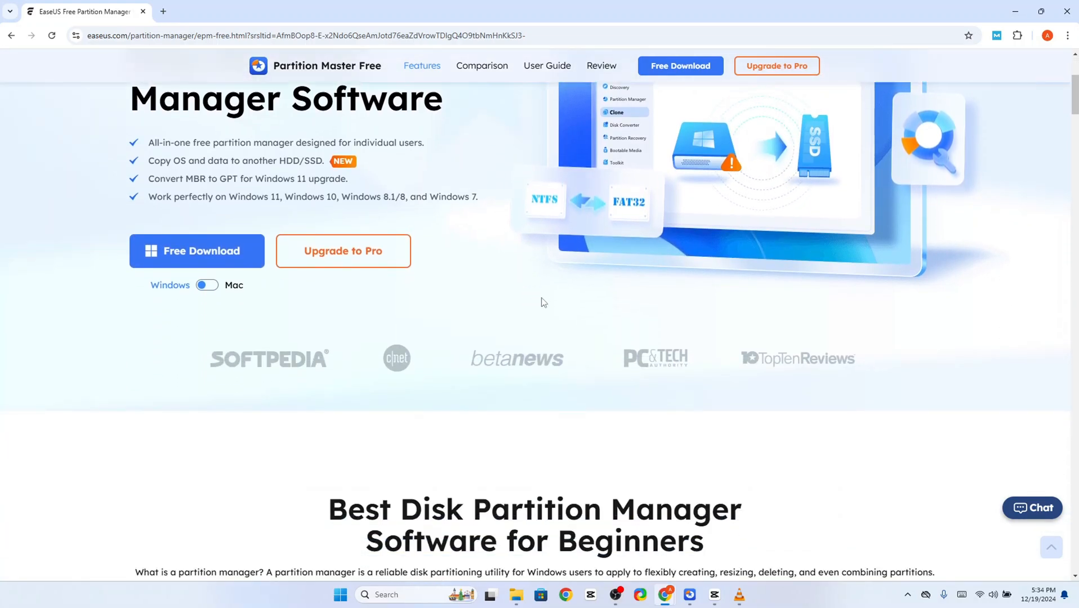
mouse_move(699, 437)
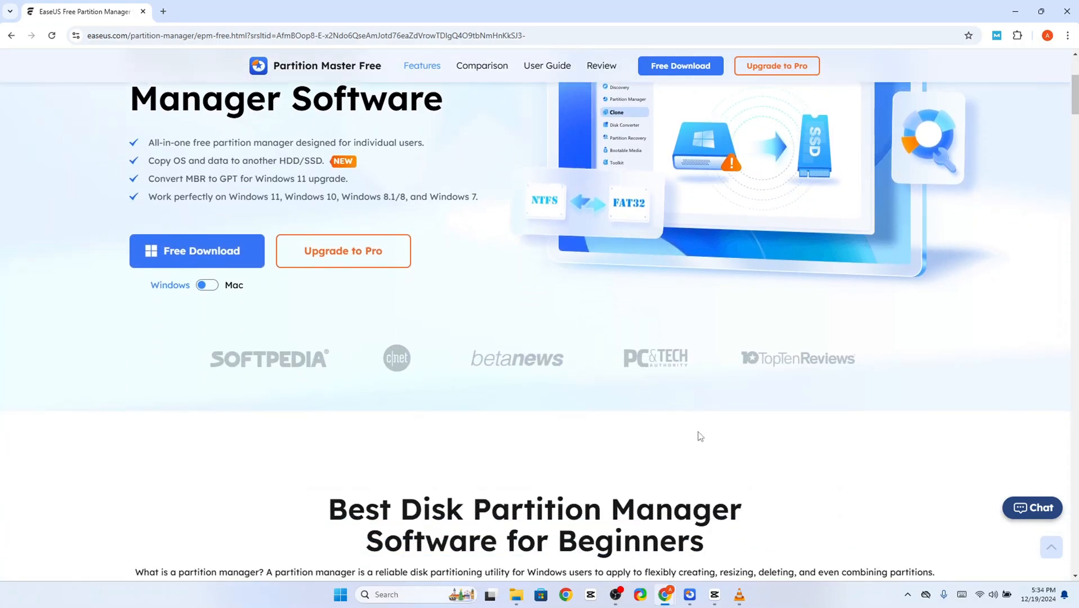
scroll(down, 3)
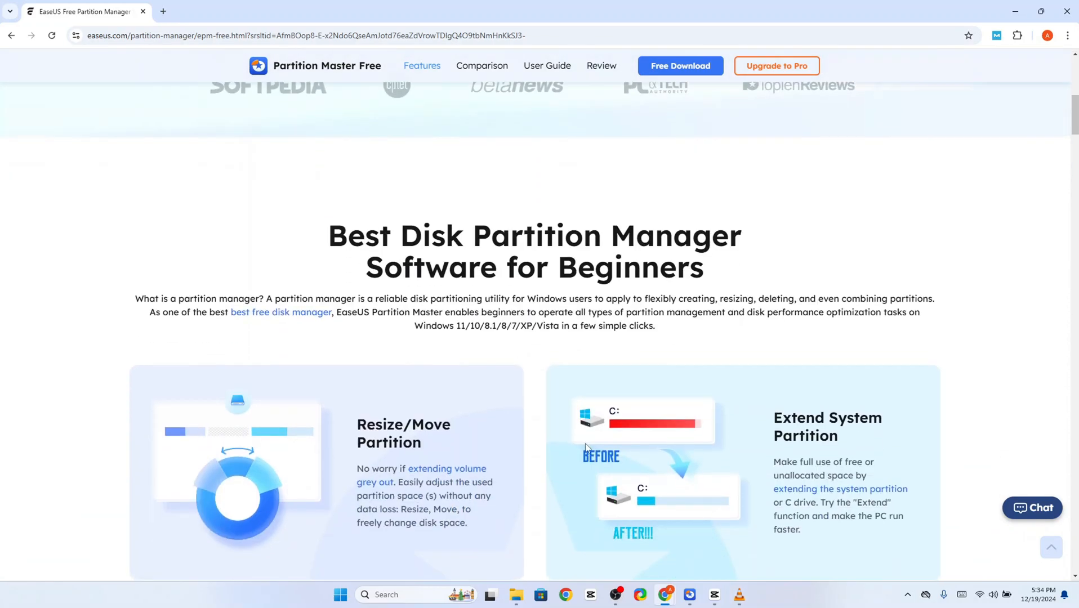
scroll(down, 3)
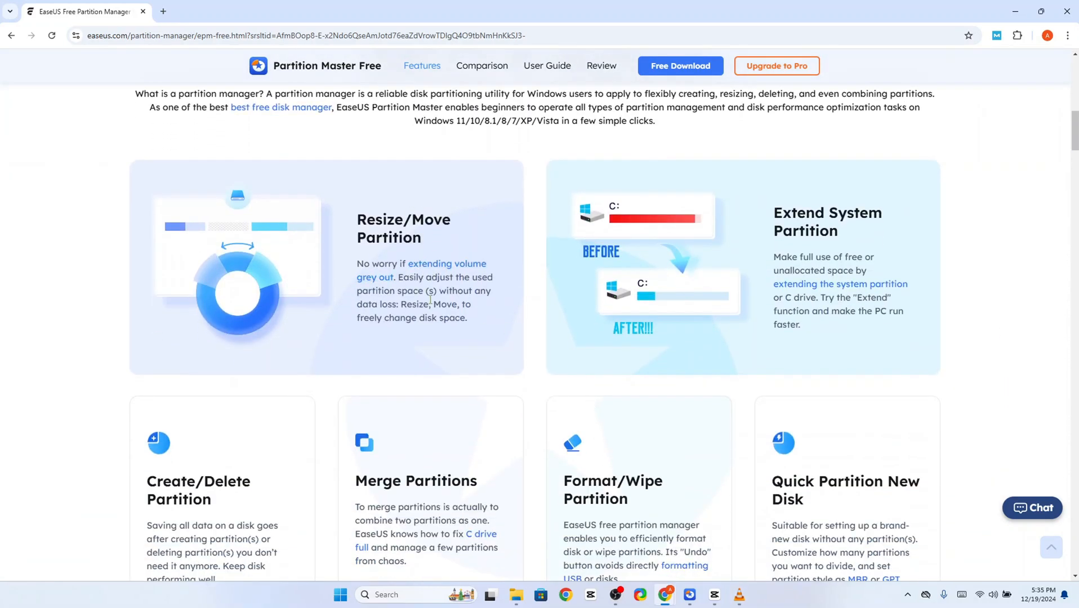
scroll(down, 3)
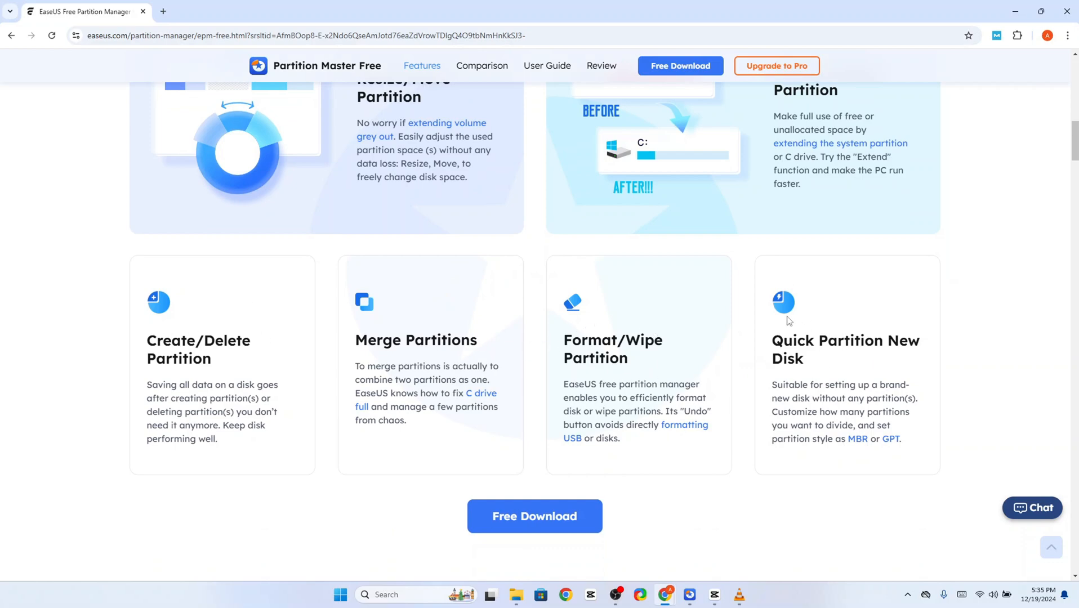
scroll(up, 3)
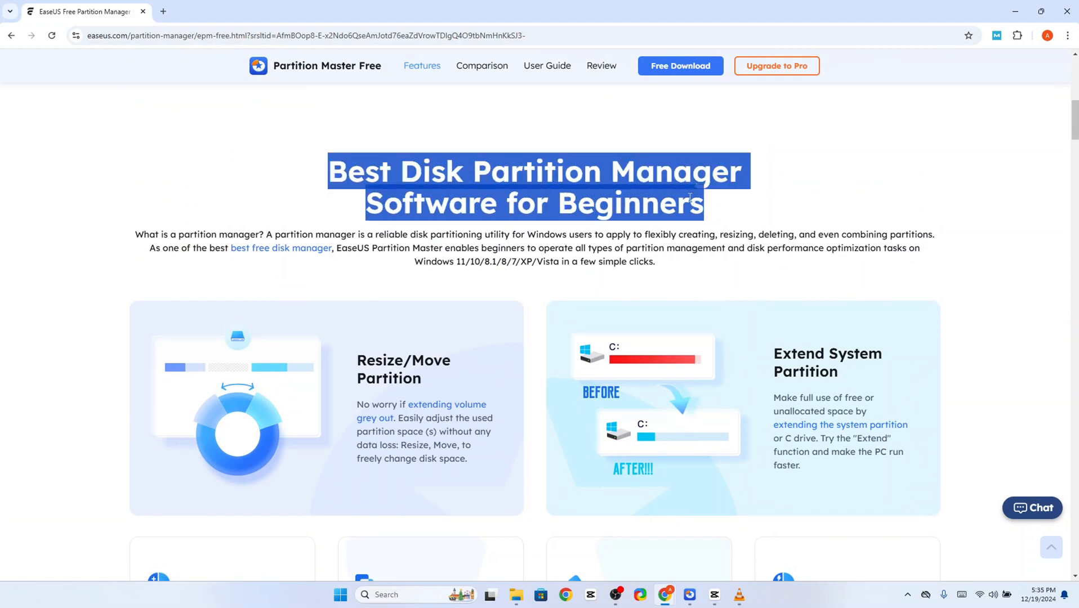
scroll(down, 3)
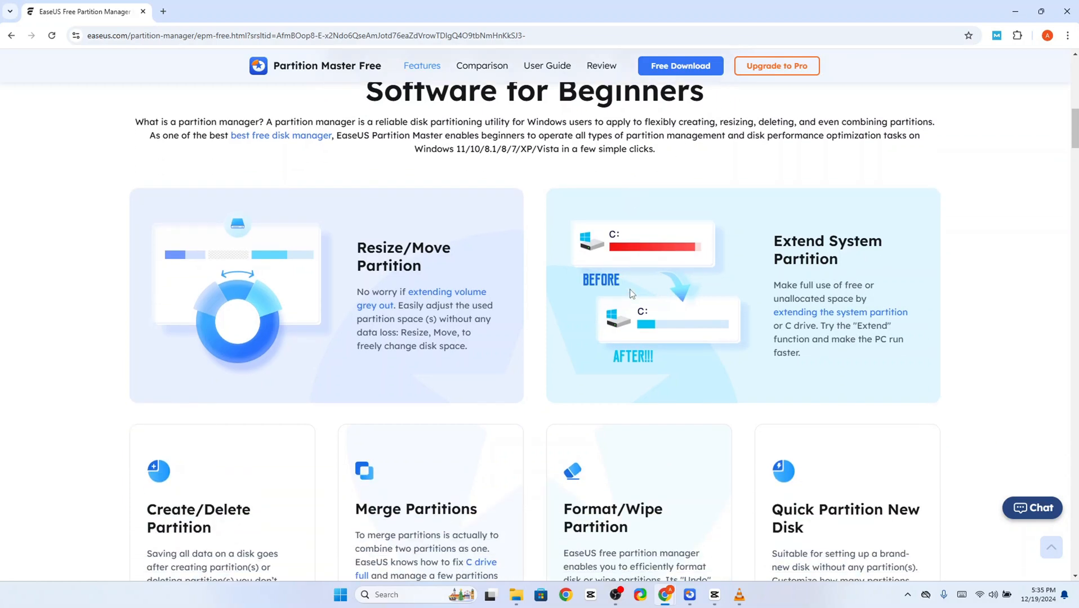
scroll(down, 3)
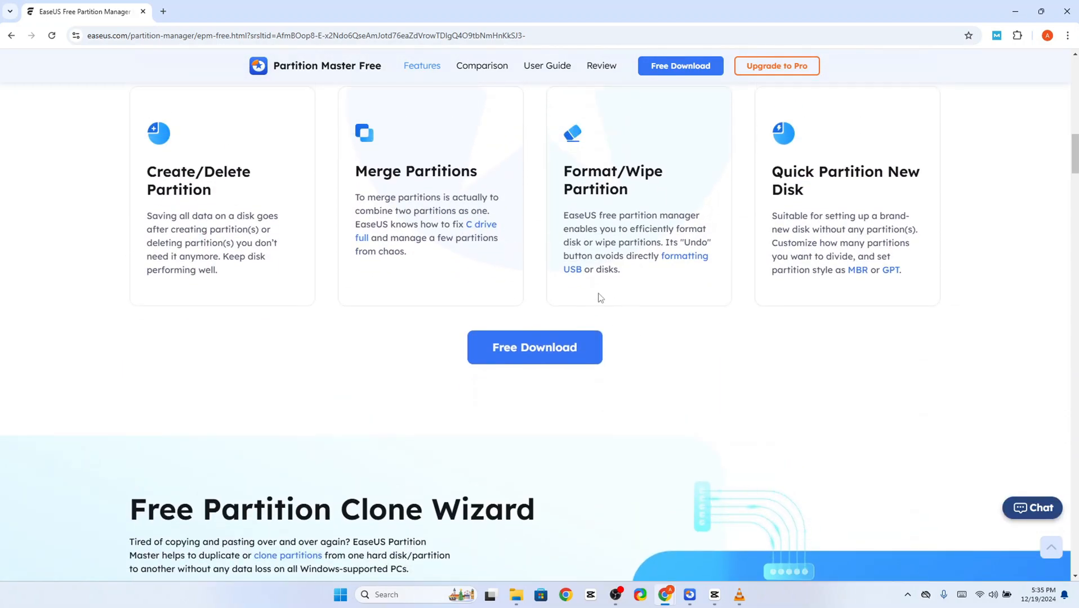
scroll(down, 3)
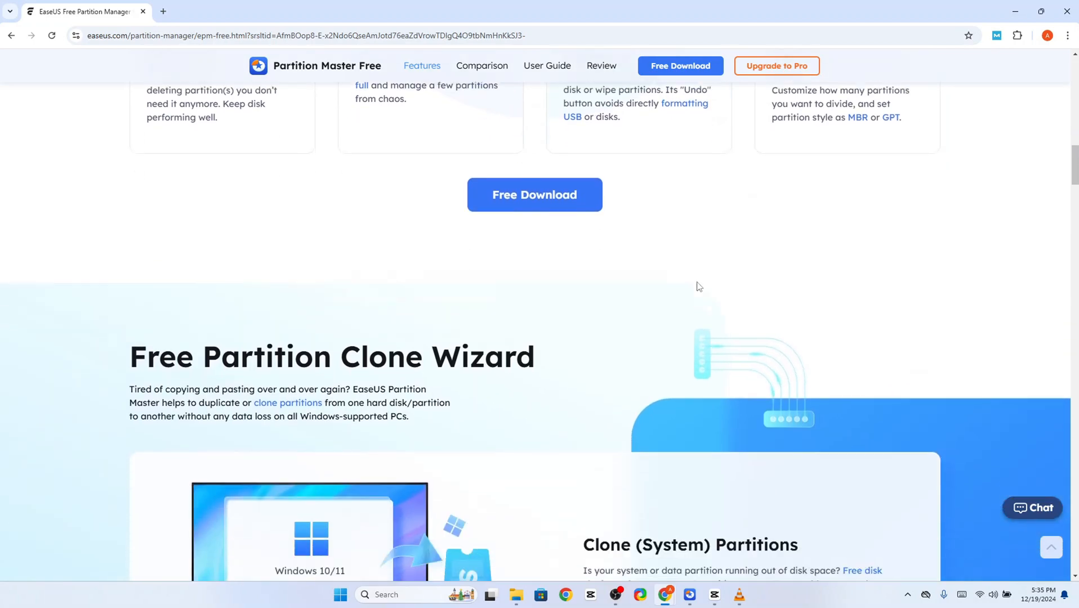
scroll(down, 3)
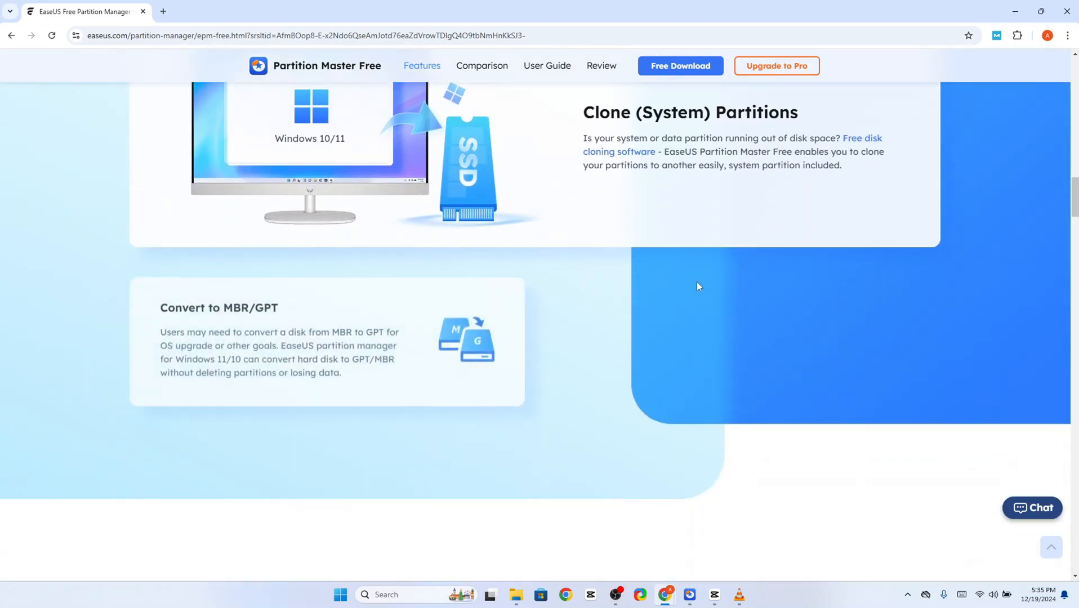
scroll(down, 3)
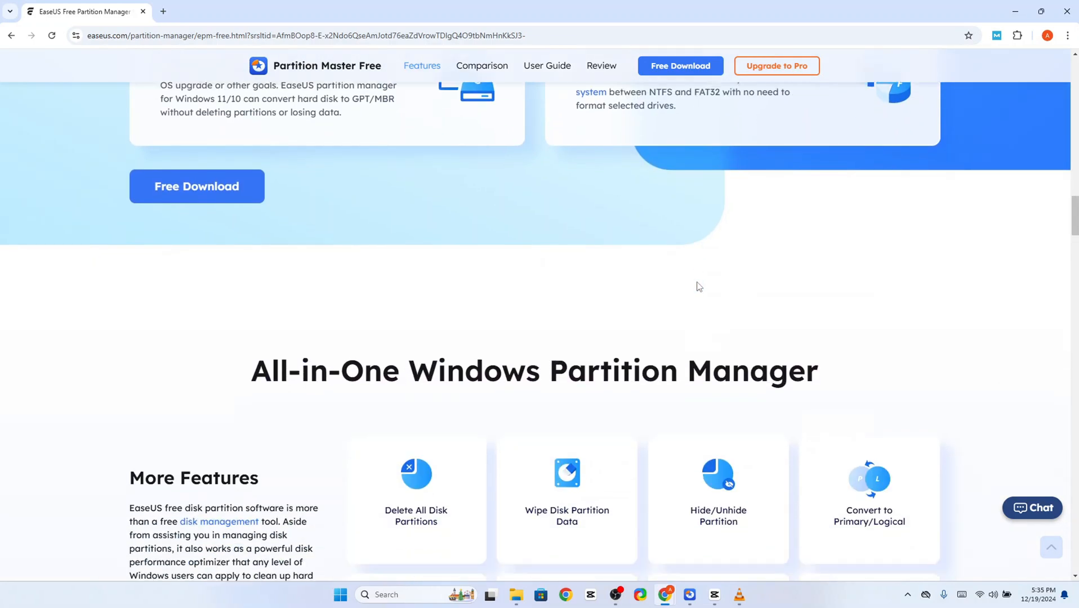
scroll(down, 3)
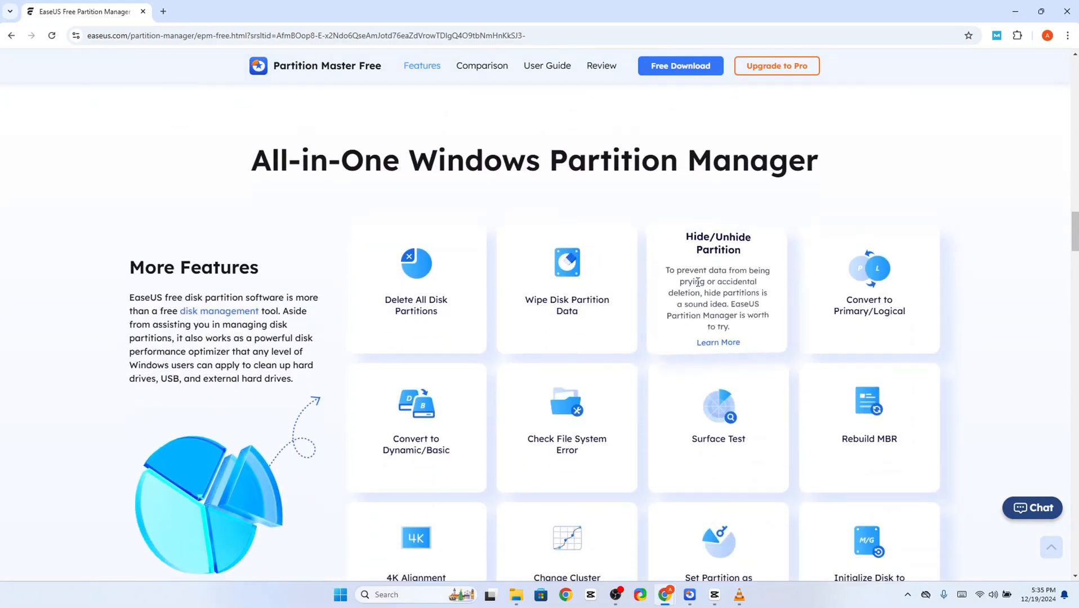
scroll(down, 3)
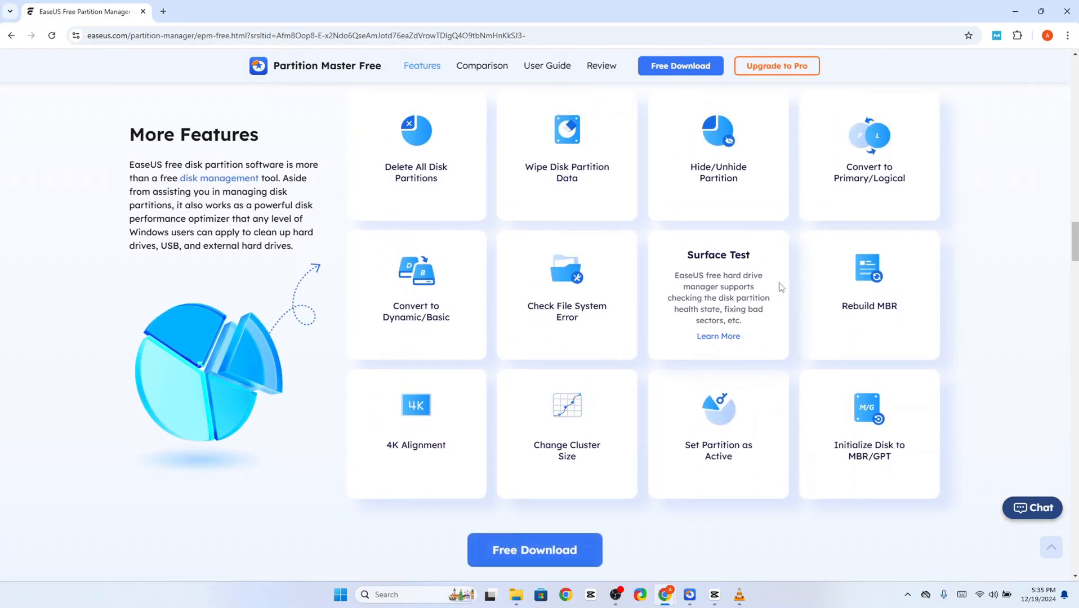
scroll(down, 3)
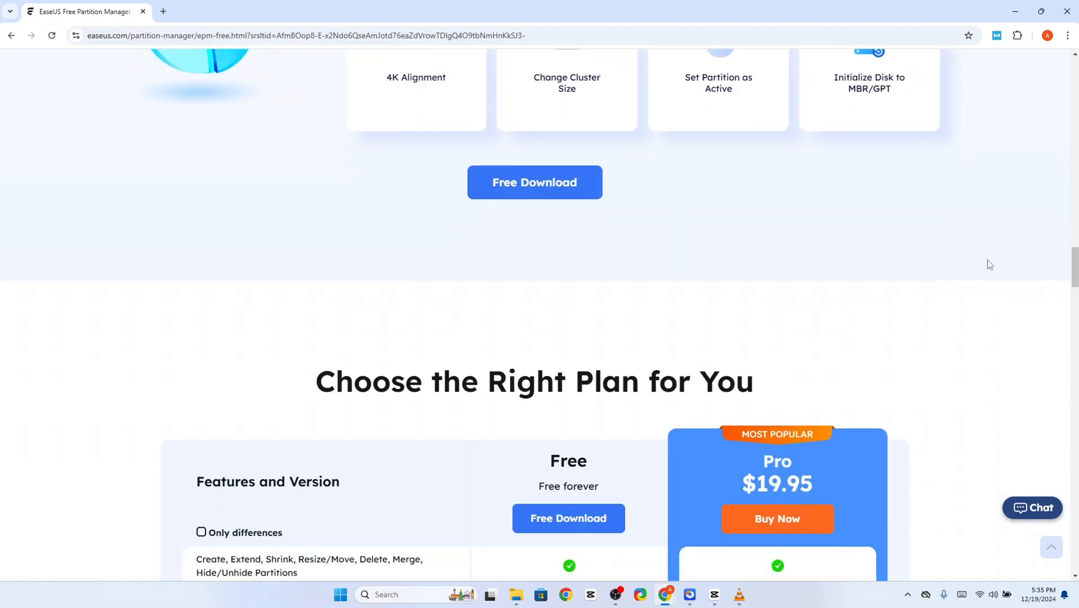
scroll(down, 3)
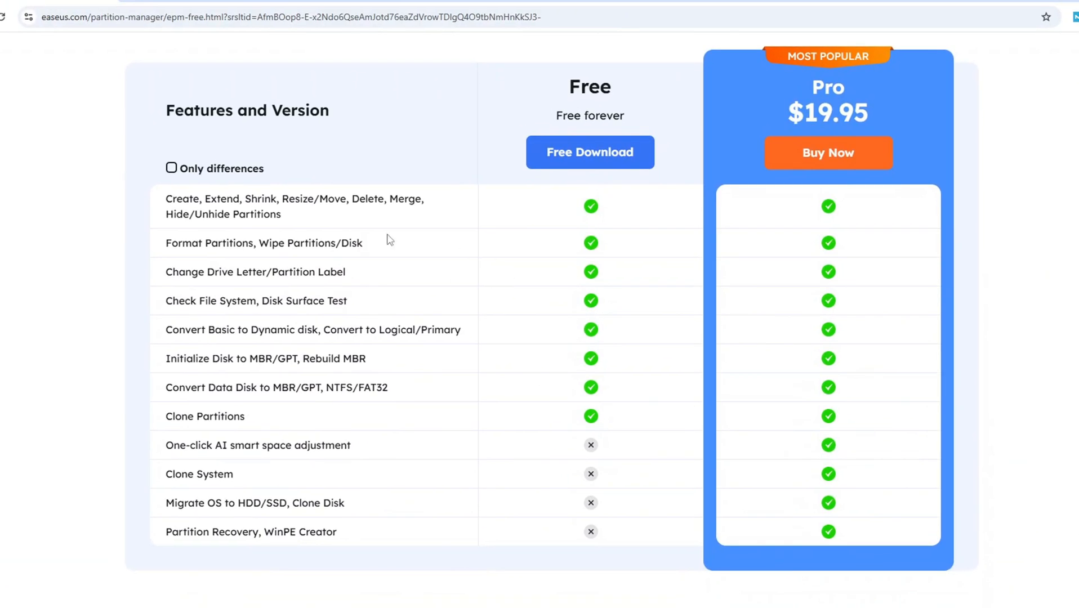
mouse_move(246, 230)
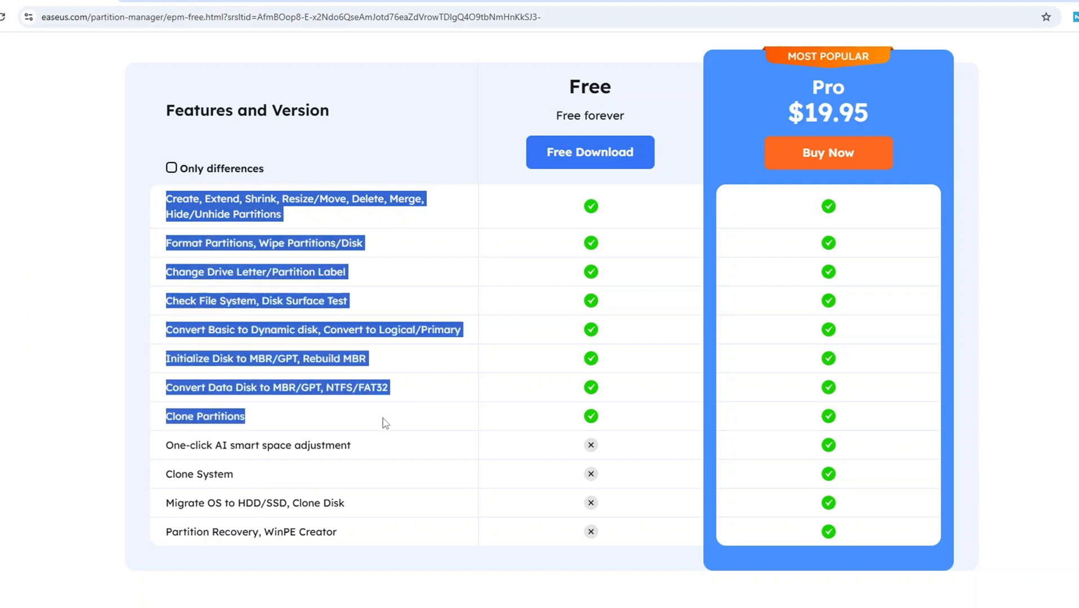
mouse_move(328, 378)
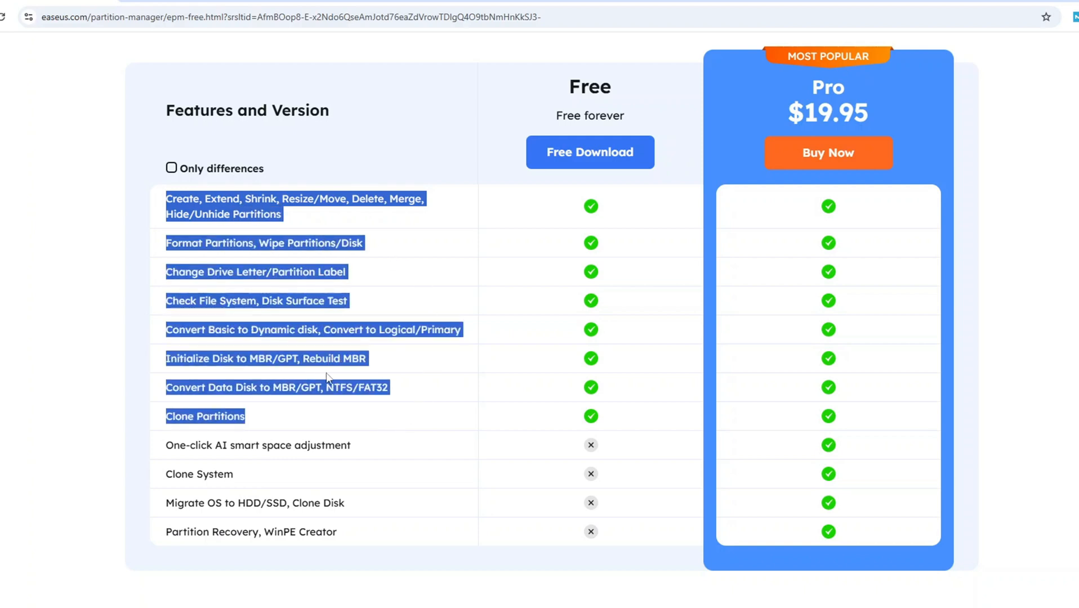